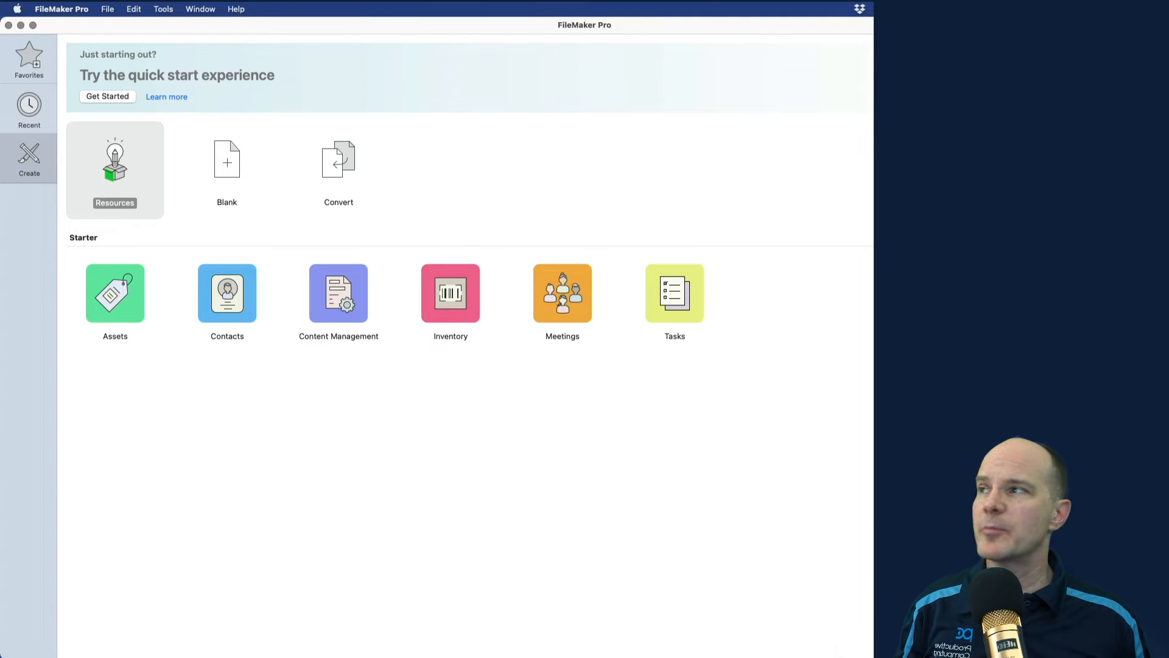
pyautogui.moveTo(226, 169)
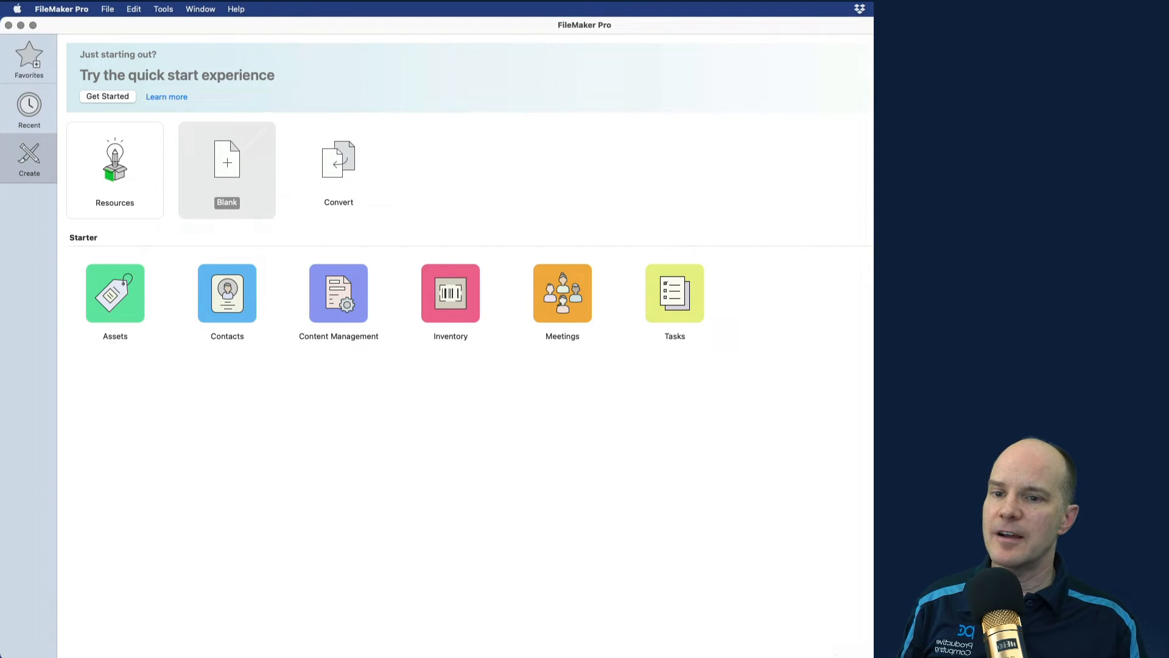
# Start a new blank database and name the file Send Mail on the Desktop
pyautogui.click(226, 161)
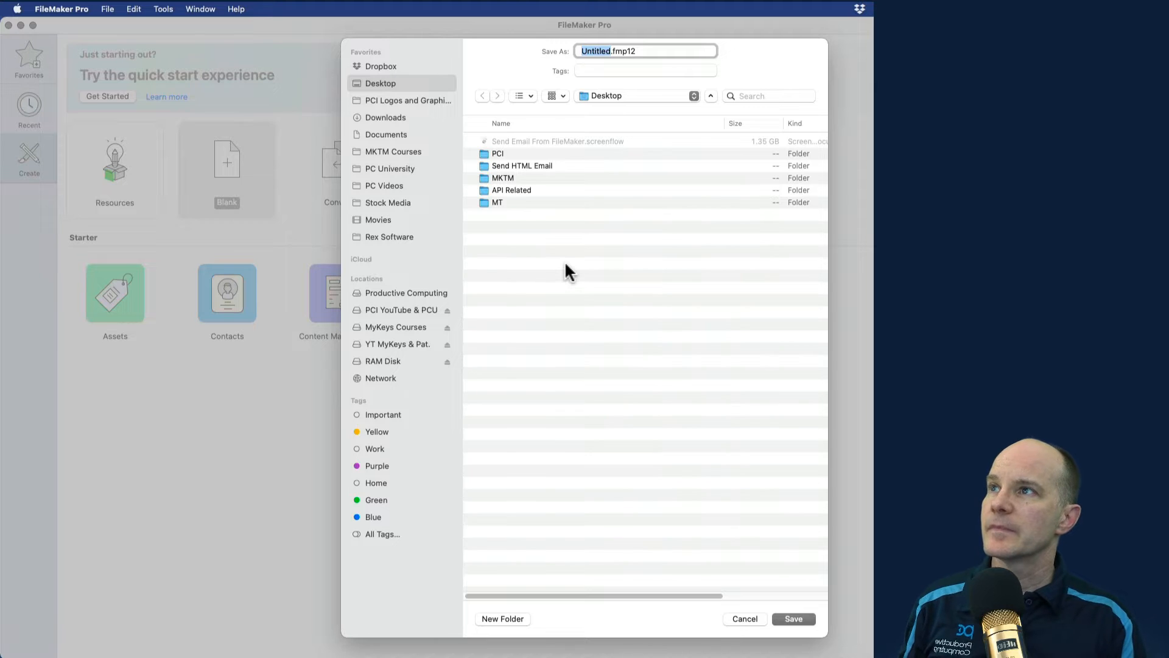
pyautogui.write('Send Mail')
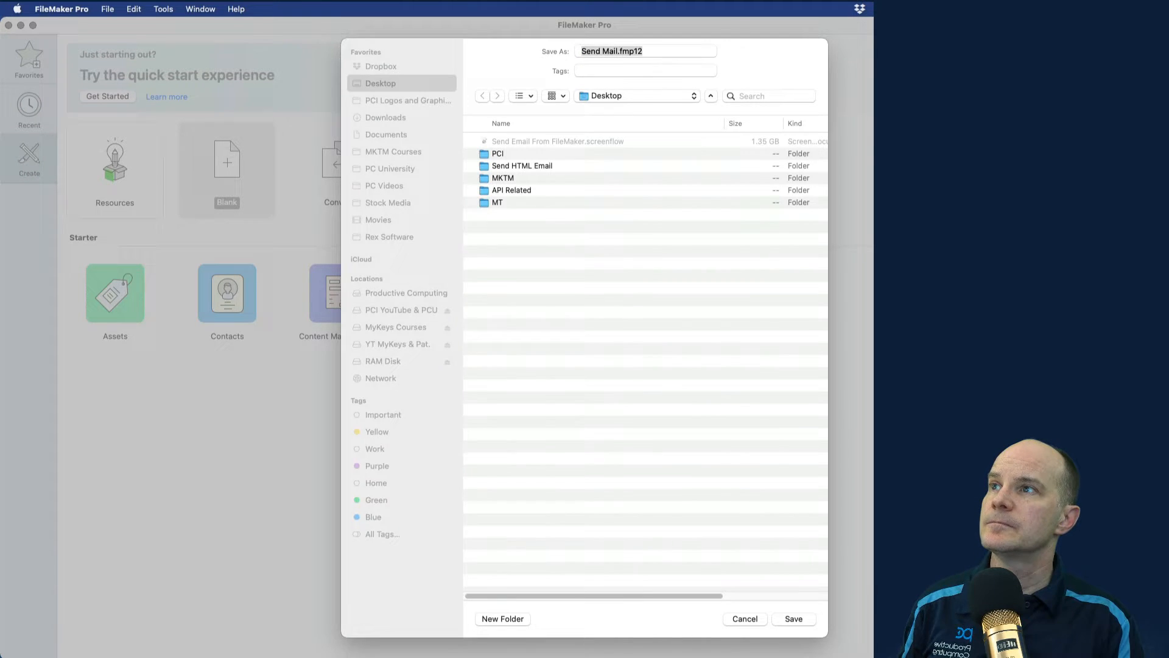
# Save the file and create To, Subject and Message text fields in Manage Database
pyautogui.click(792, 618)
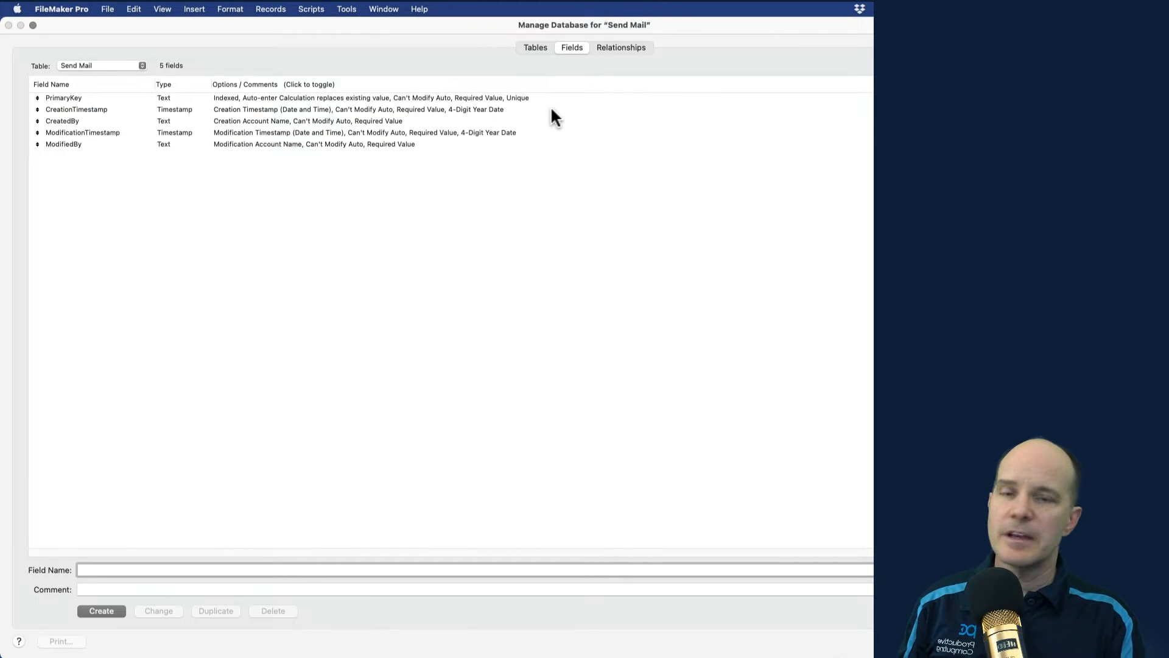
pyautogui.write('To')
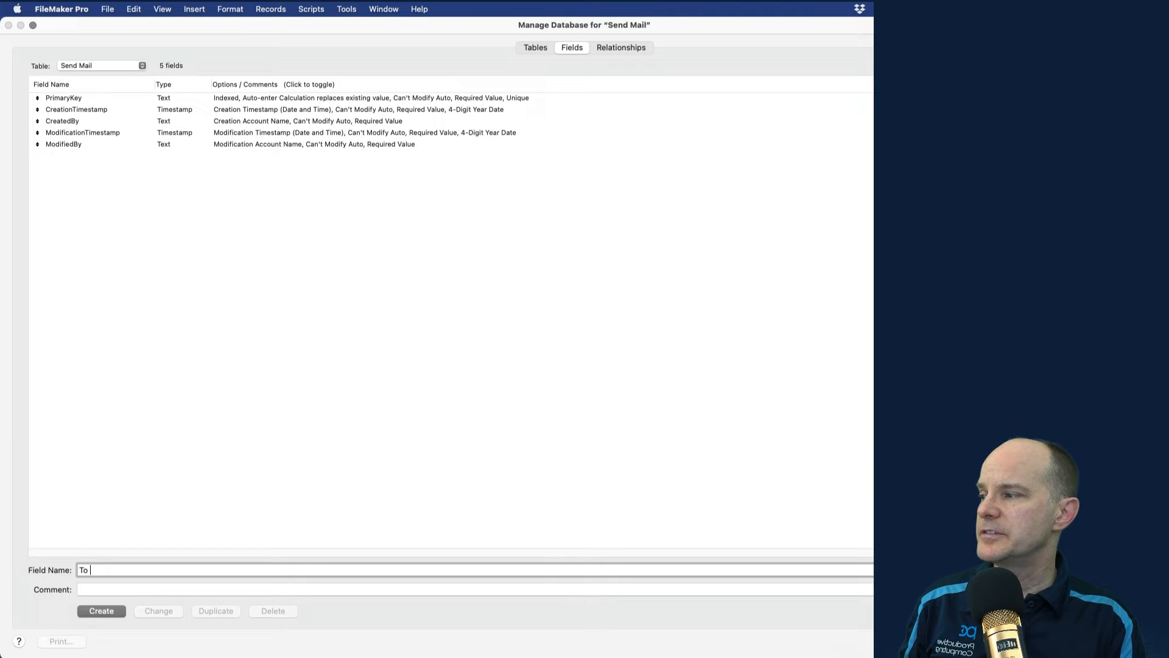
pyautogui.click(101, 610)
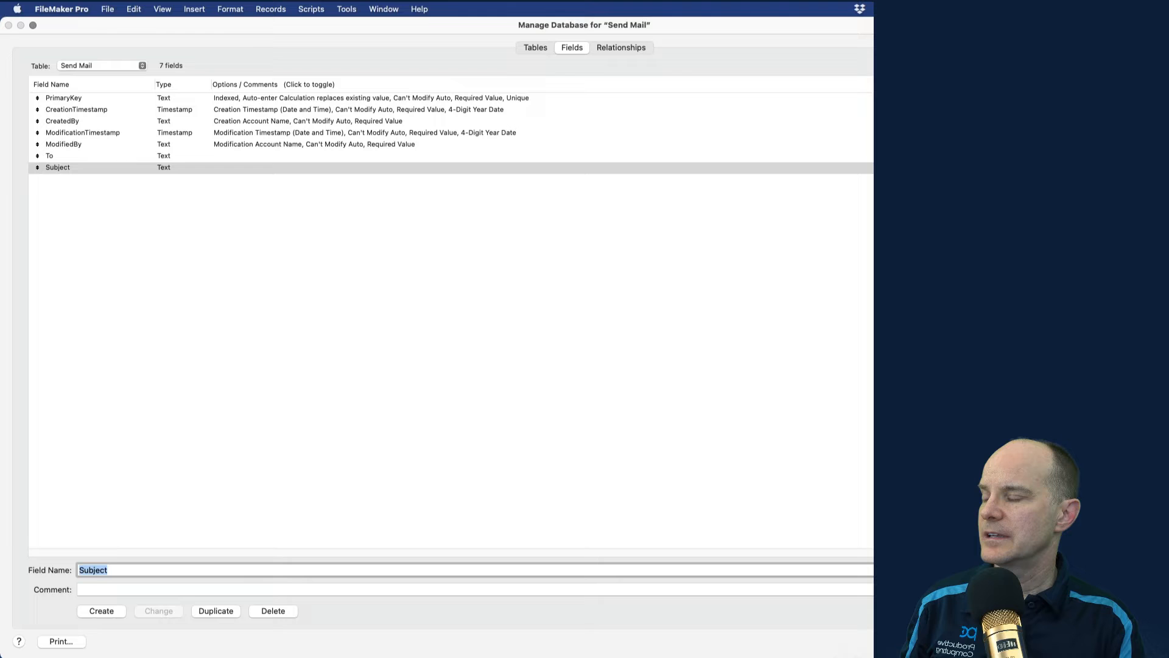
pyautogui.click(101, 610)
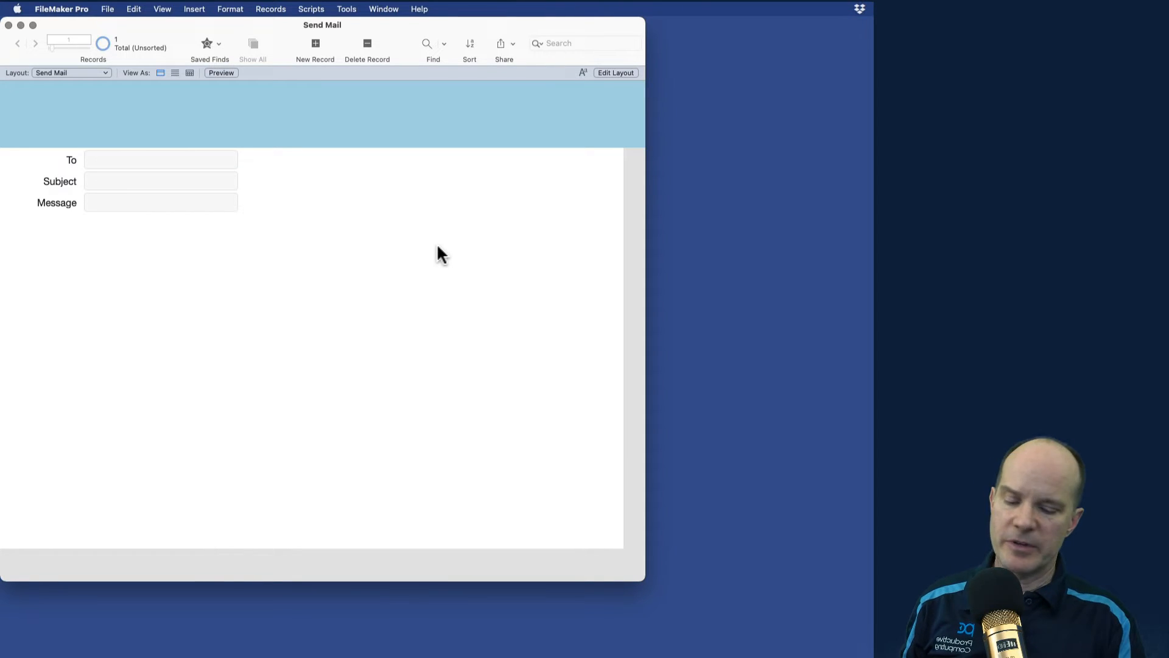
# Enter layout mode and enlarge the Message field on the form
pyautogui.click(615, 72)
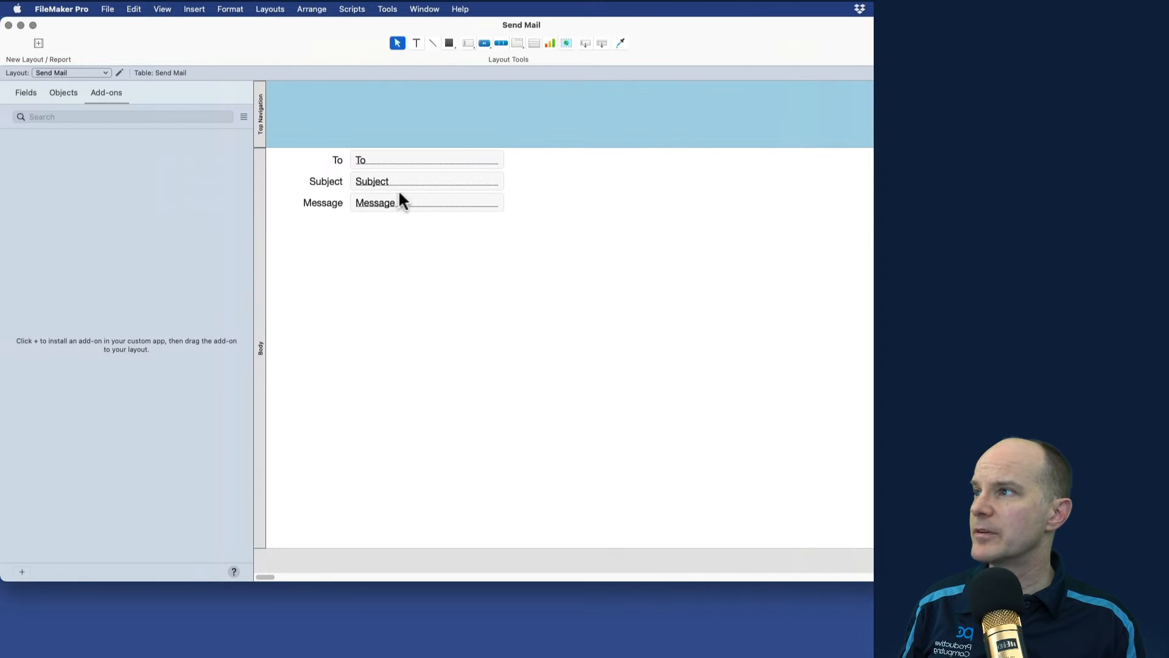
pyautogui.moveTo(403, 208); pyautogui.dragTo(836, 457)
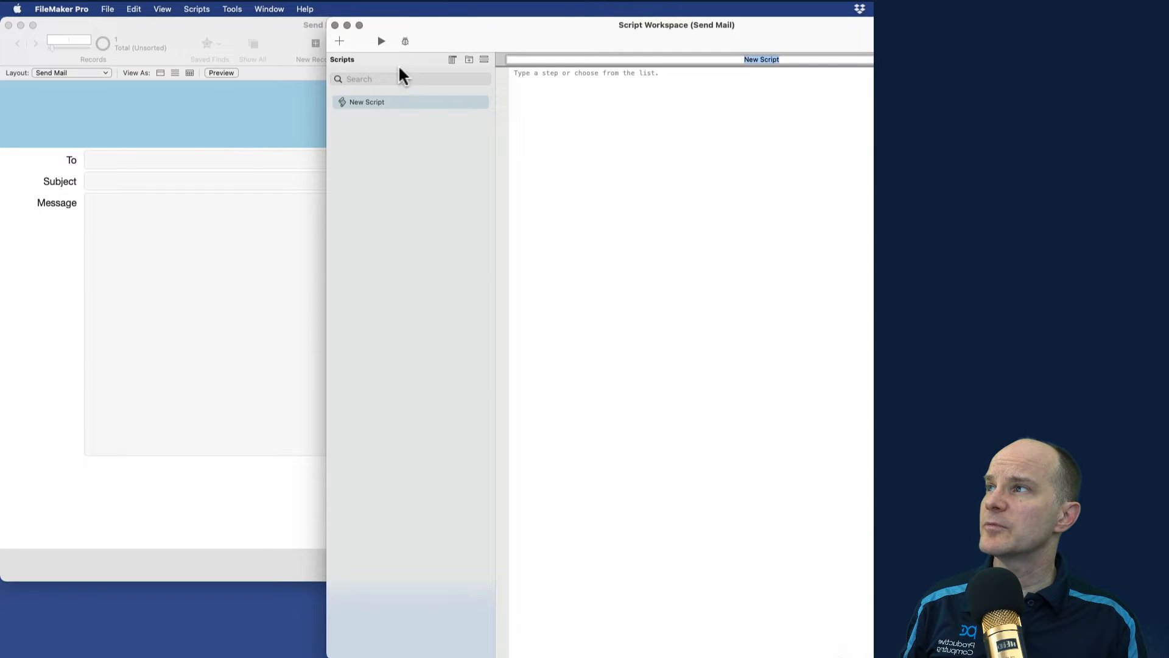
# Name the script Send Mail and add a Send Mail step from autocomplete
pyautogui.write('Send Mail')
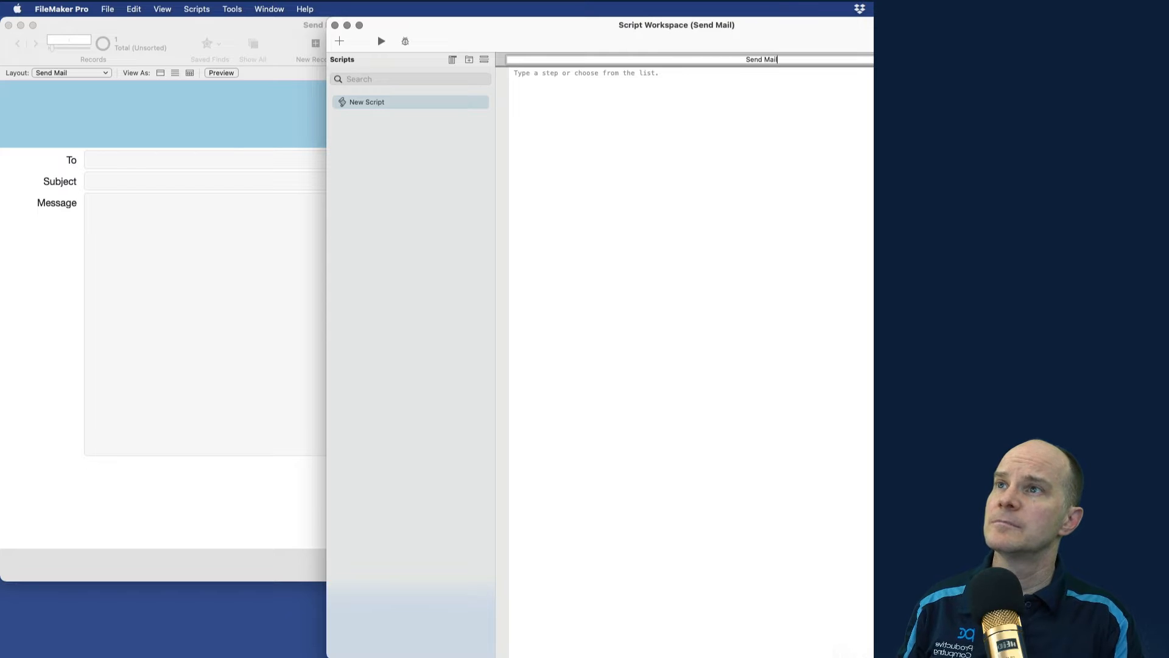
pyautogui.write('set')
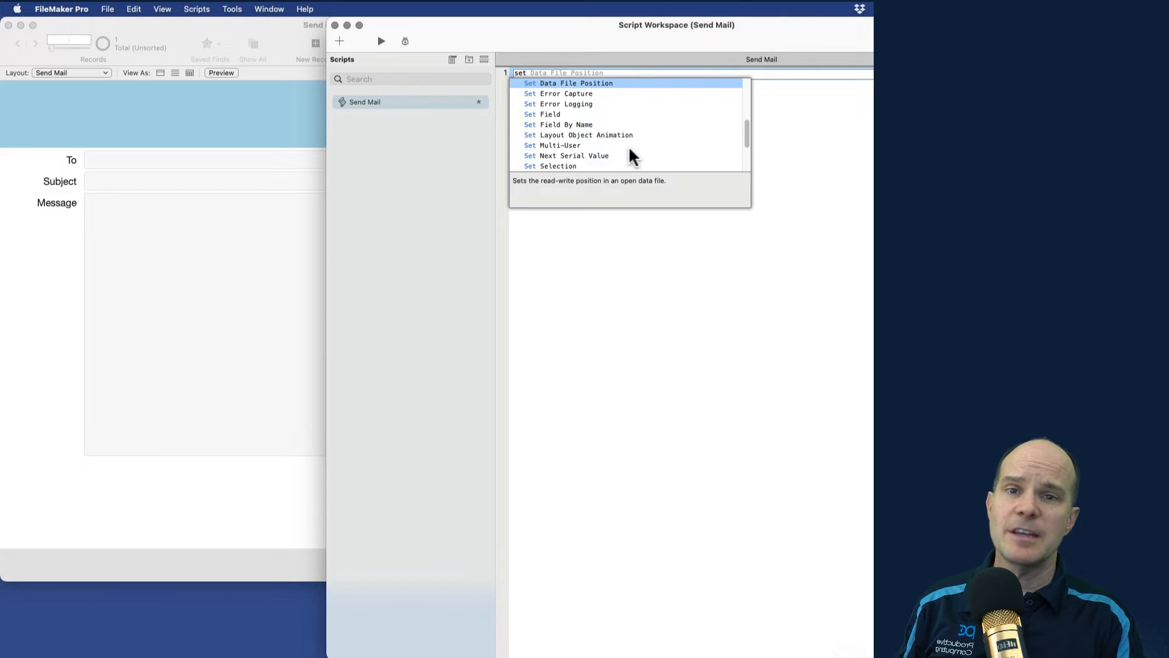
pyautogui.write('send')
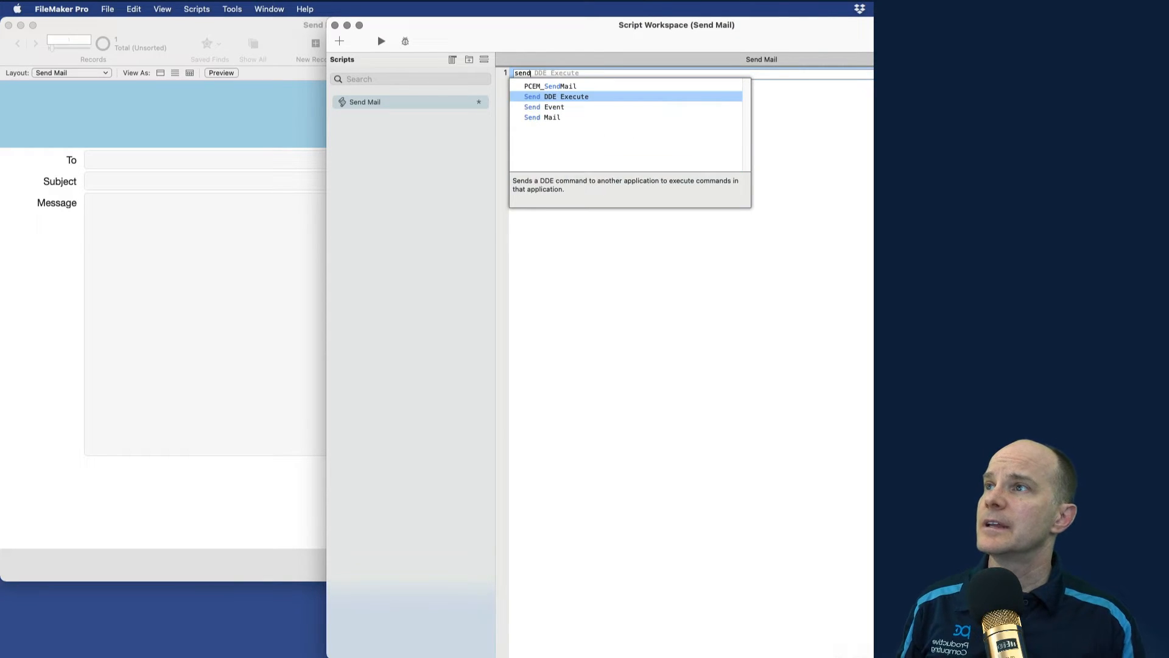
pyautogui.click(542, 116)
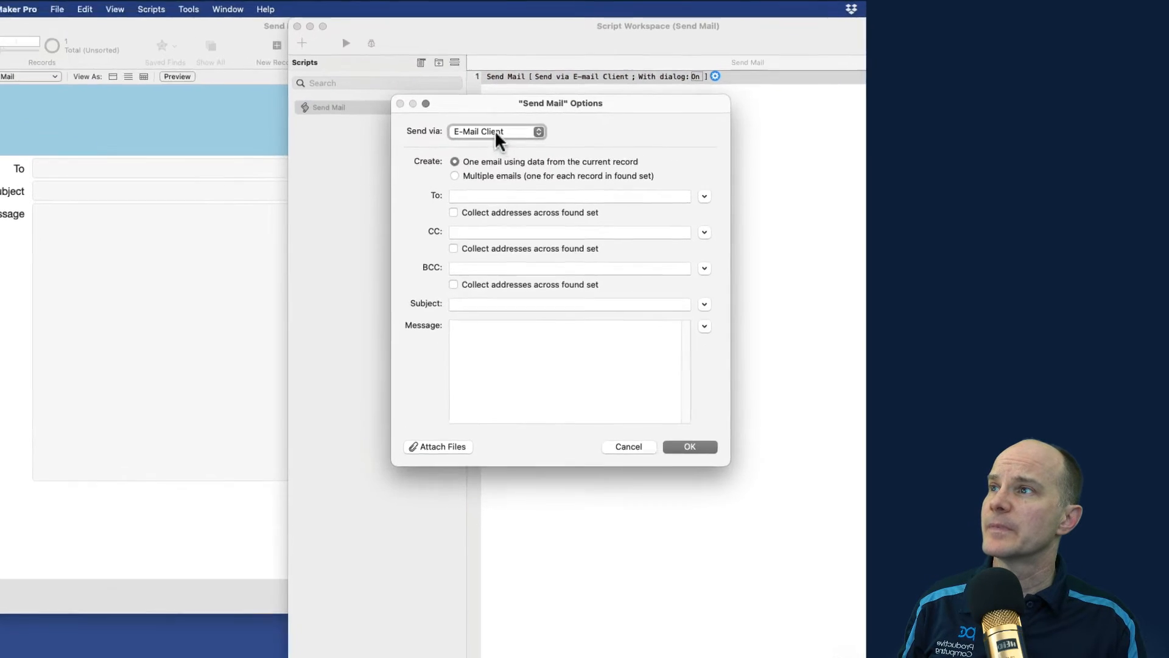
# Keep sending via the e-mail client and take the To address from the To field
pyautogui.click(497, 131)
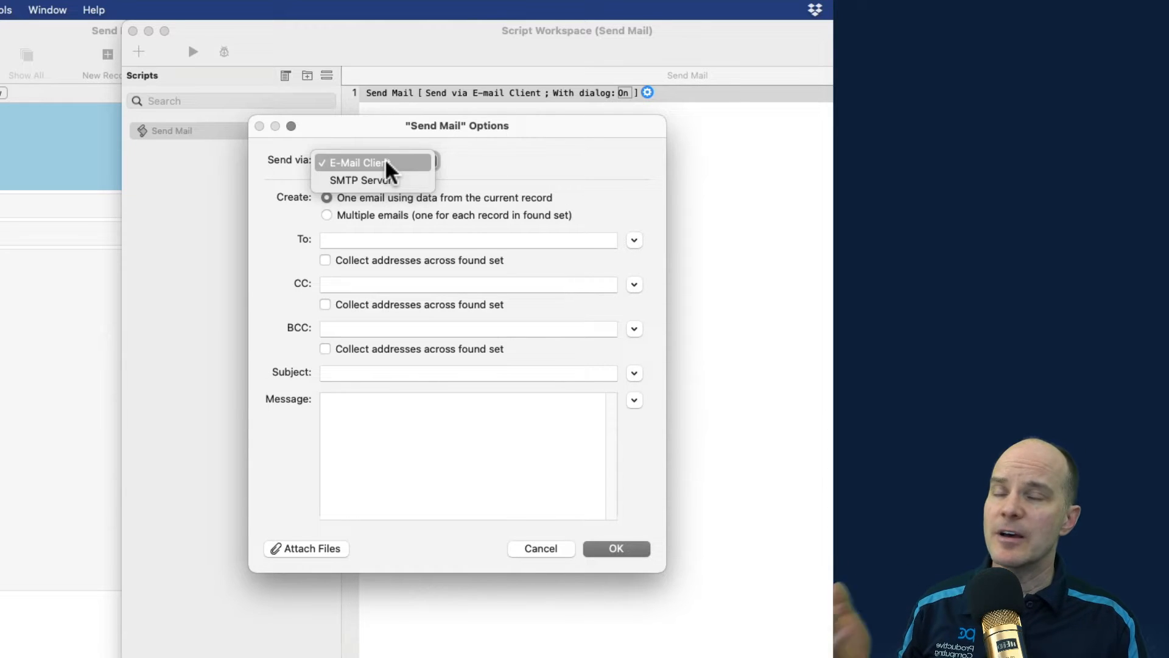
pyautogui.moveTo(387, 181)
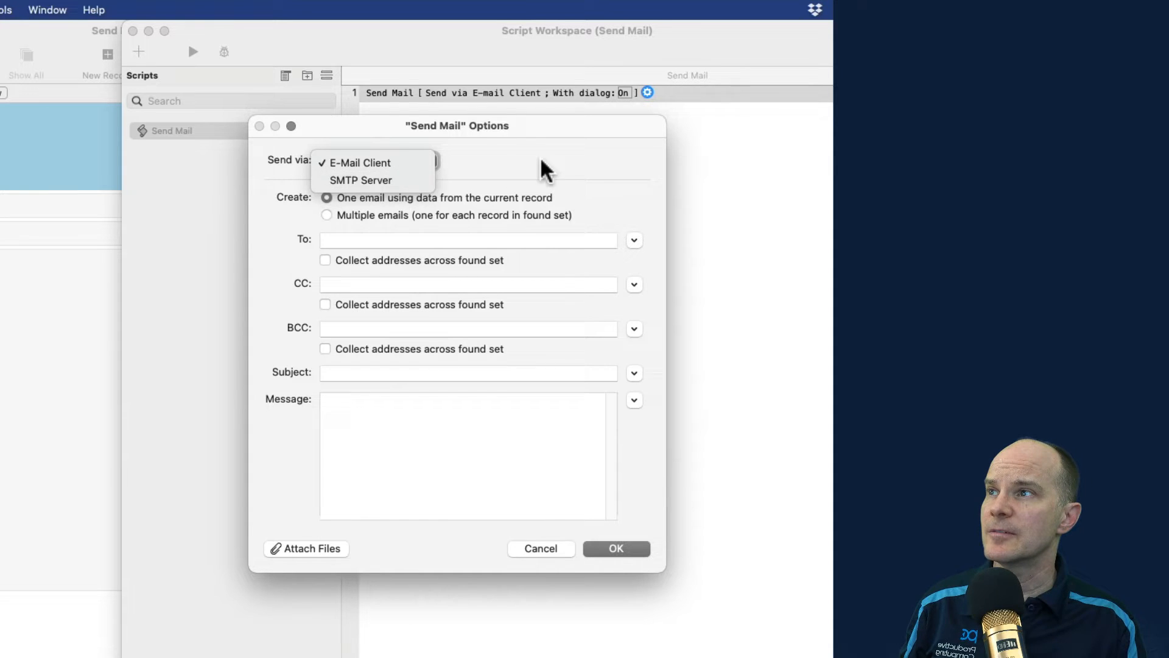
pyautogui.click(360, 162)
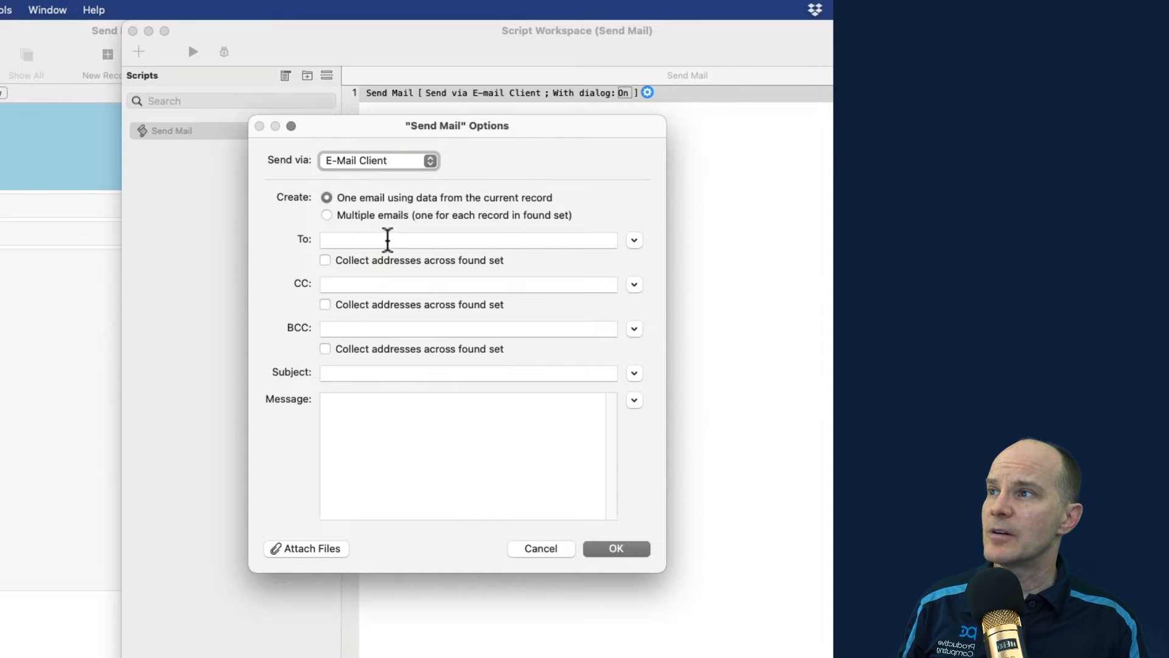
pyautogui.click(633, 240)
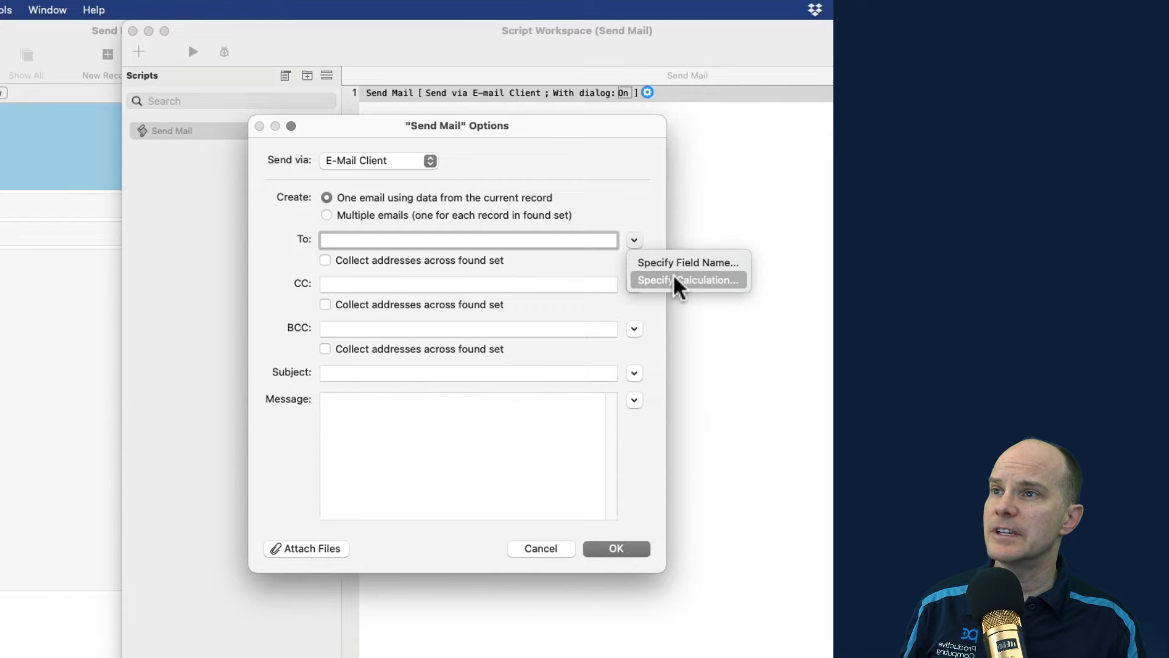
pyautogui.click(686, 262)
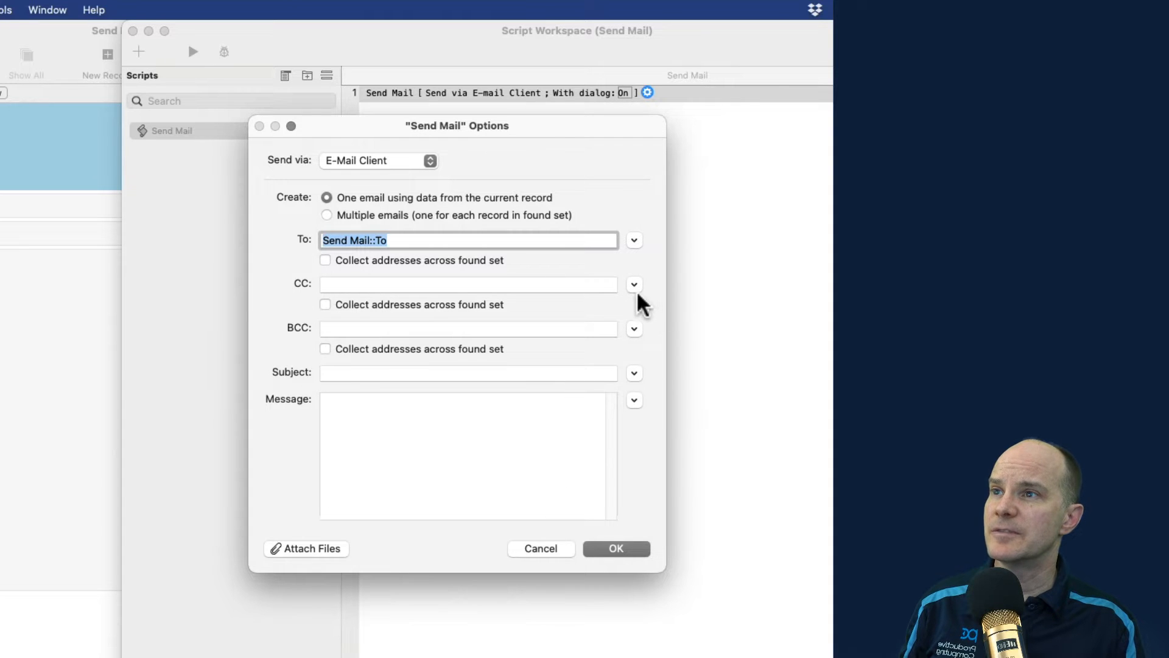
pyautogui.moveTo(617, 358)
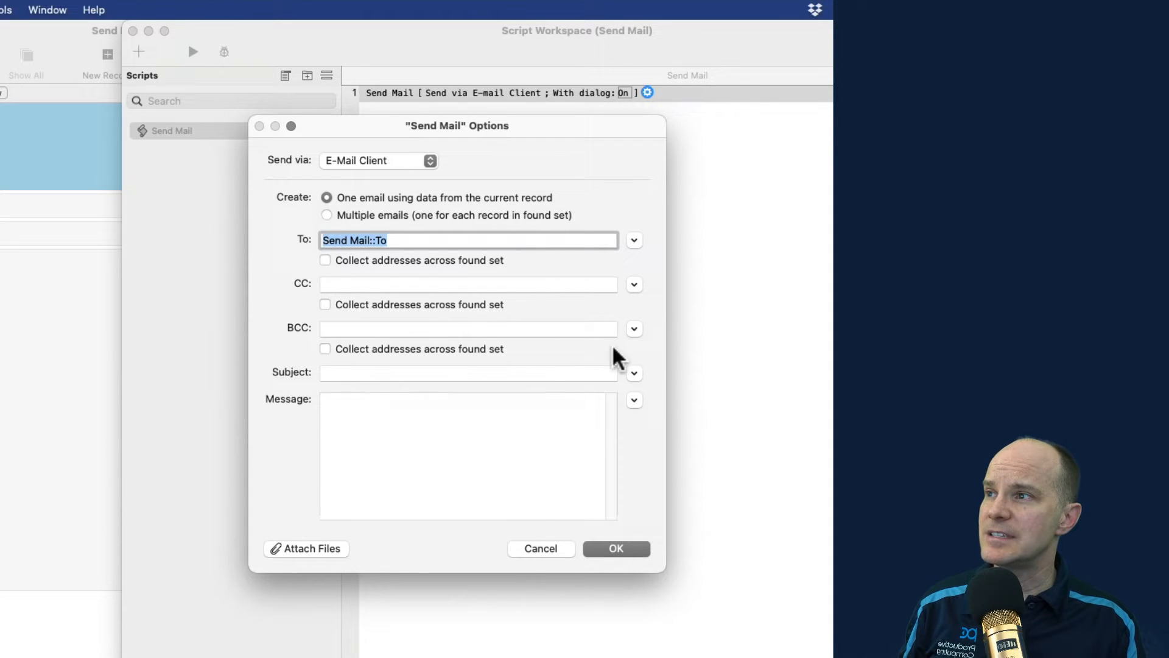
# Take the subject and body from the Subject and Message fields and accept the step settings
pyautogui.click(633, 372)
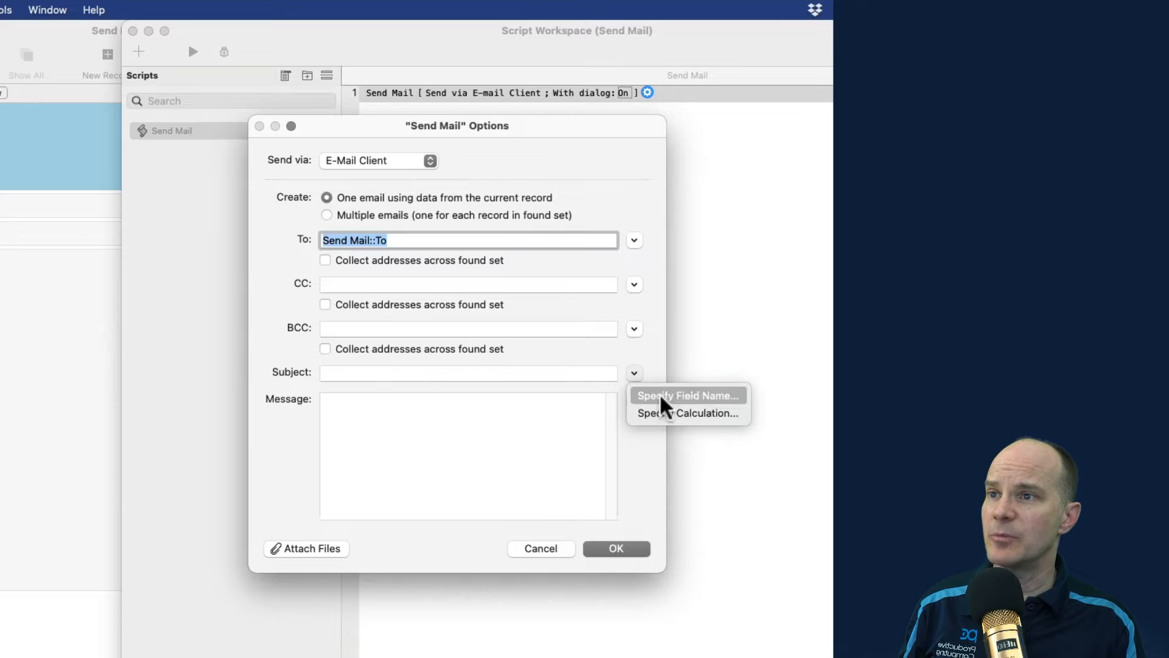
pyautogui.click(686, 395)
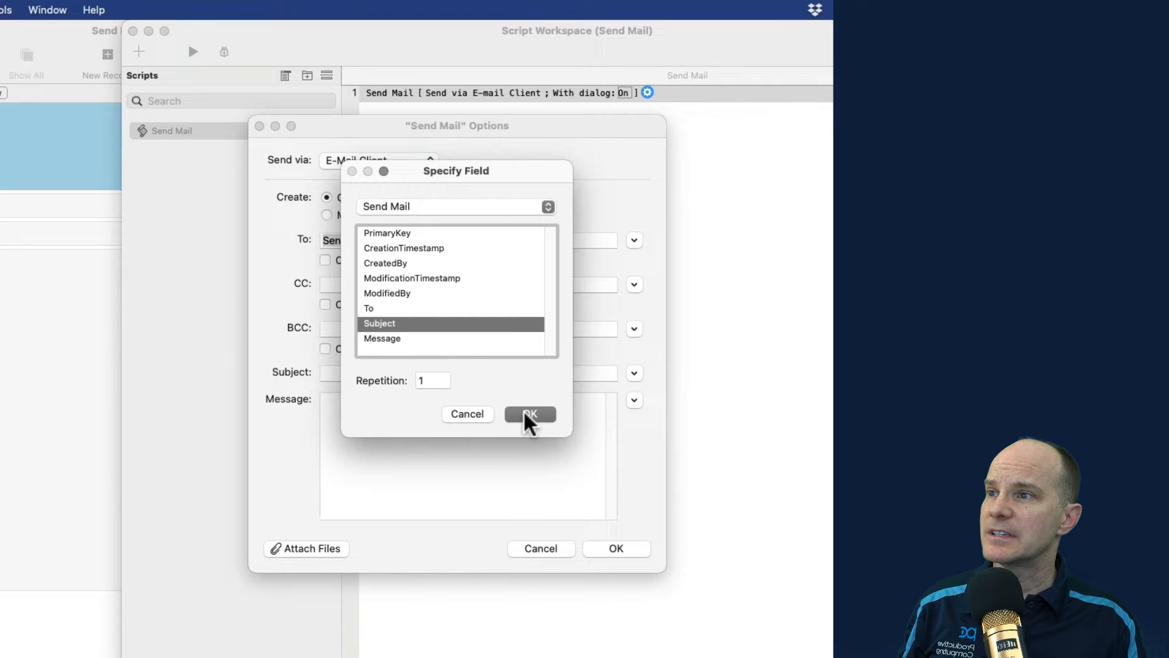
pyautogui.click(529, 414)
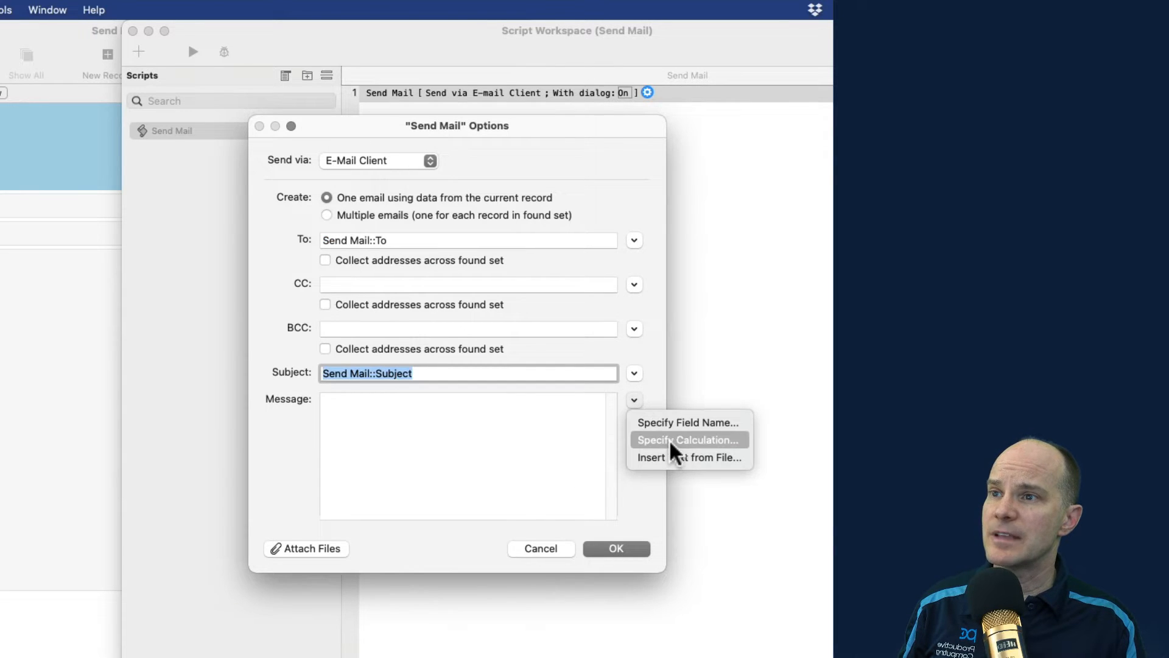
pyautogui.click(687, 423)
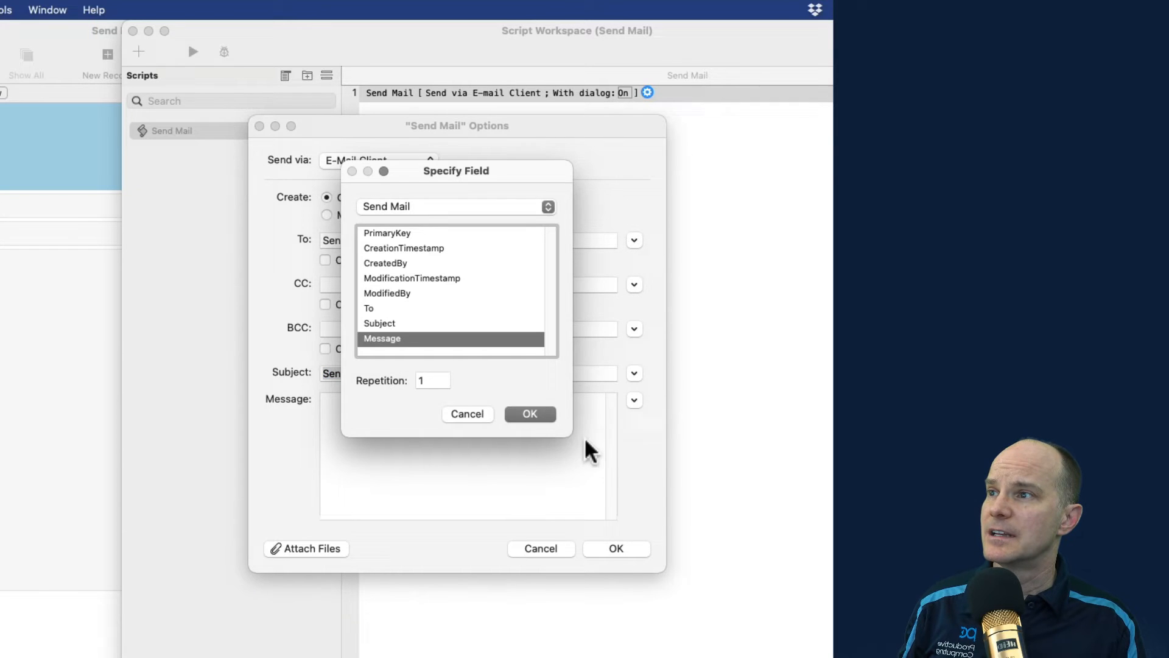
pyautogui.click(529, 414)
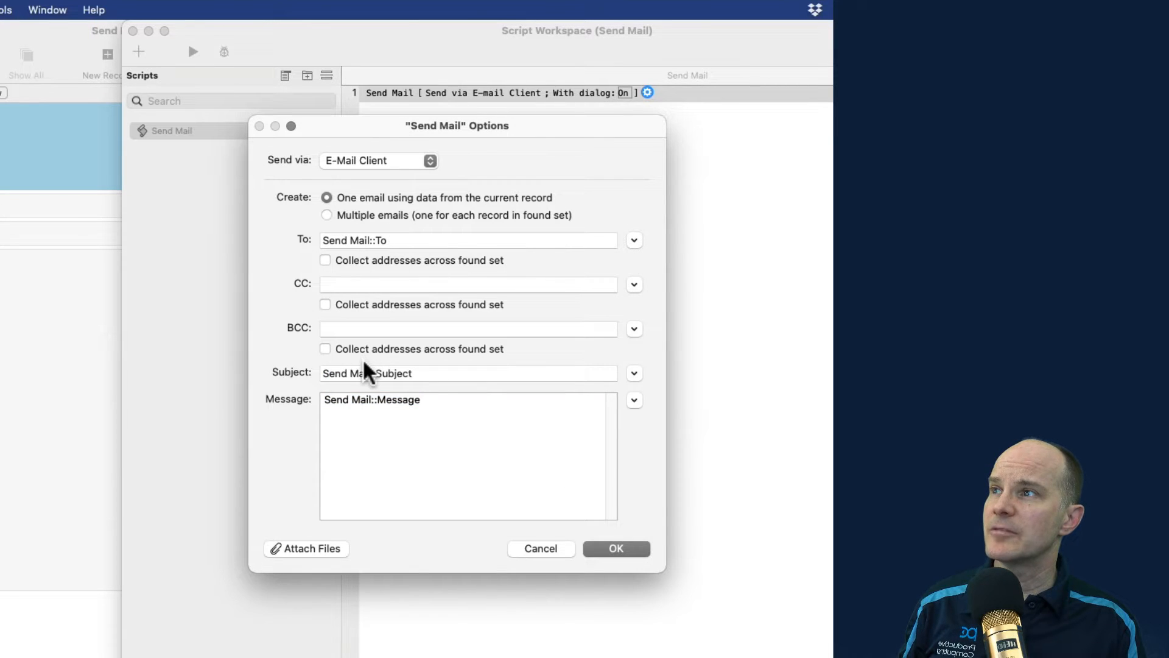
pyautogui.click(614, 548)
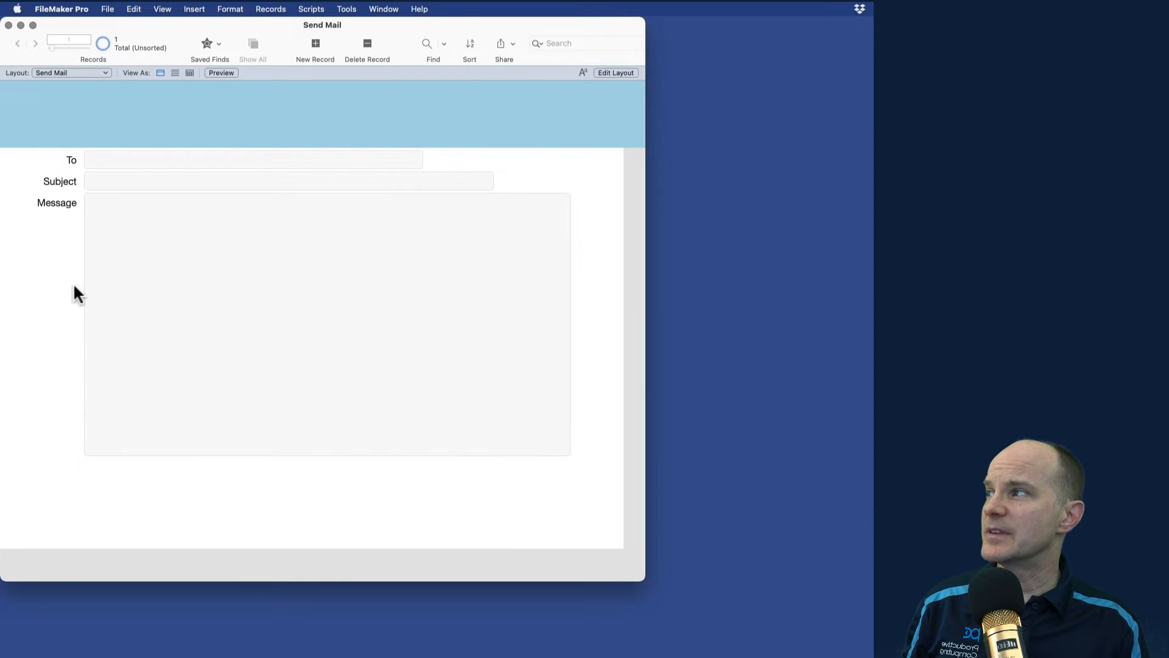
# Draw a button below the Message label, label it Send Email and choose its action
pyautogui.click(614, 72)
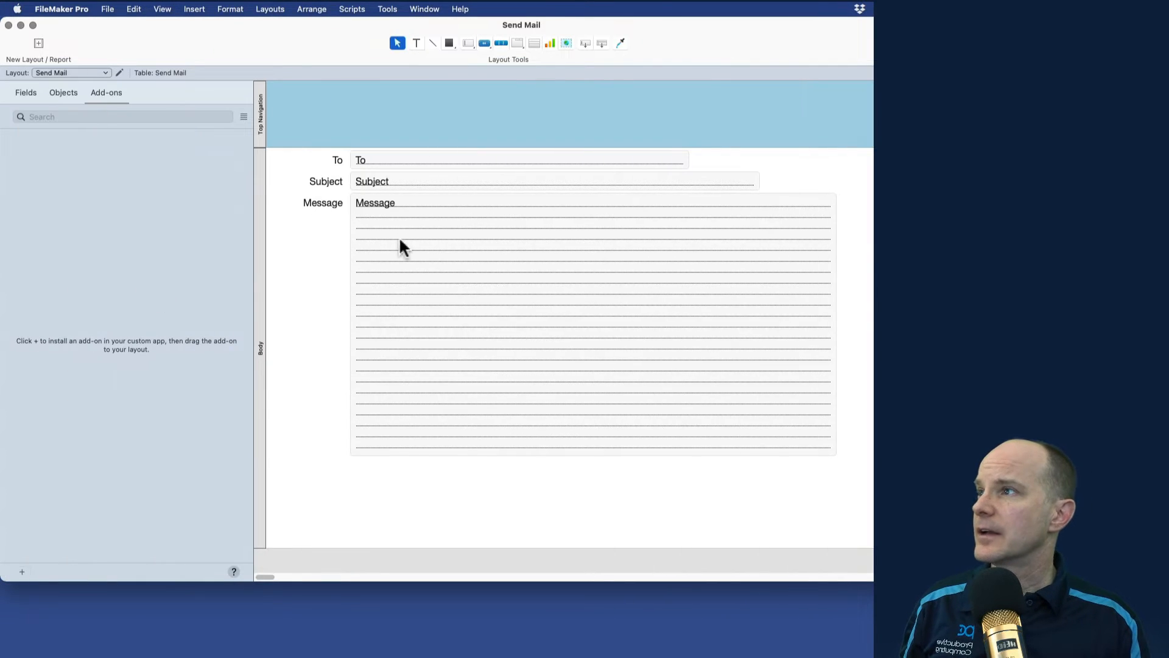
pyautogui.moveTo(277, 230); pyautogui.dragTo(328, 285)
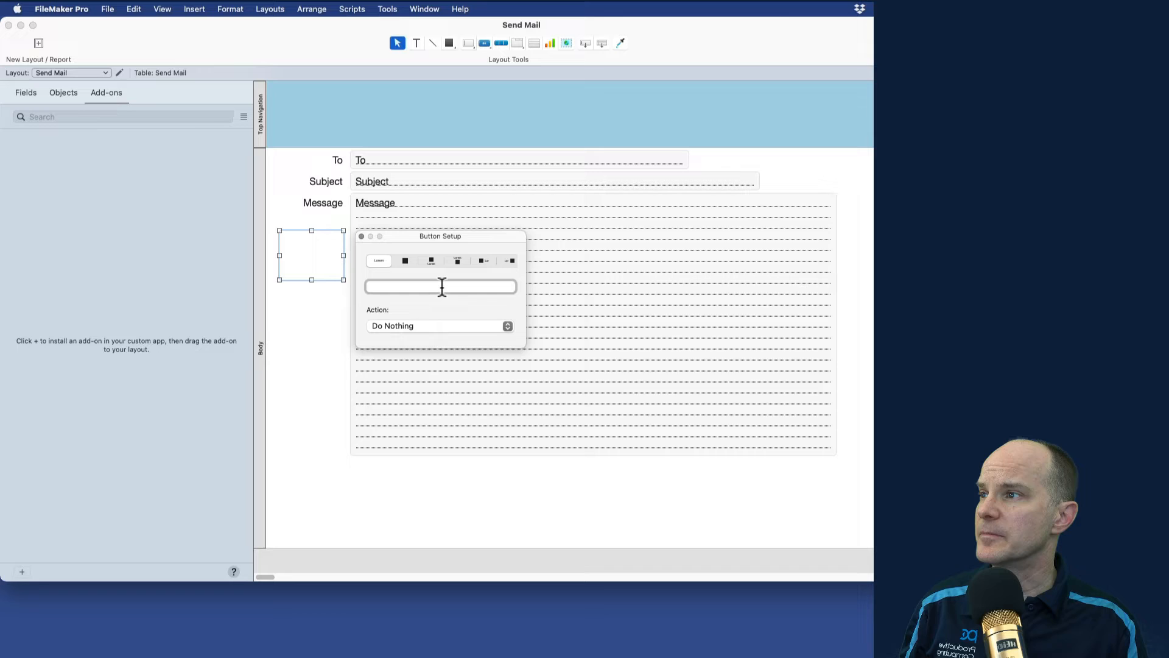
pyautogui.write('Send Em')
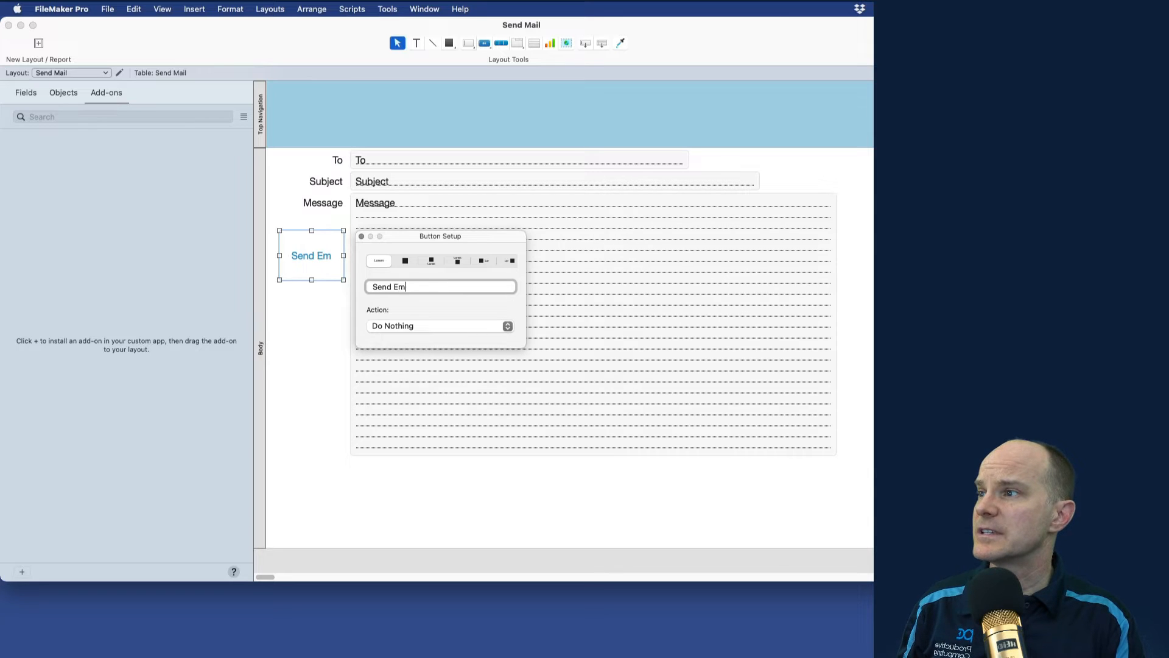
pyautogui.click(438, 327)
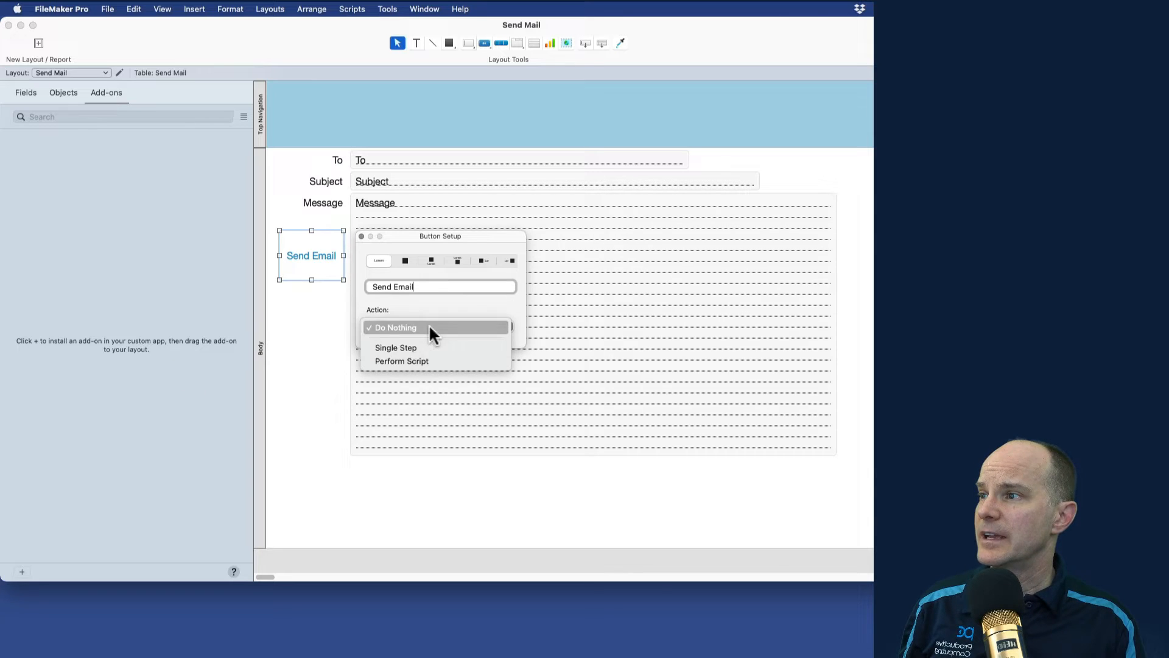
pyautogui.click(394, 347)
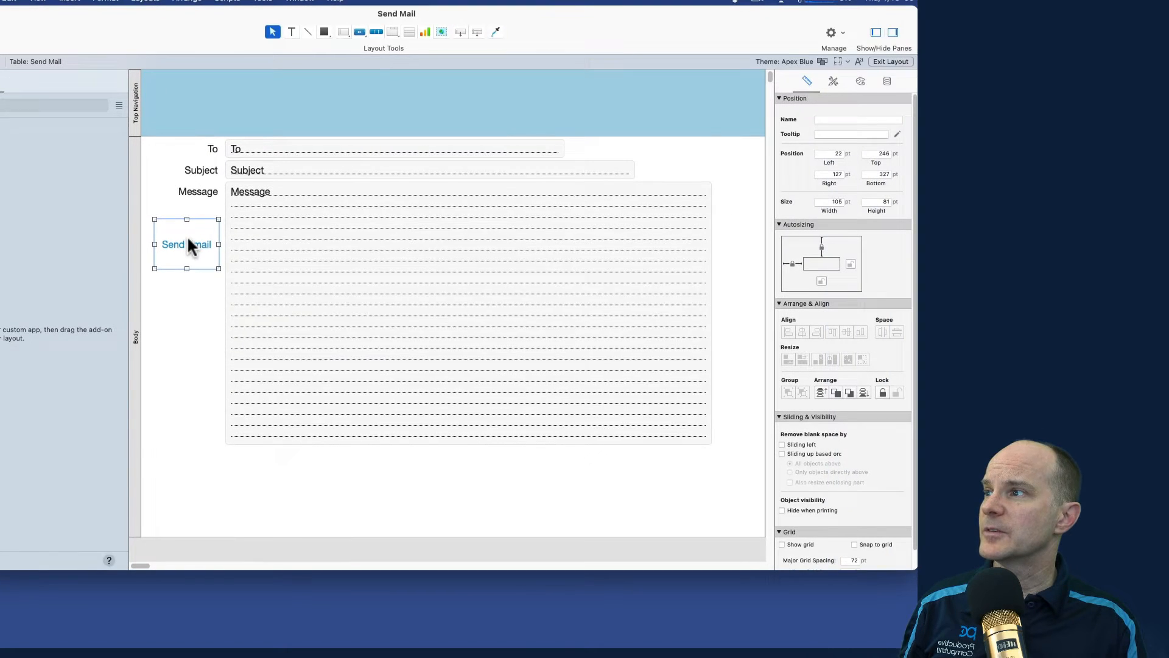
# Apply the Large Filled style to the button in the Inspector and exit layout mode
pyautogui.click(859, 82)
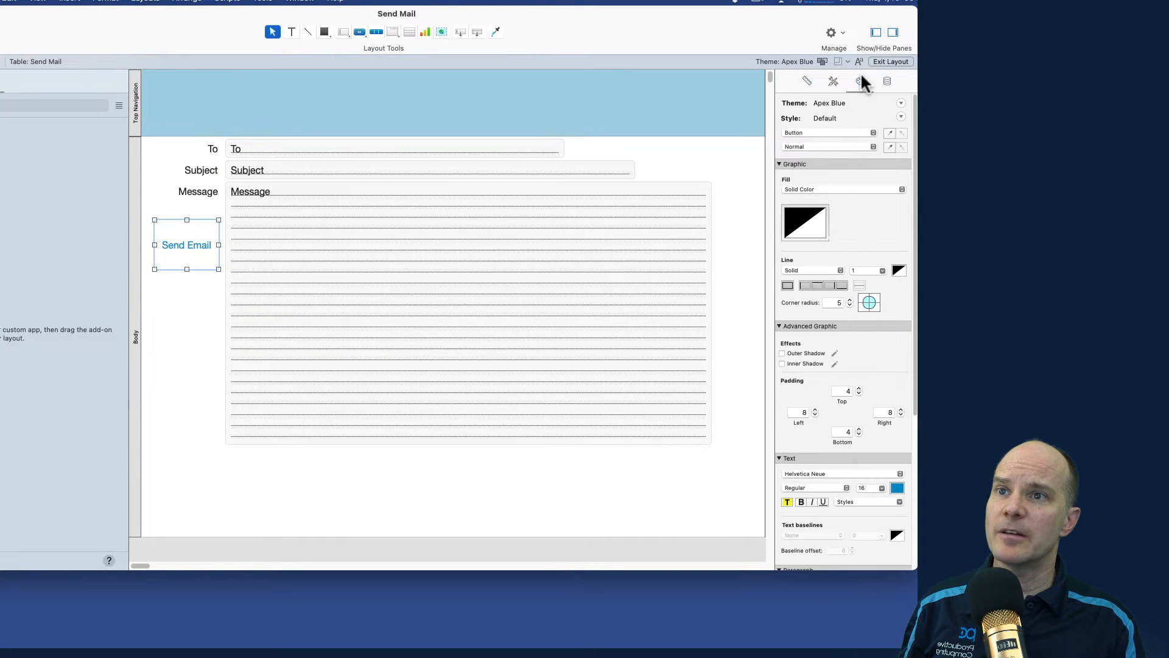
pyautogui.click(833, 81)
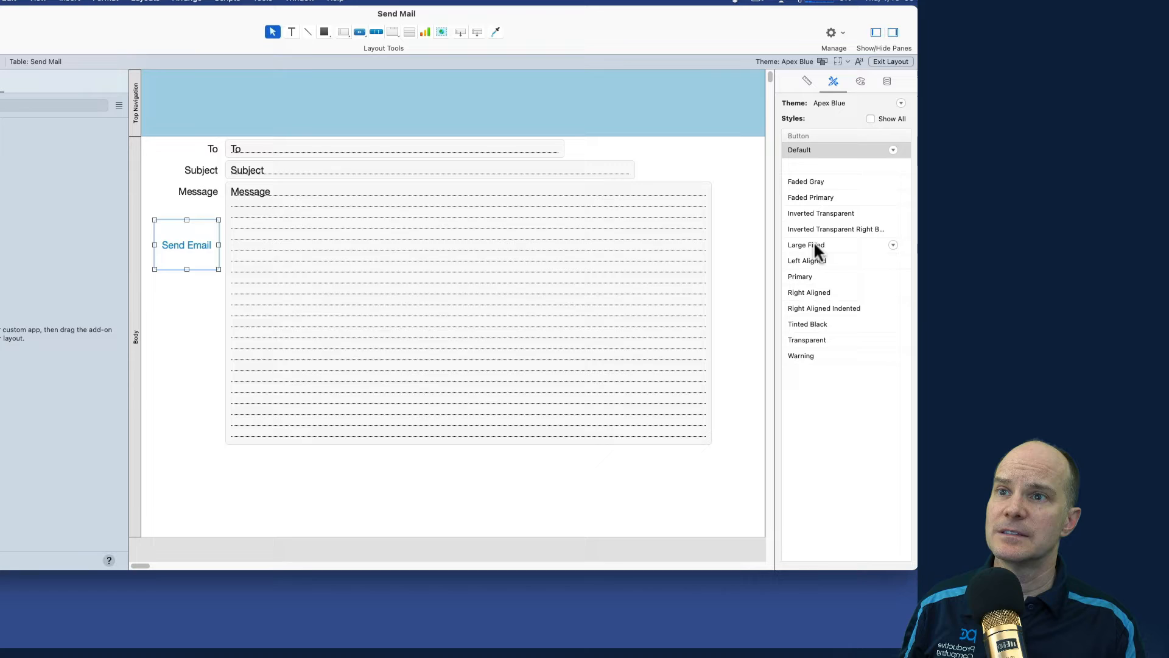
pyautogui.click(806, 245)
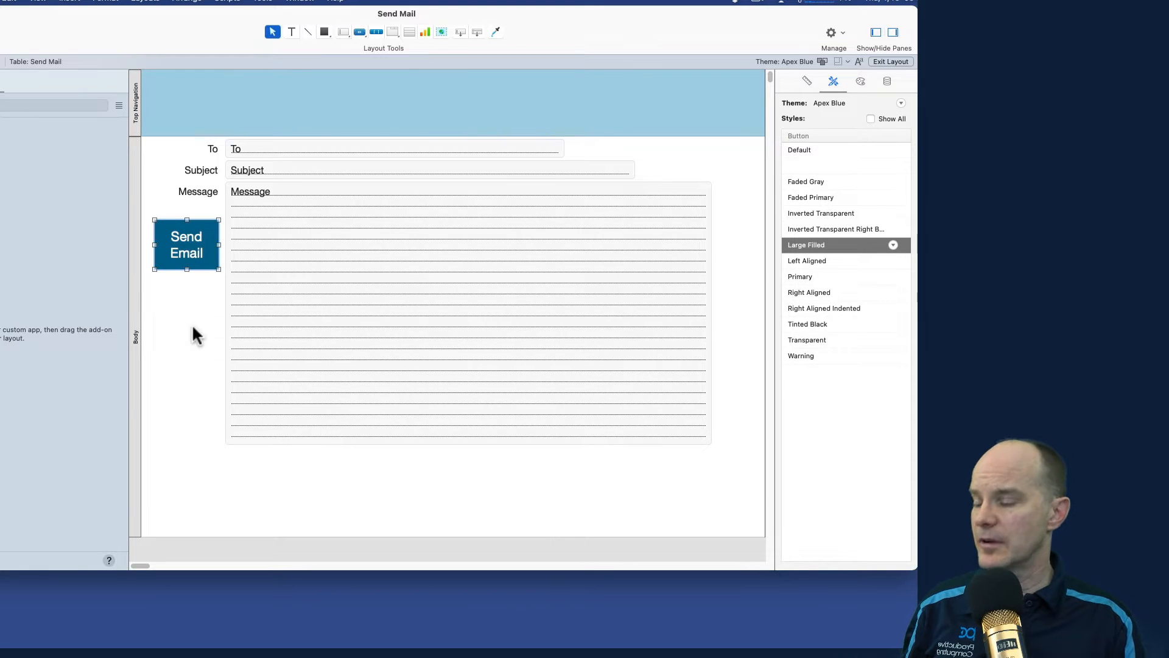
pyautogui.click(805, 245)
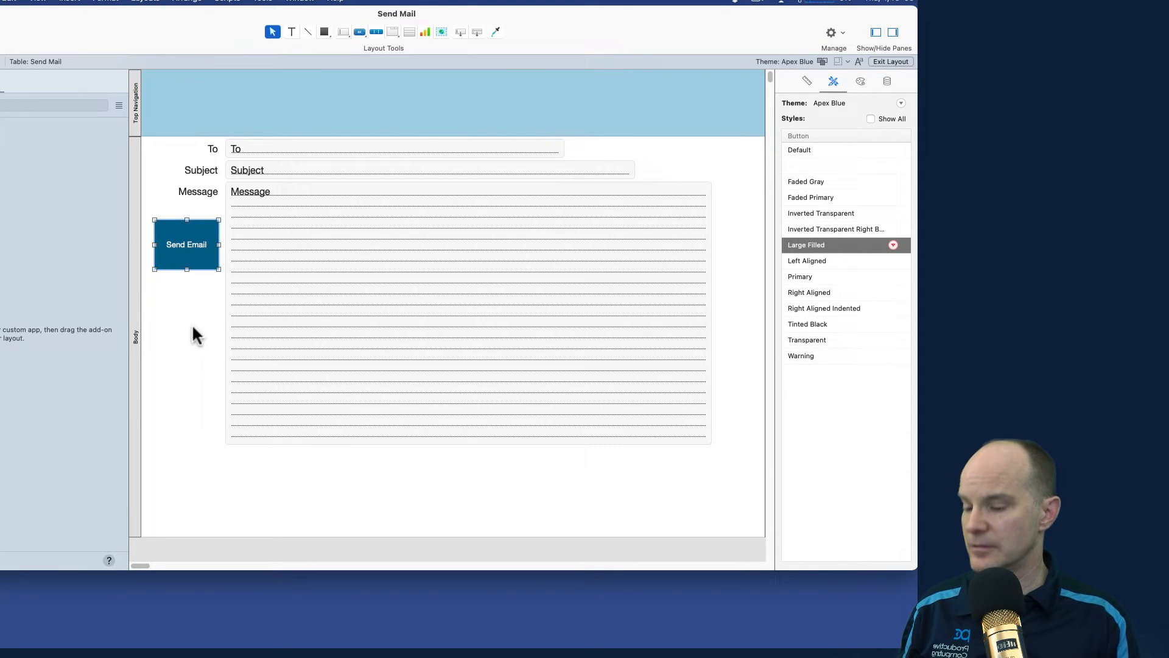
pyautogui.click(890, 61)
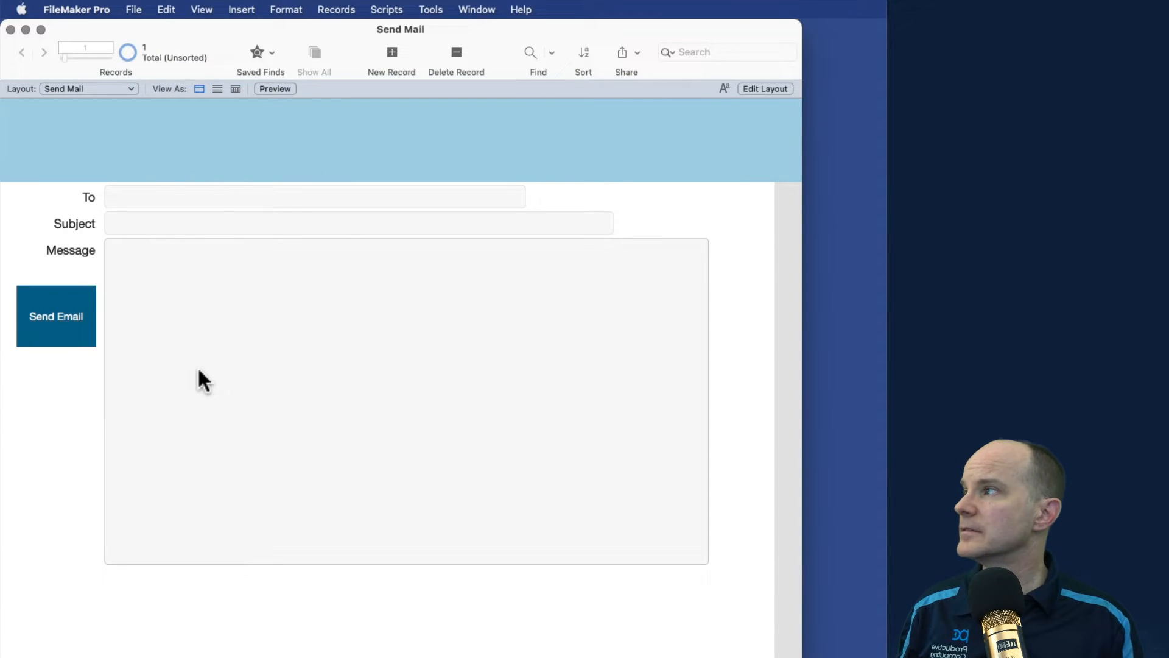
# Enter the recipient address, the subject Test Email Plain Text and a short test message
pyautogui.click(313, 196)
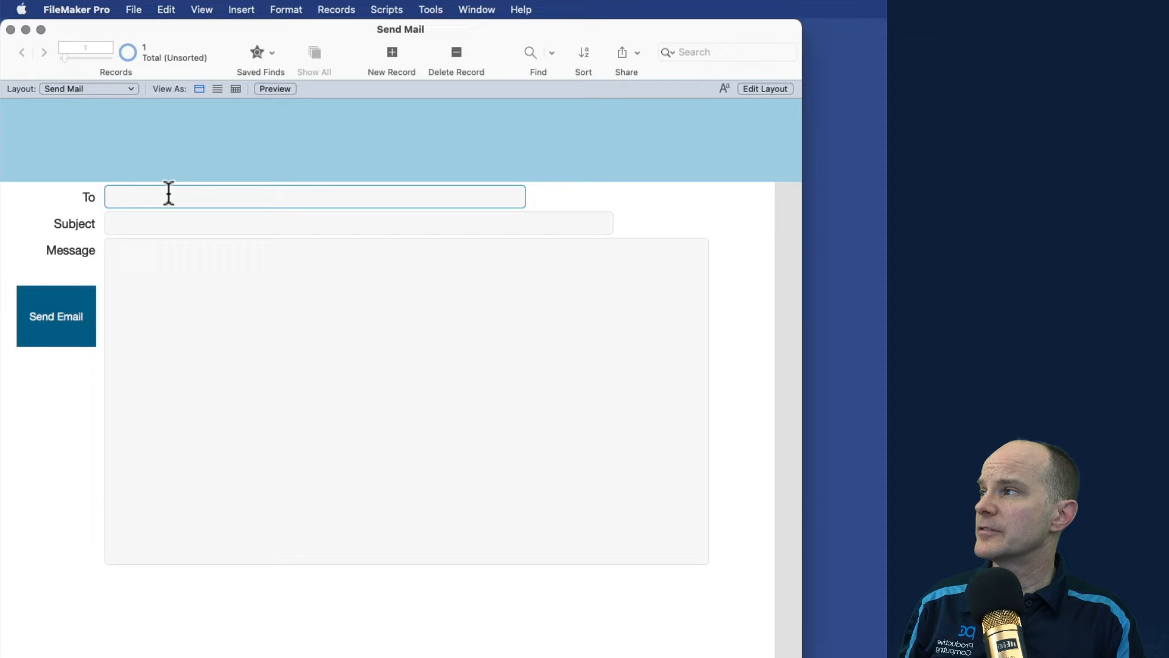
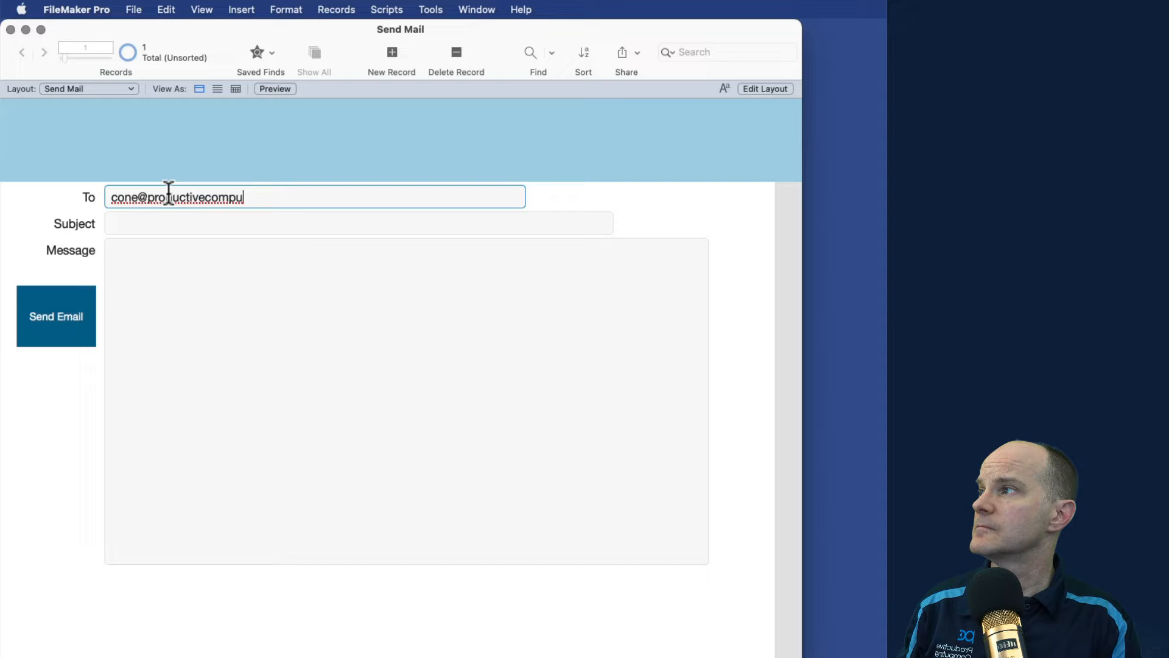
pyautogui.click(358, 223)
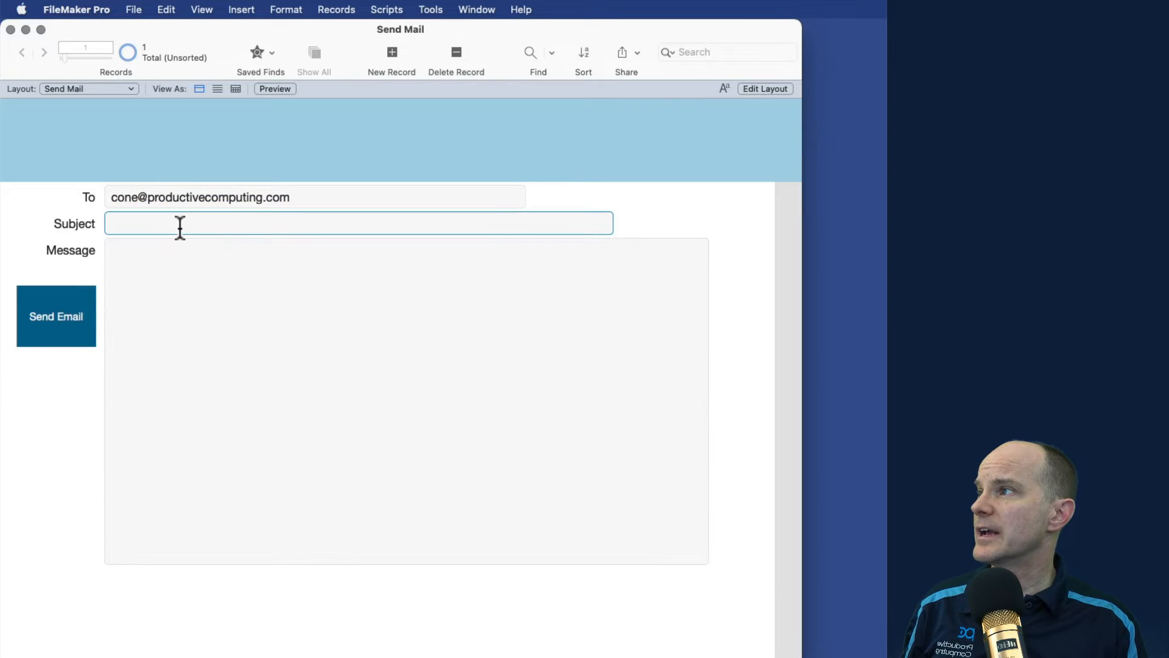
pyautogui.write('Test Email Plain Text')
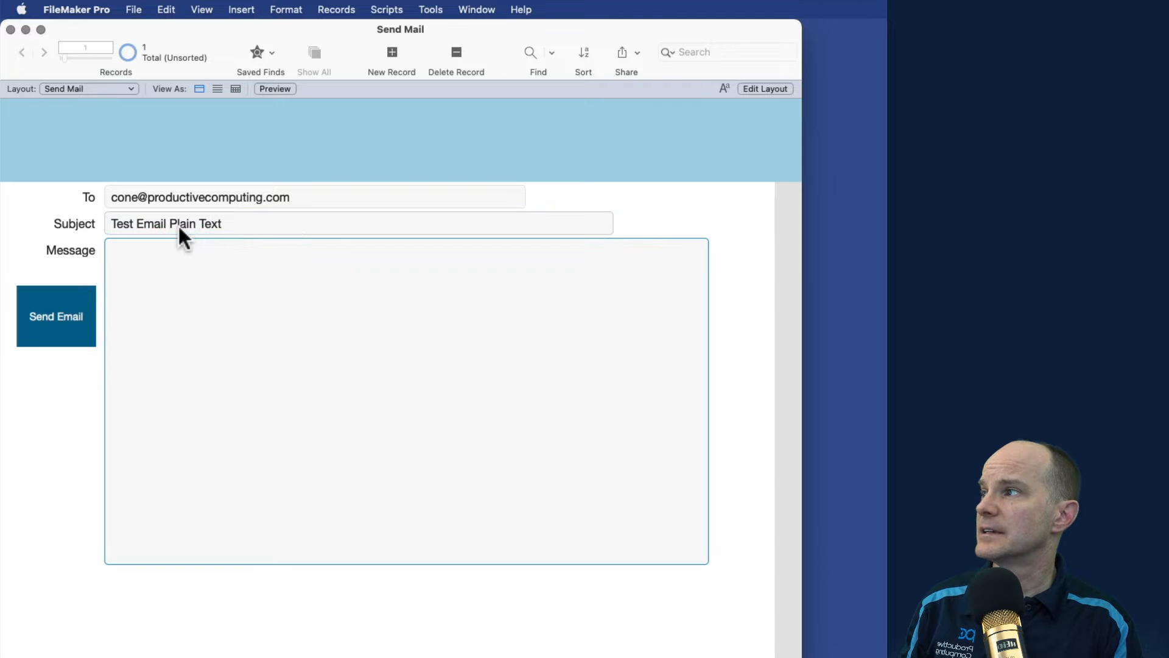
pyautogui.write('Test of the message')
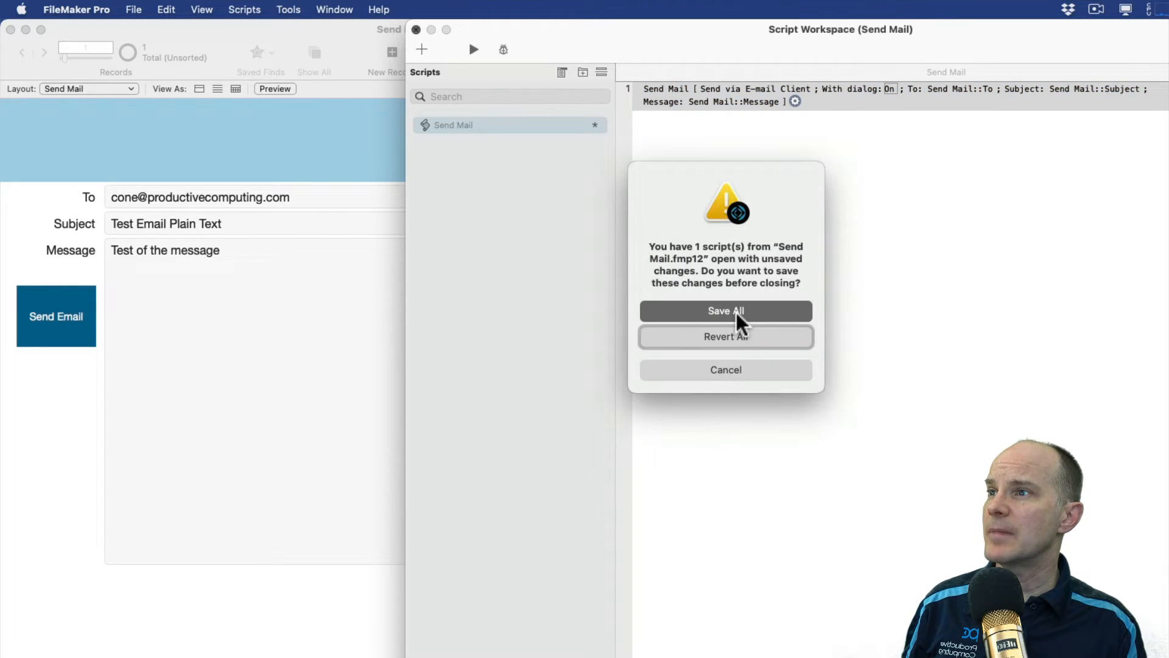
# Choose Save All to keep the unsaved script changes before closing
pyautogui.click(725, 311)
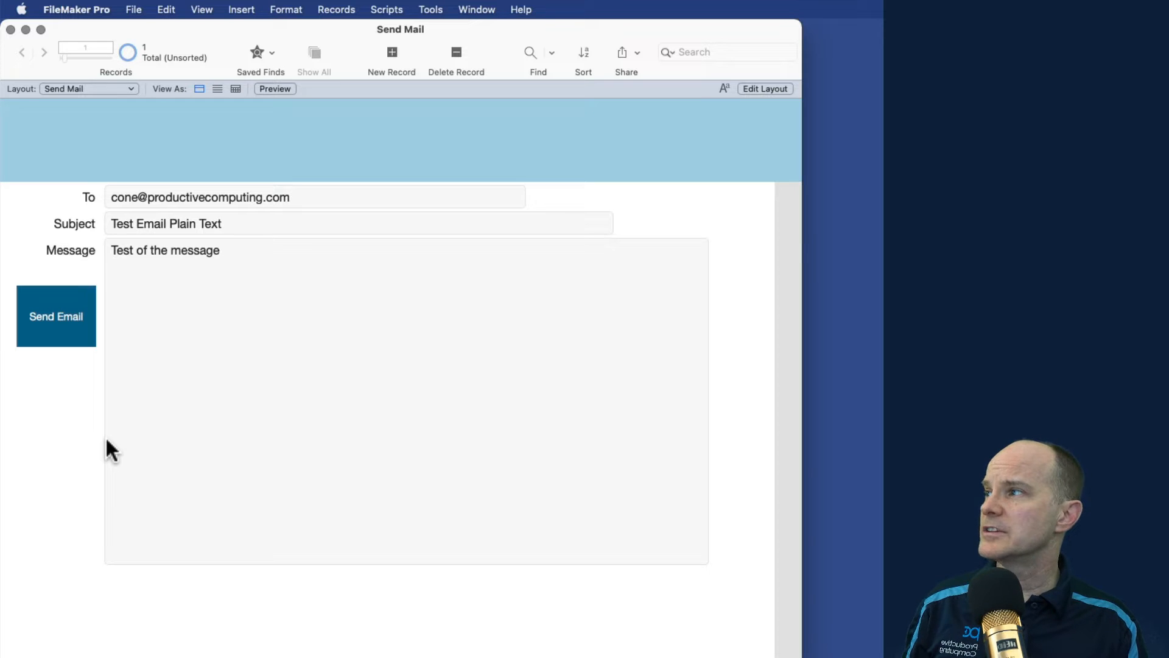
pyautogui.write('h')
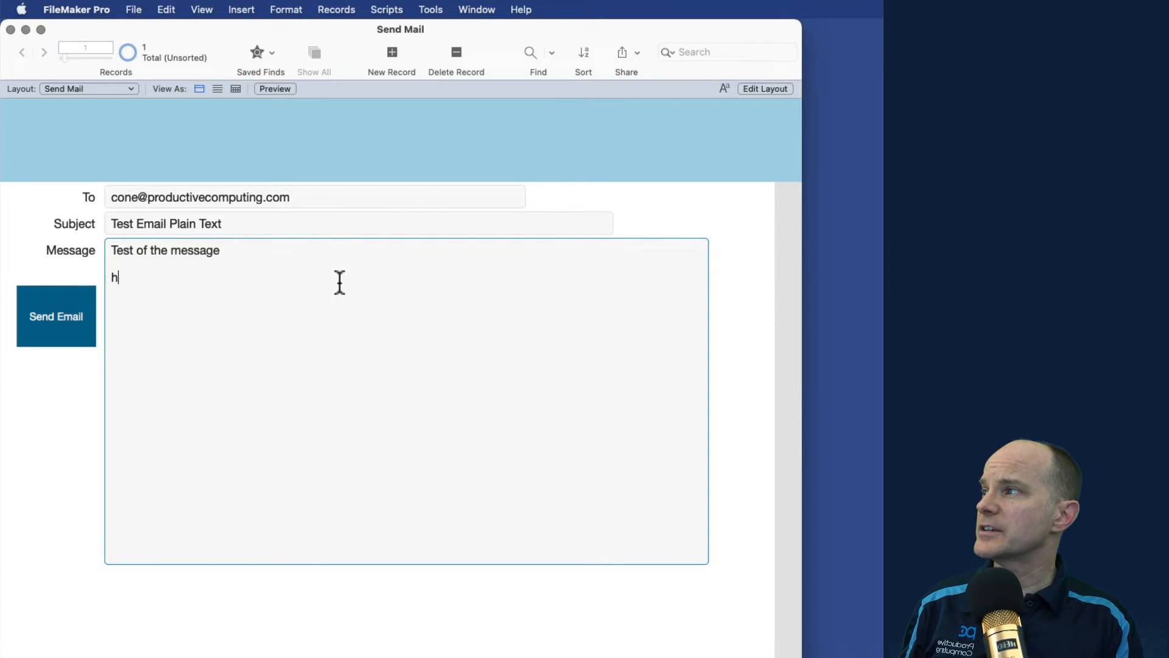
pyautogui.write('ttp:/')
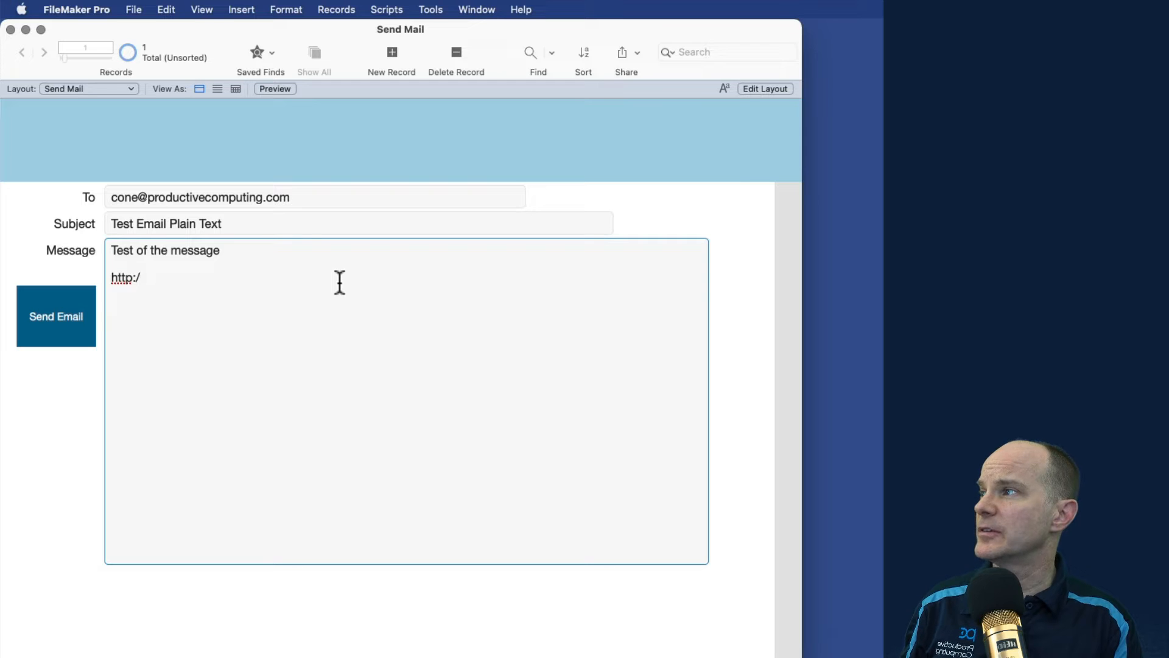
pyautogui.write('/w')
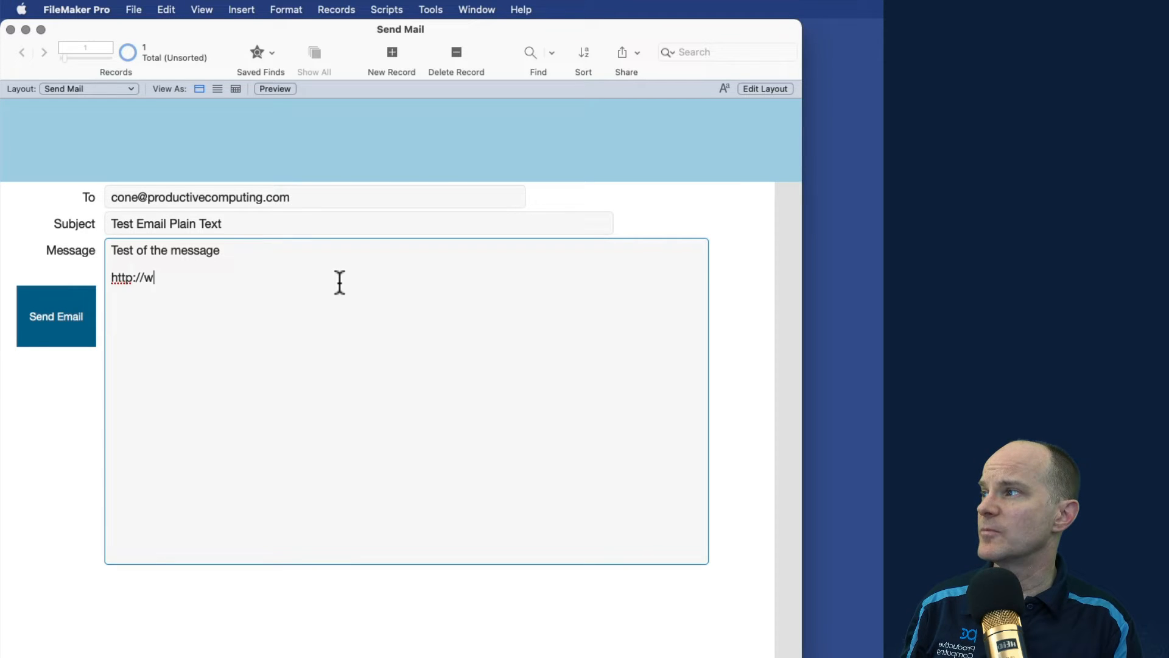
pyautogui.write('ww.produ')
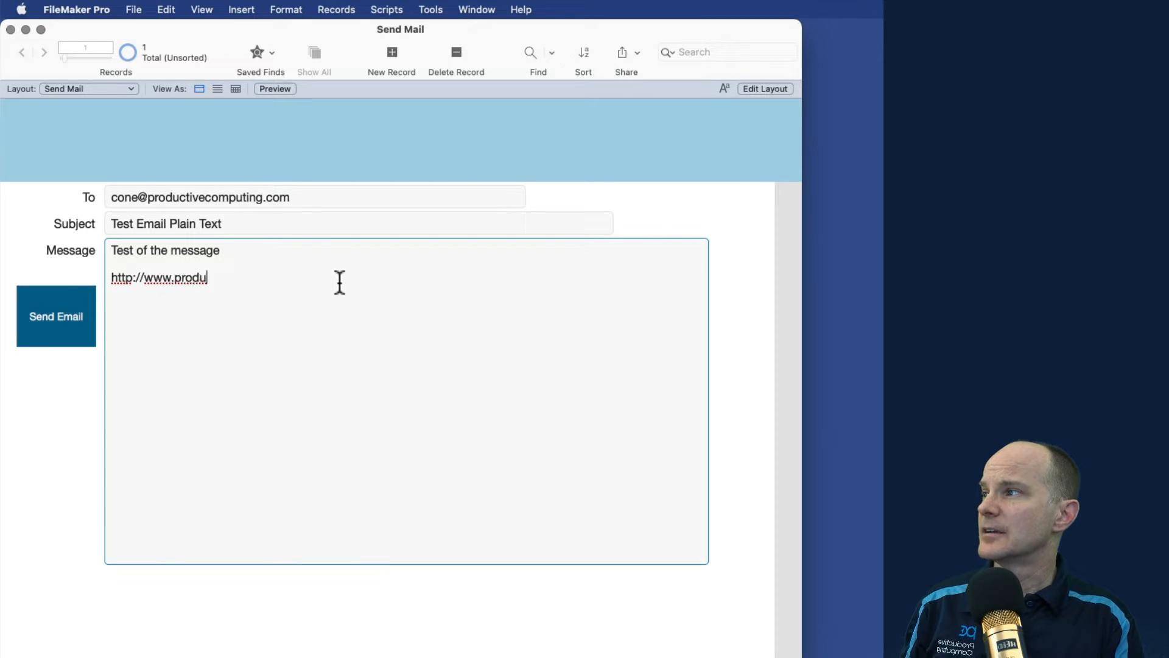
pyautogui.write('ctivecomputing.com')
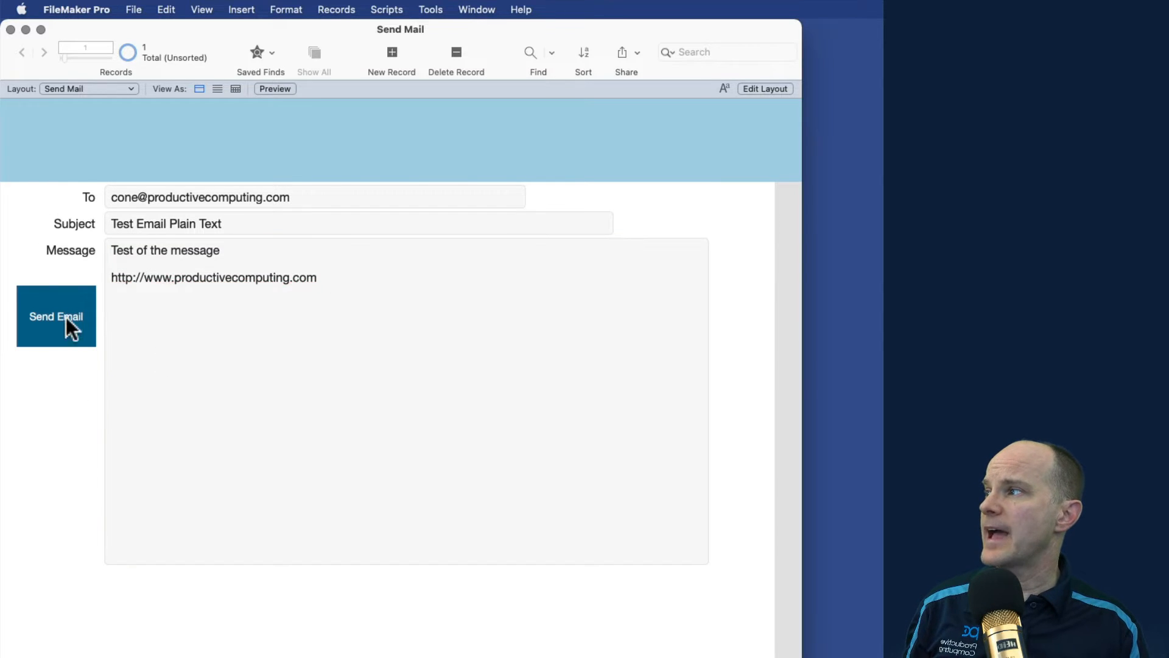
# Send the email from the form and view the received Test Email Plain Text message in Outlook's Inbox
pyautogui.click(56, 315)
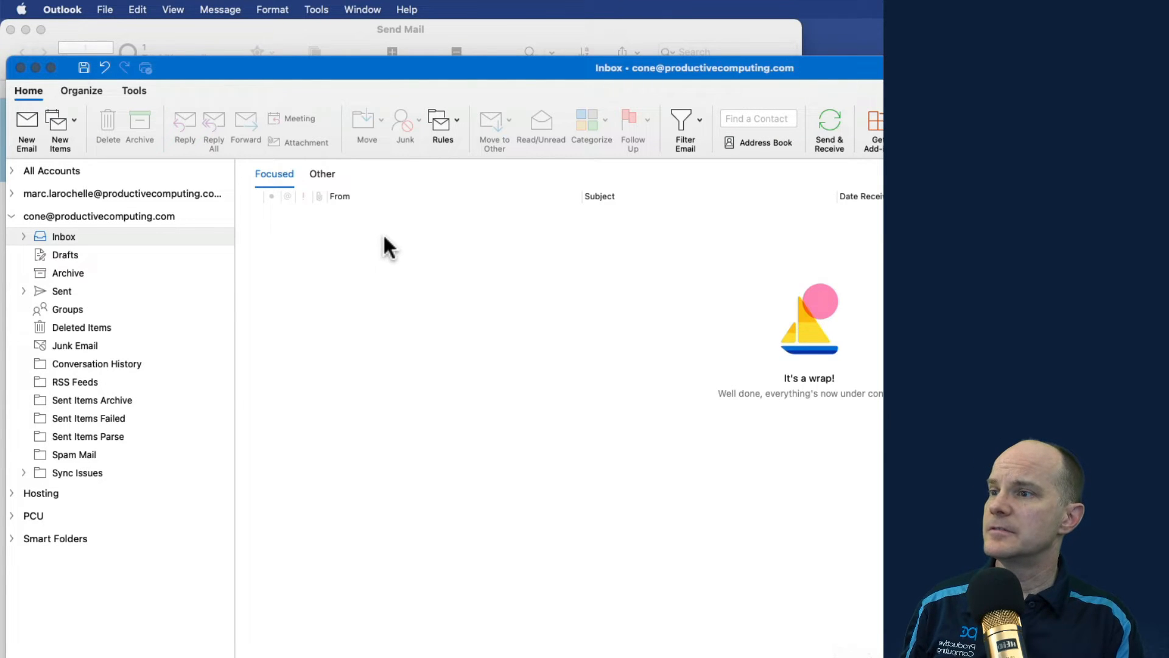
pyautogui.moveTo(154, 168)
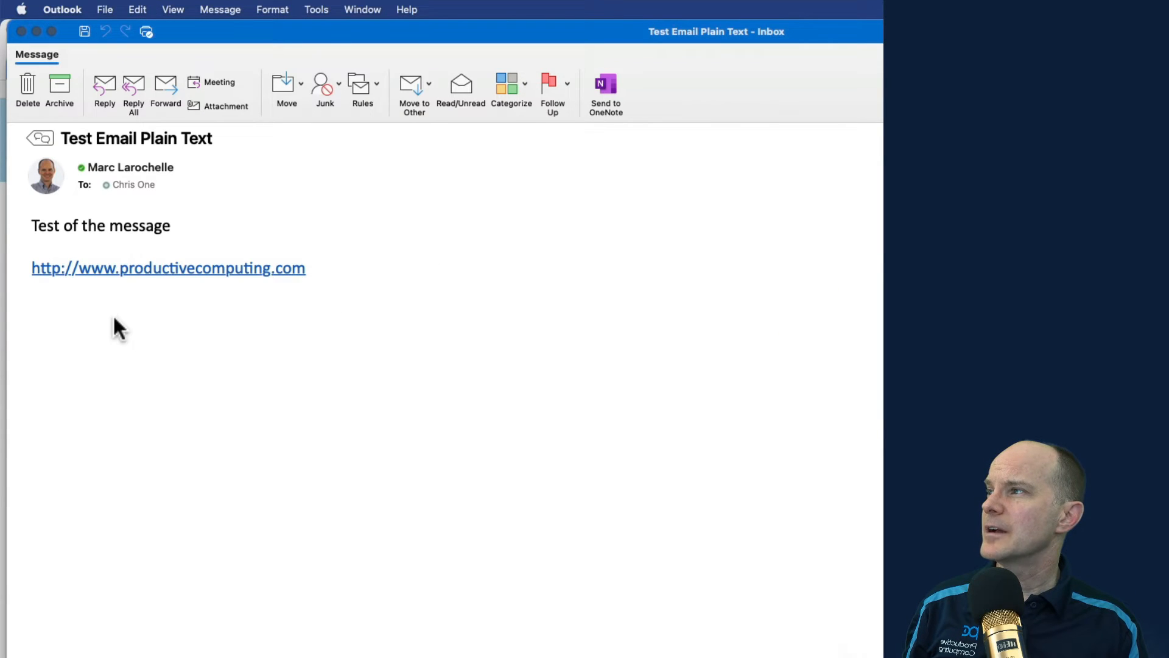
pyautogui.click(168, 268)
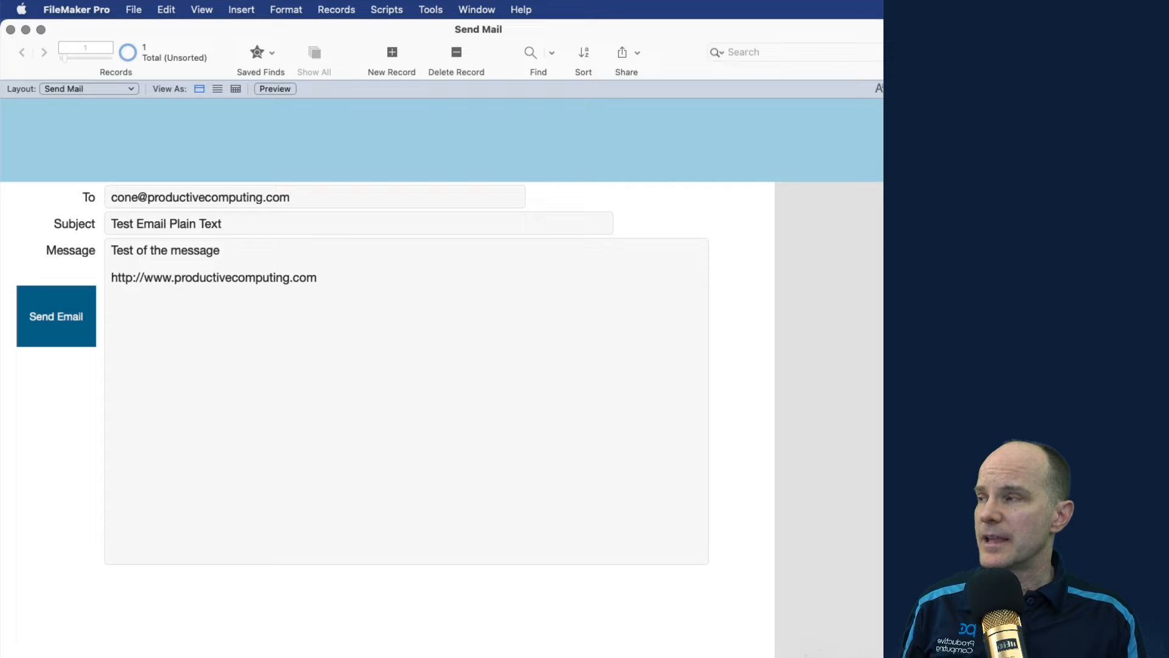
pyautogui.moveTo(746, 646)
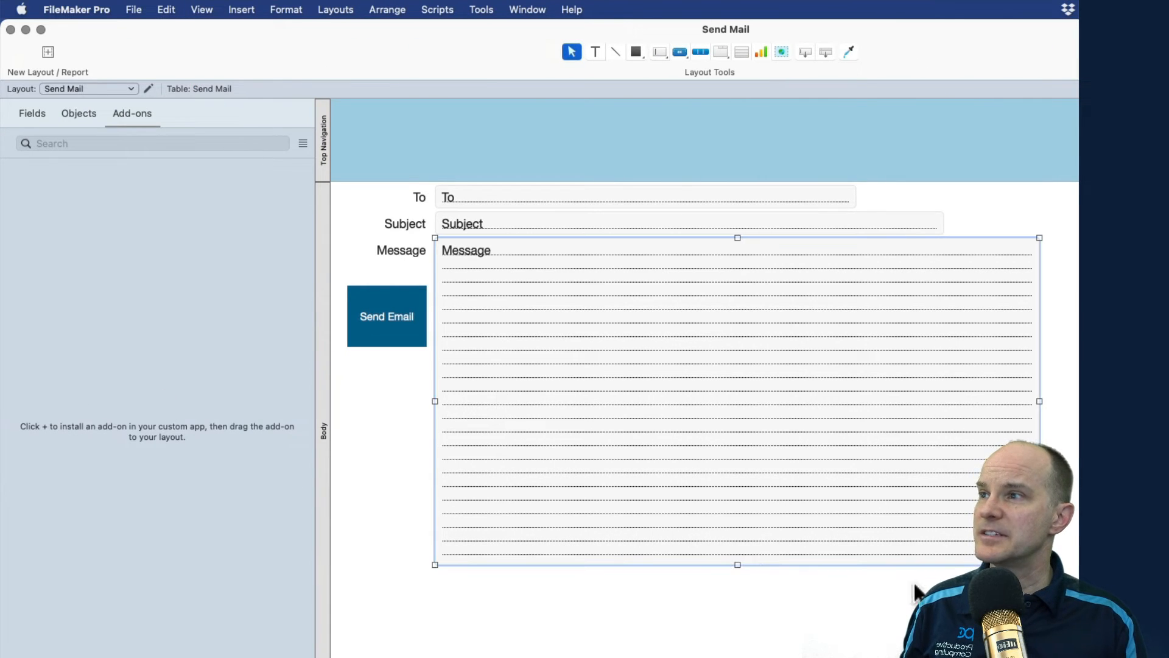
# Shrink the Message field from the top and move it lower, leaving its old area empty
pyautogui.moveTo(737, 336); pyautogui.dragTo(736, 492)
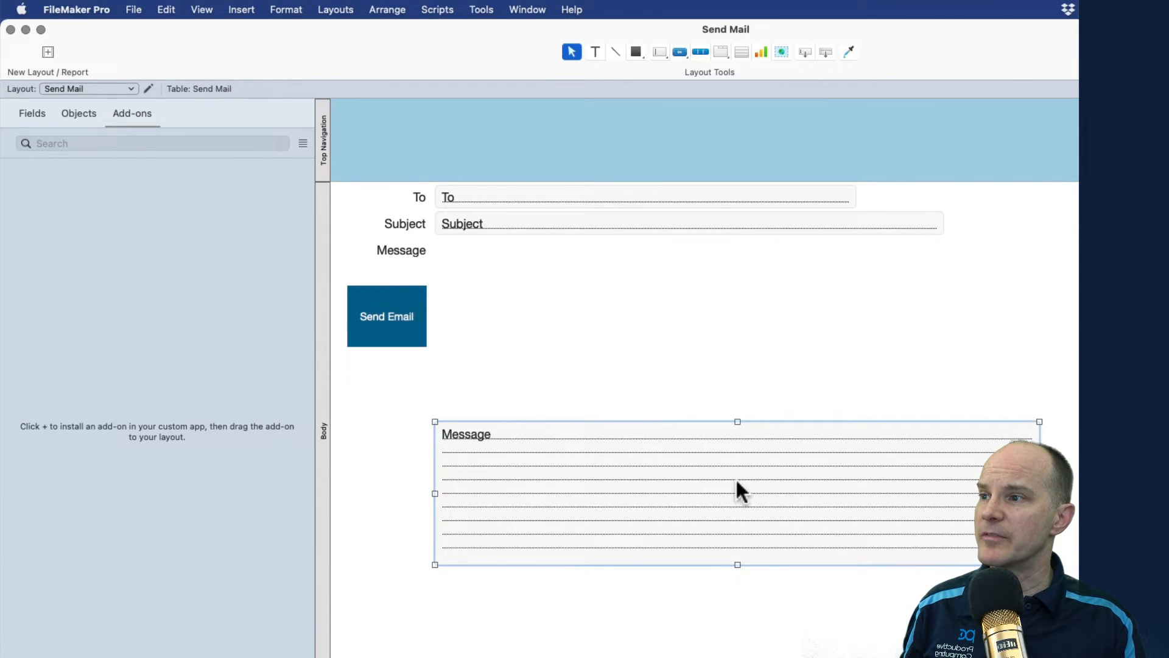
pyautogui.moveTo(738, 492); pyautogui.dragTo(745, 589)
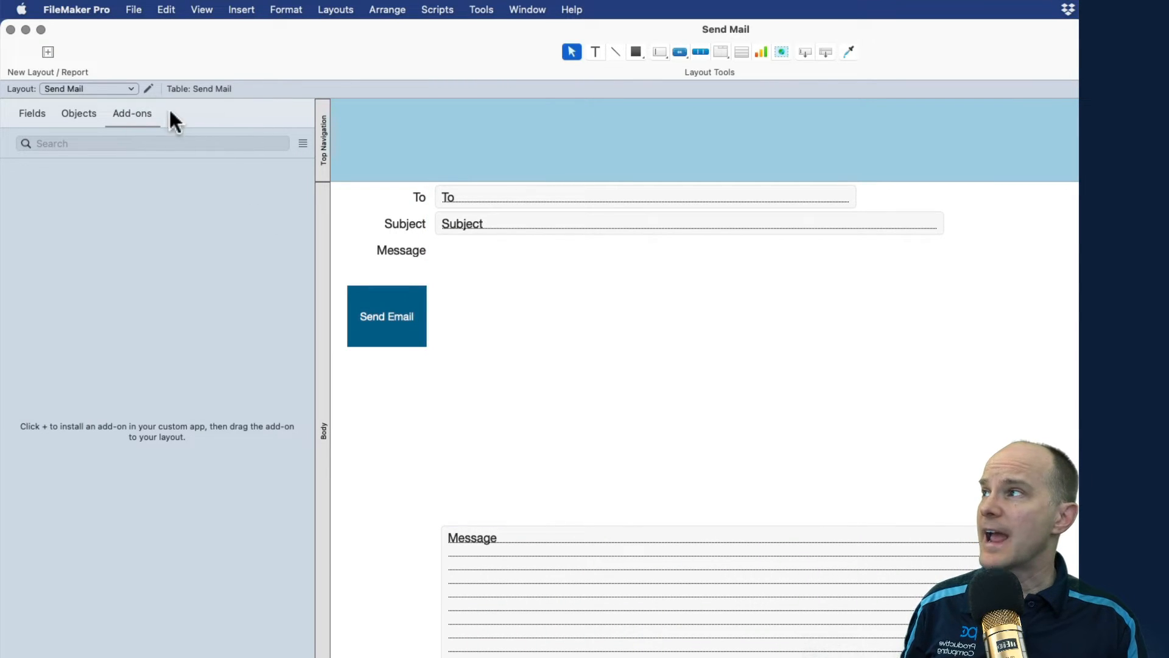
pyautogui.click(32, 112)
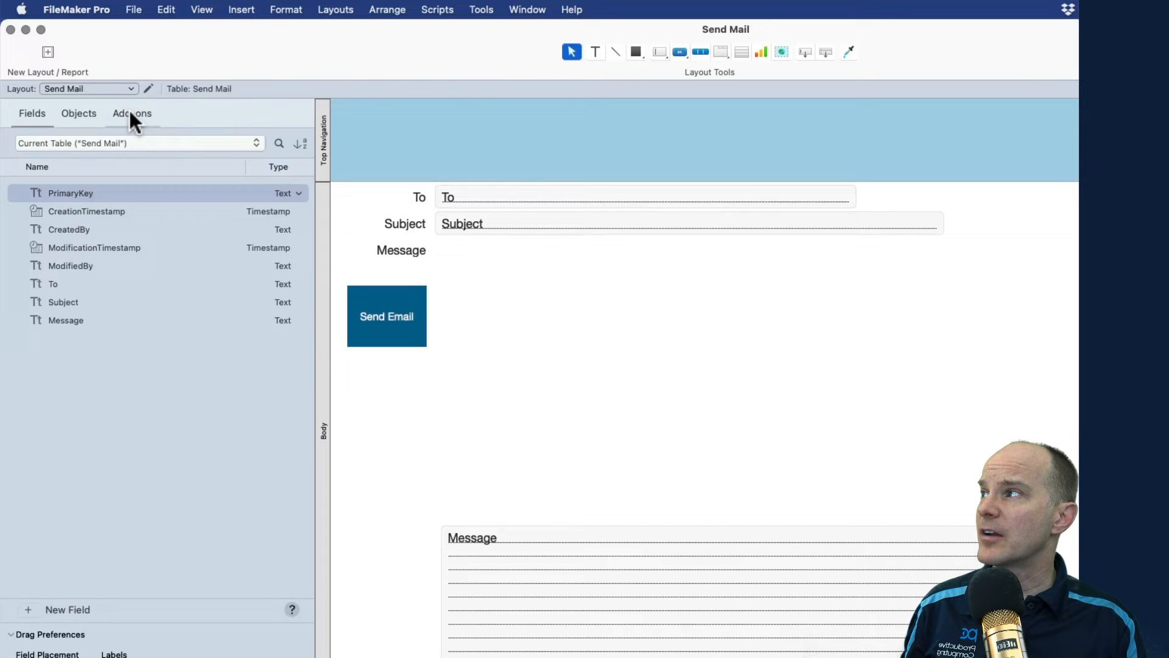
pyautogui.click(131, 113)
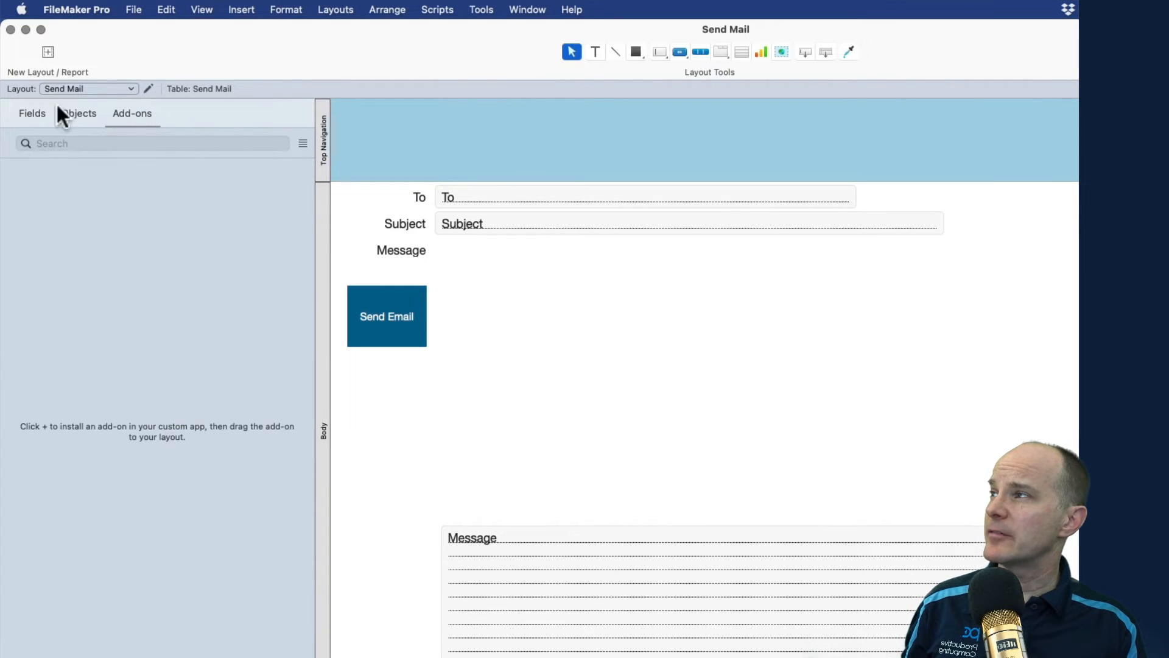
pyautogui.moveTo(78, 561)
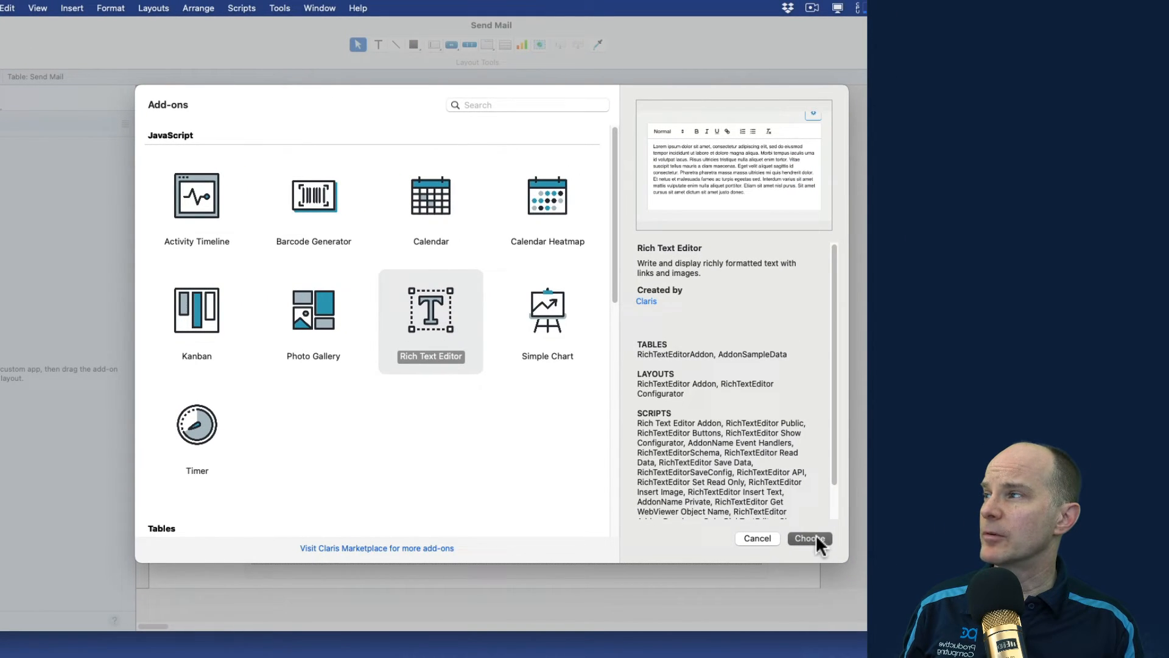
# Choose the Rich Text Editor add-on and resize it to fill the message area
pyautogui.click(808, 538)
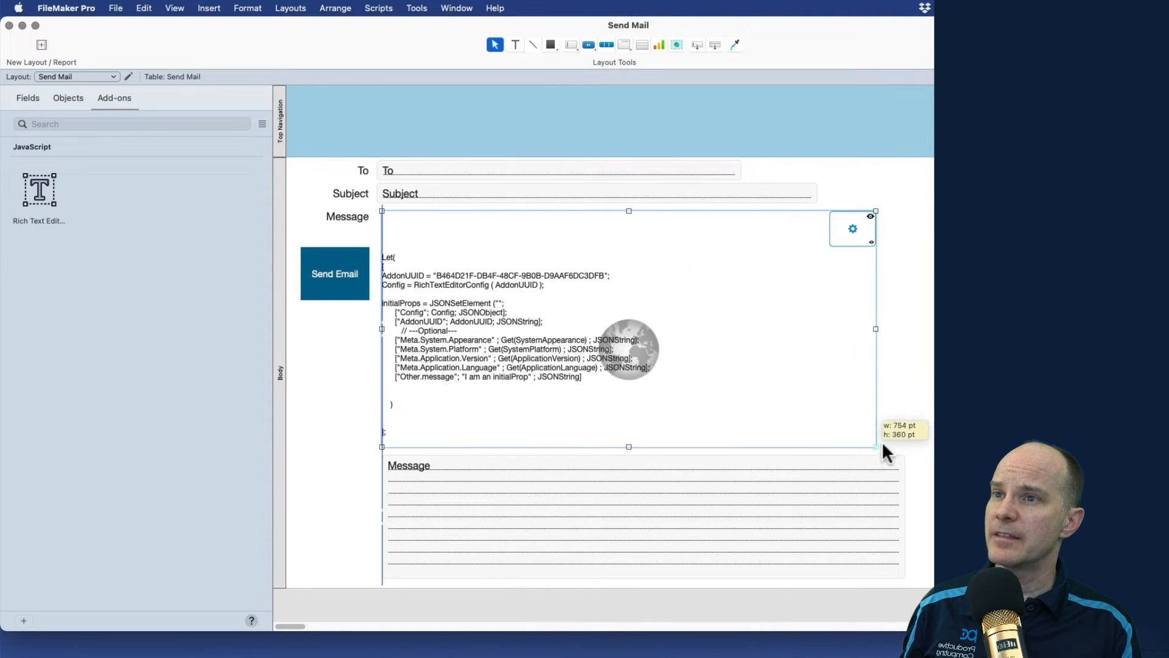
pyautogui.moveTo(884, 447); pyautogui.dragTo(904, 444)
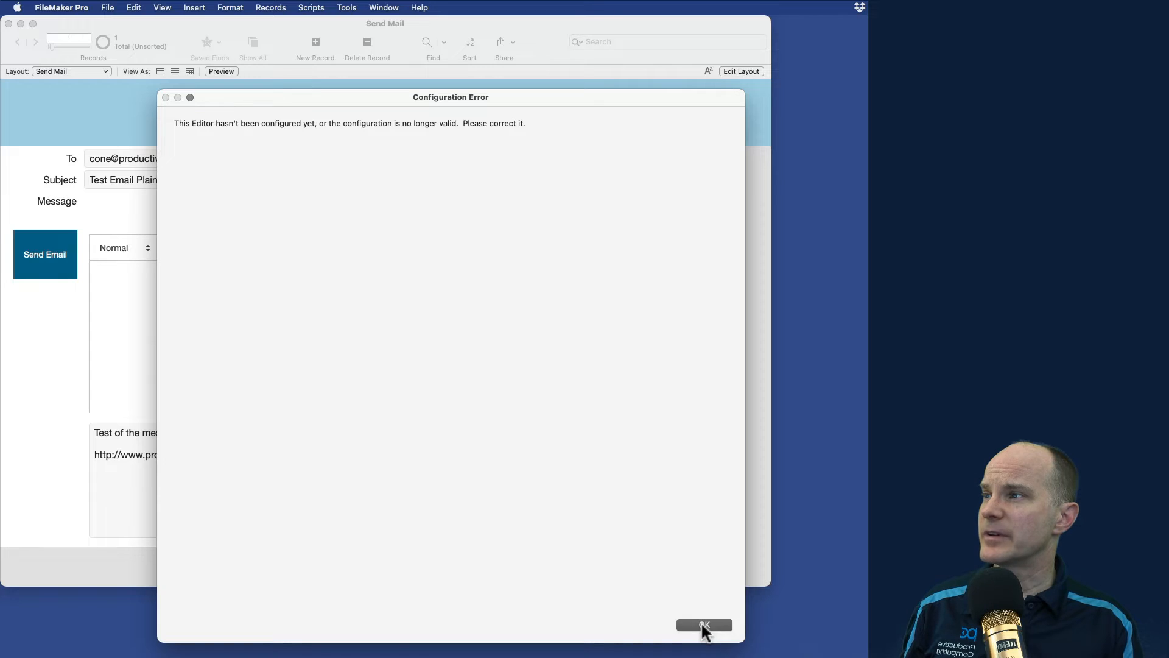
# Dismiss the error and set the configurator's Rich Text HTML source to Send Mail::Message, then save
pyautogui.click(703, 624)
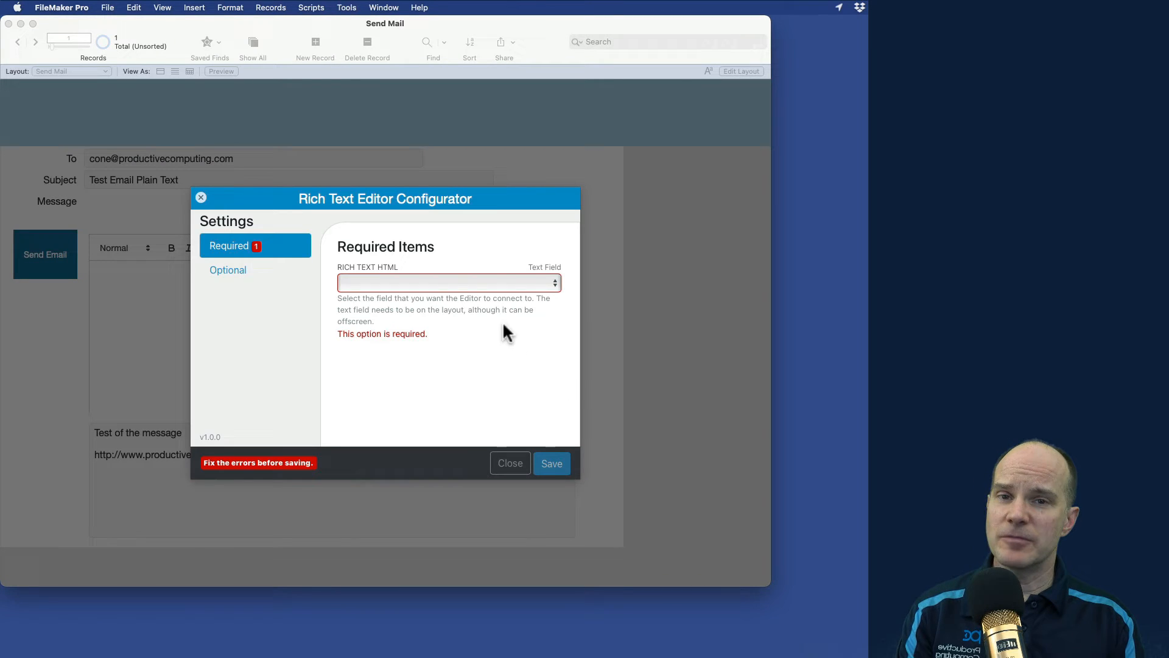
pyautogui.click(447, 283)
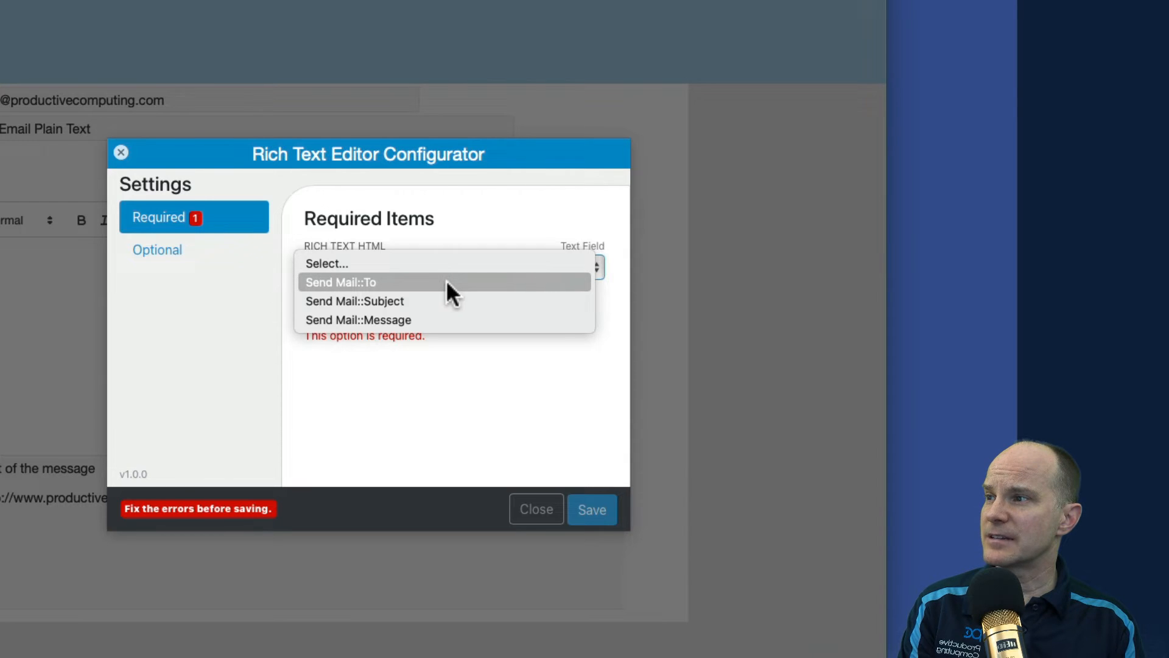
pyautogui.click(358, 319)
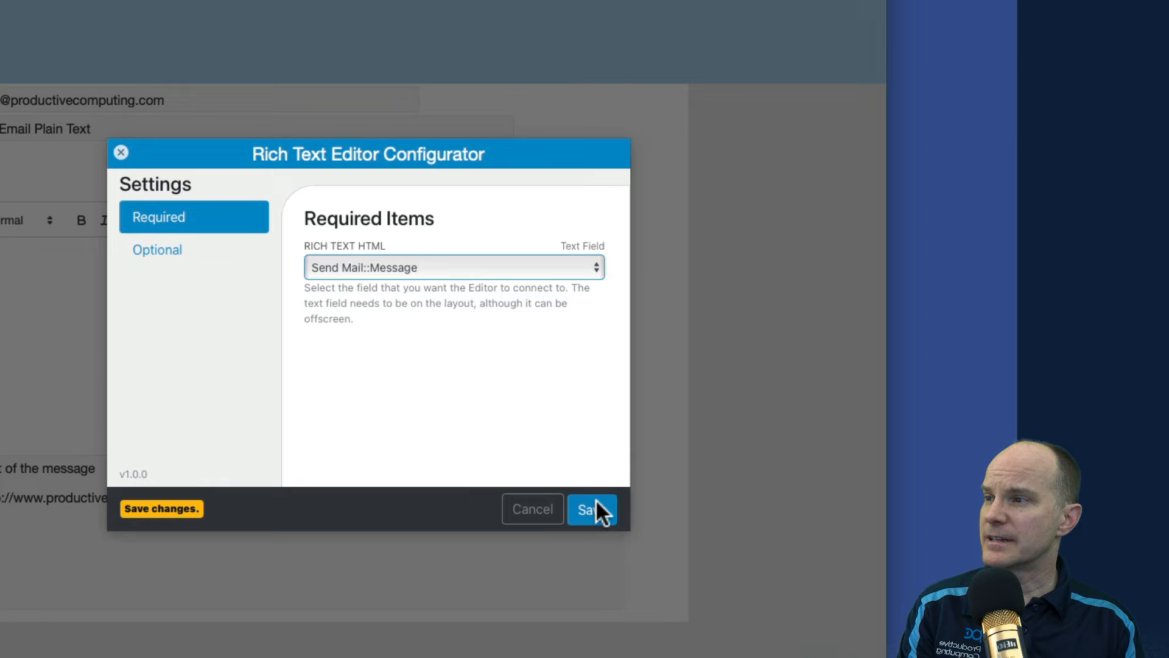
pyautogui.click(592, 509)
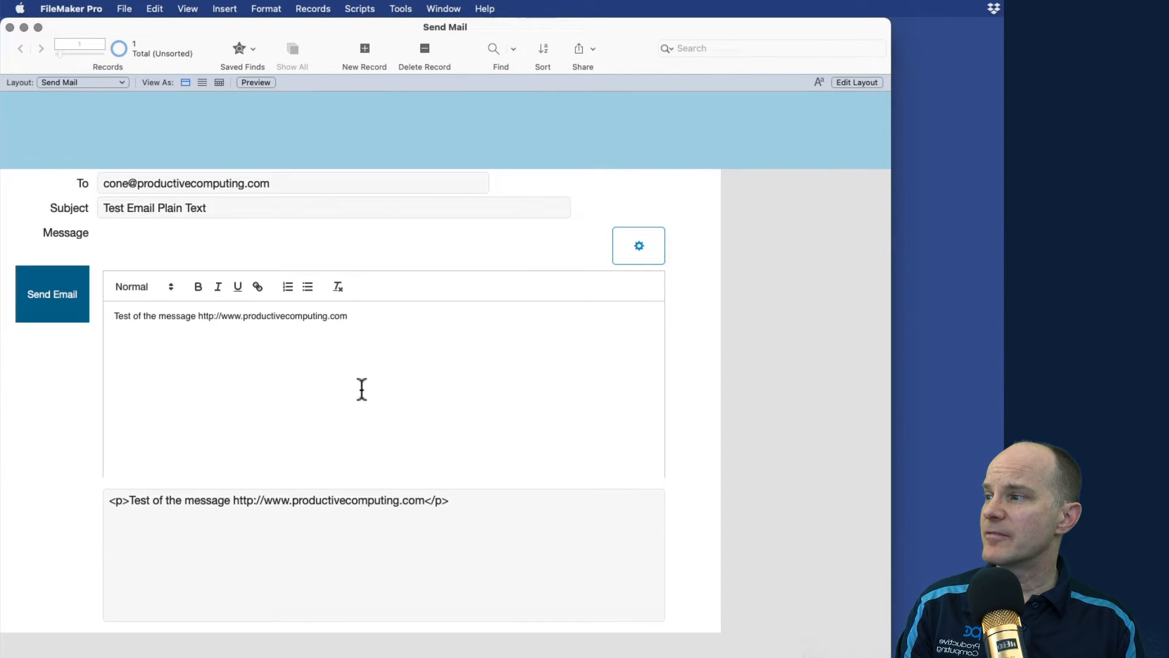
pyautogui.moveTo(270, 526)
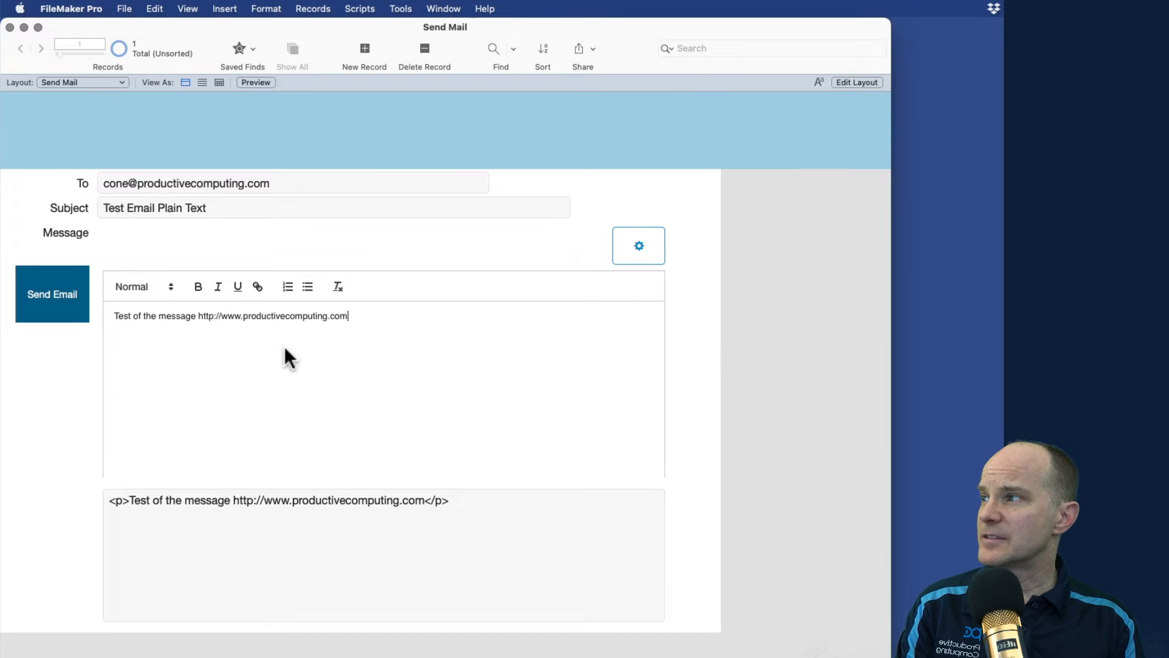
pyautogui.moveTo(336, 418)
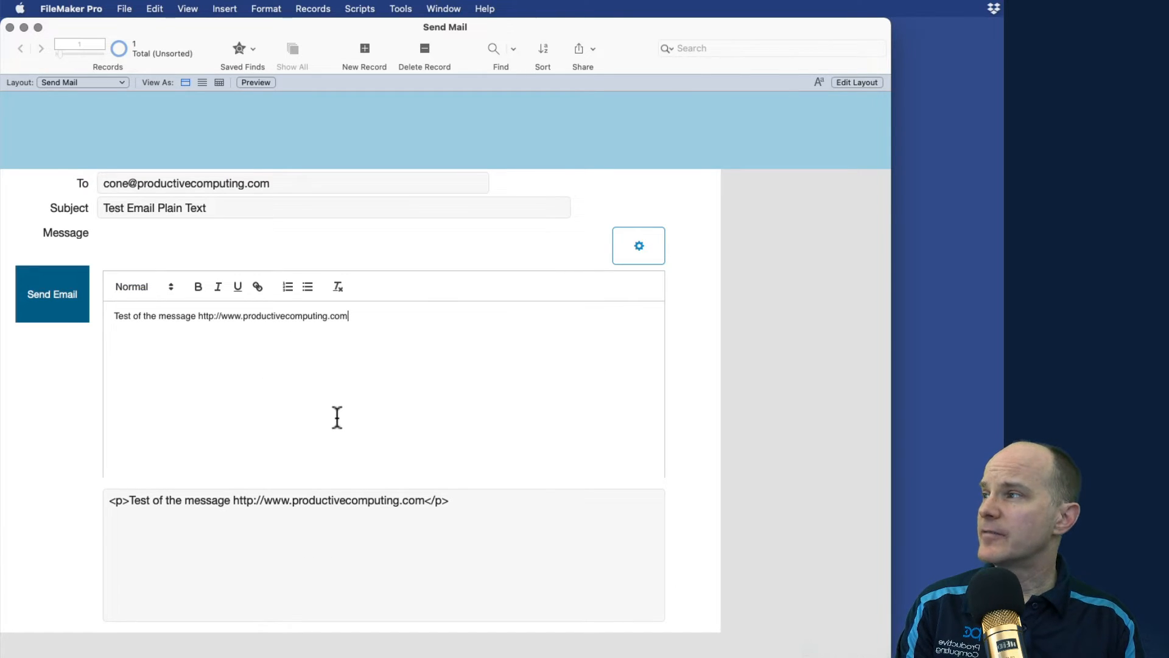
# Break the message before the website address so the URL sits in its own paragraph
pyautogui.tripleClick(230, 315)
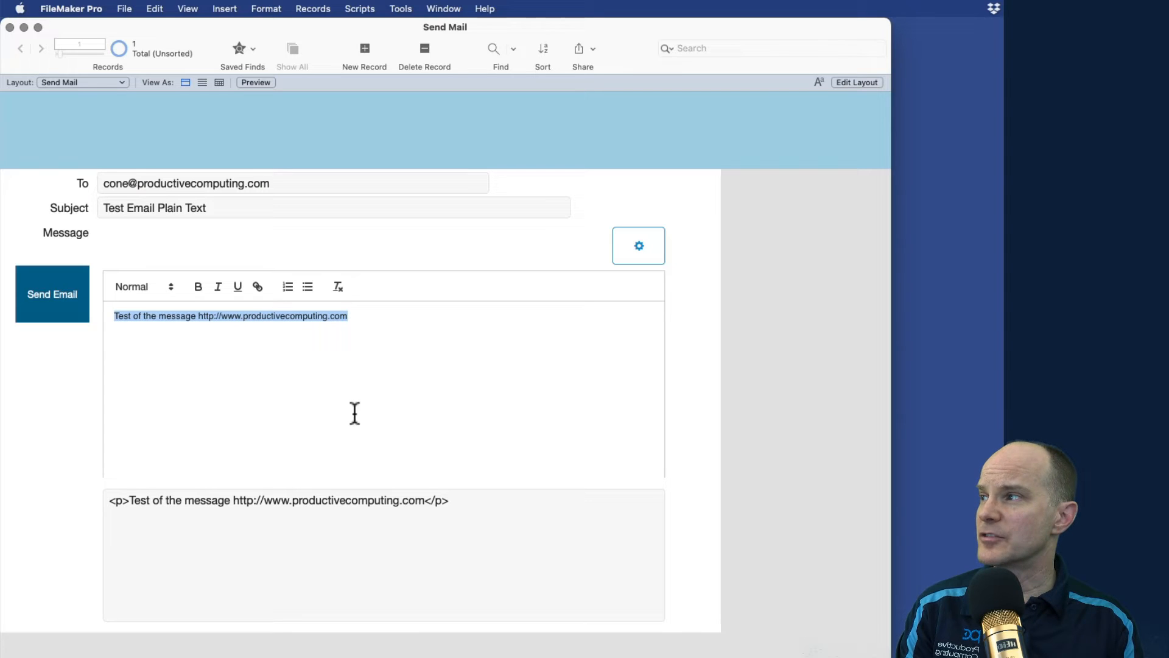
pyautogui.click(159, 316)
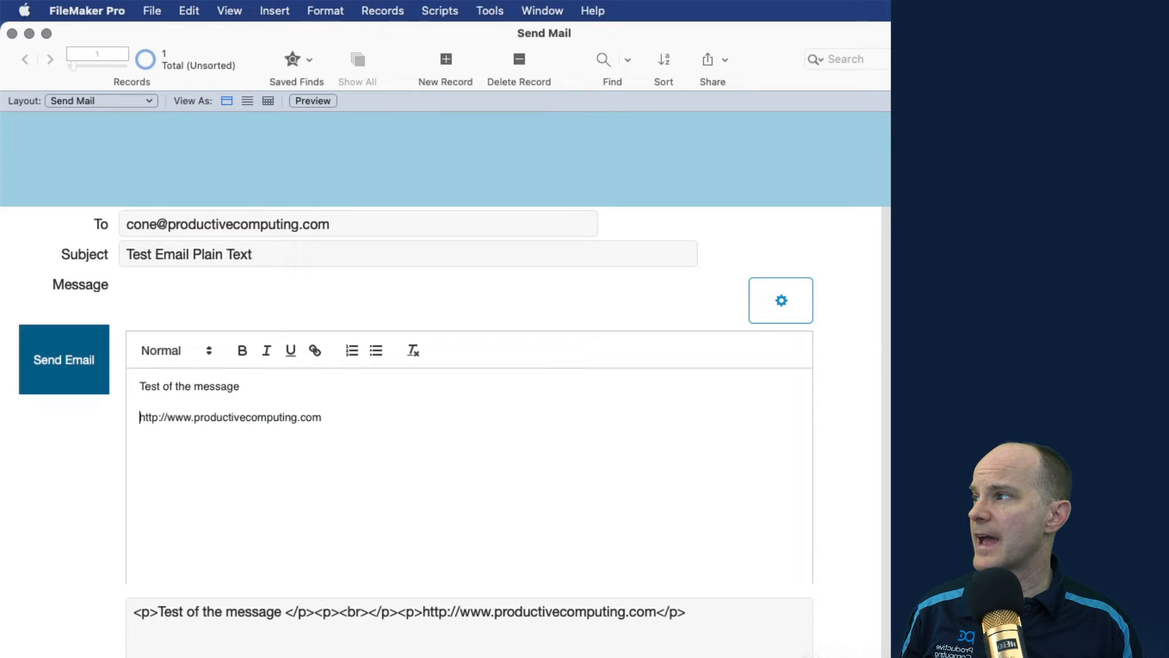
# Add a 'Header' heading, a bold sample line and a 'This is italics' italic line
pyautogui.write('H')
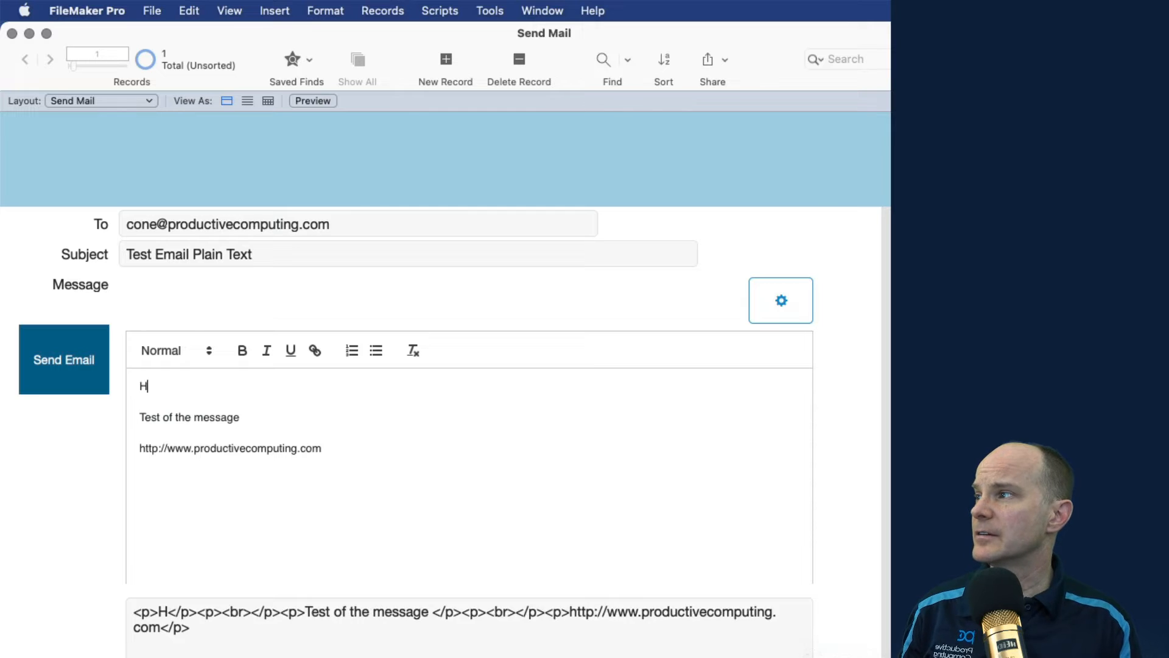
pyautogui.write('eader')
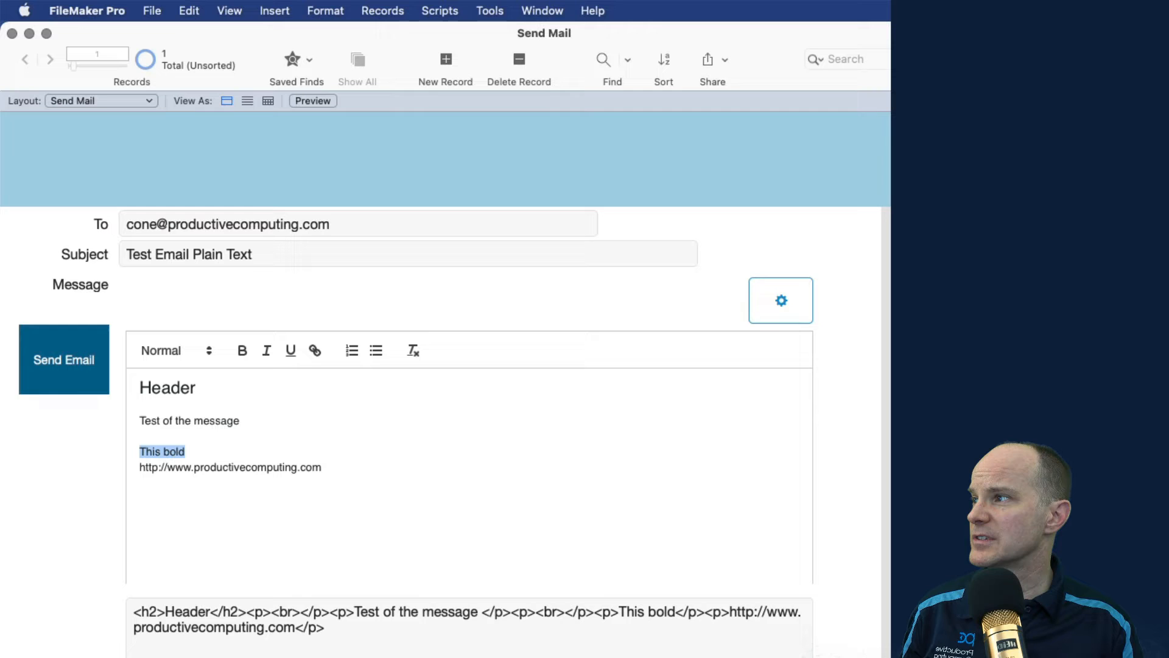
pyautogui.click(241, 351)
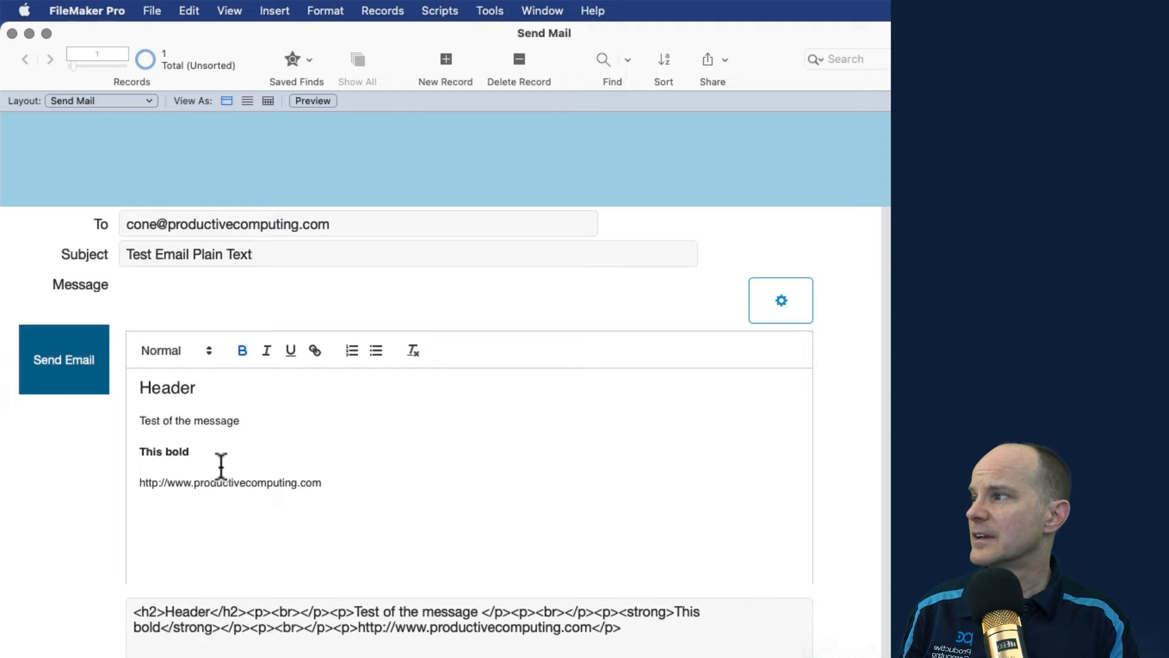
pyautogui.write('This is t')
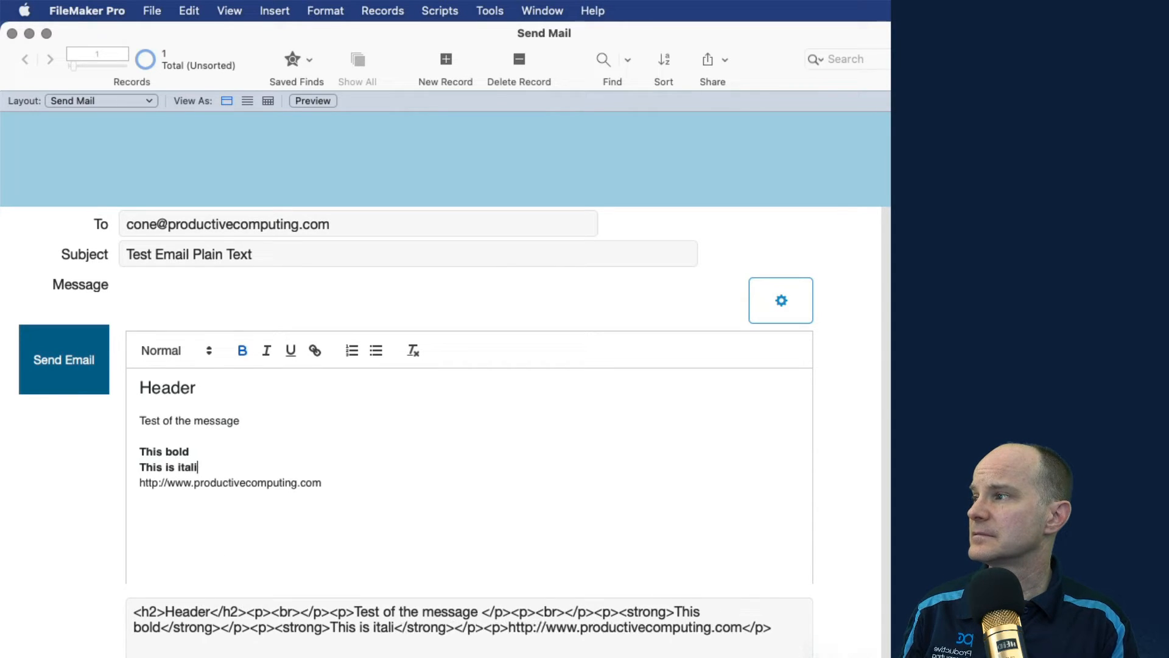
pyautogui.write('cs')
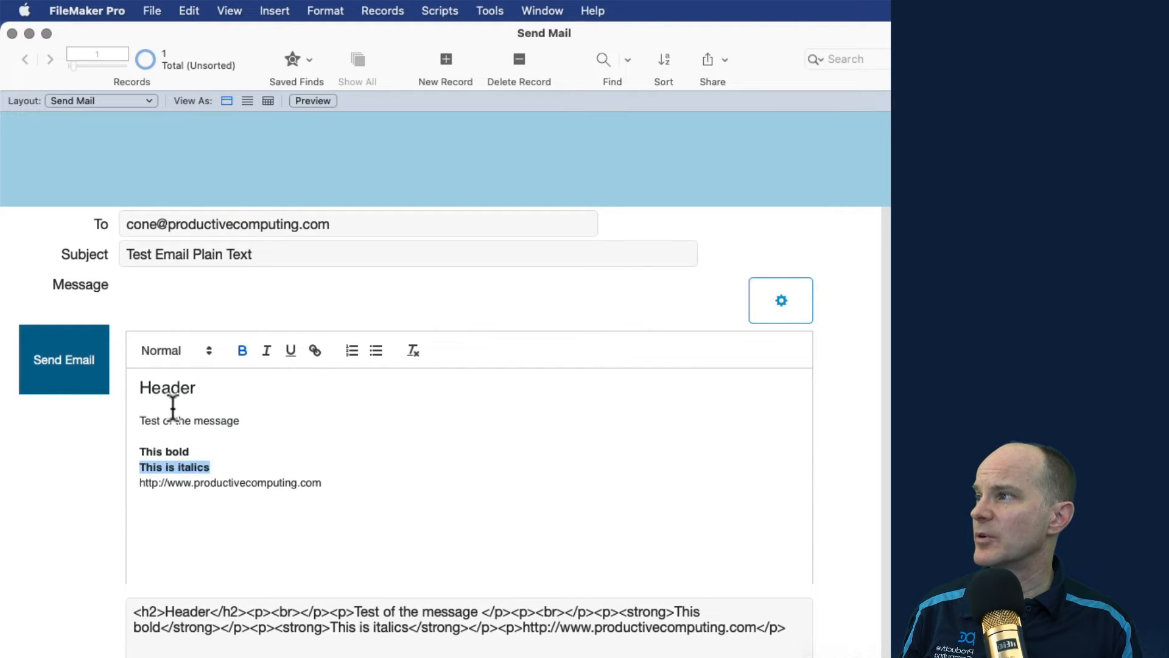
pyautogui.click(267, 350)
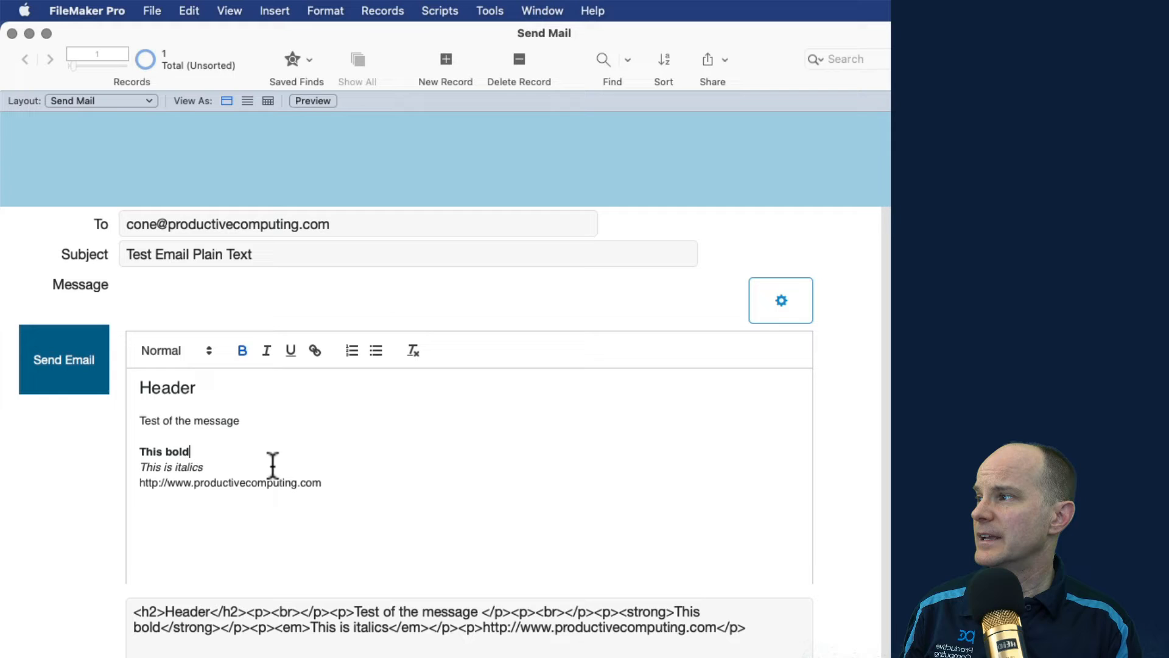
# Add an underlined 'Underline' line and start a new line reading 'PCI'
pyautogui.write('Underline')
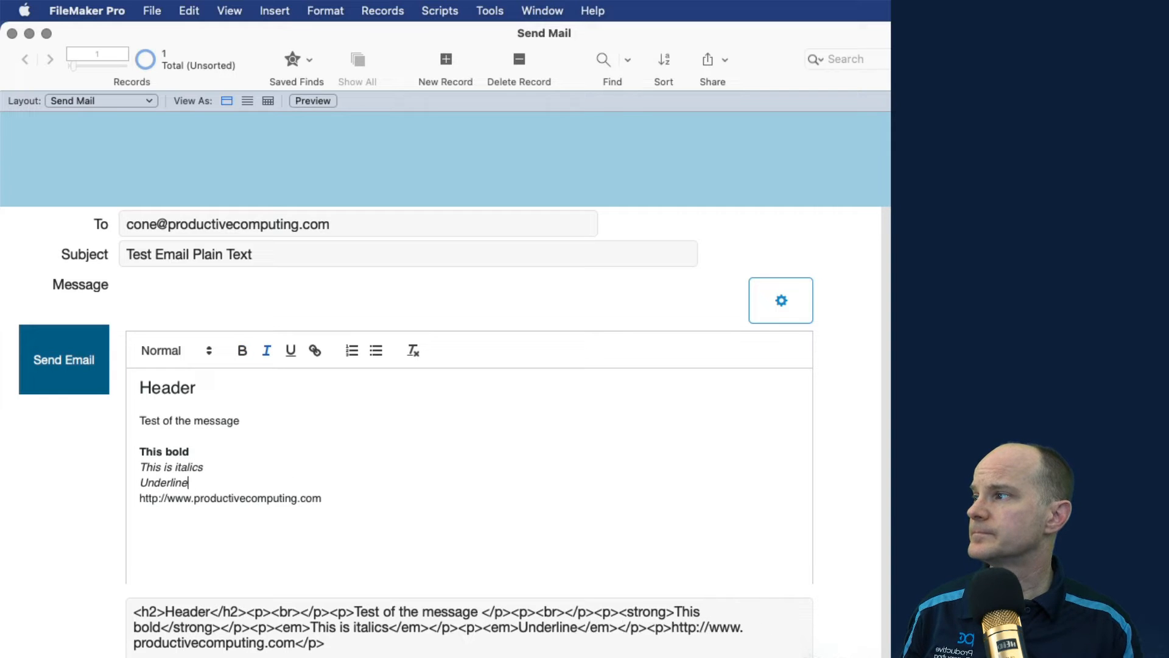
pyautogui.doubleClick(164, 482)
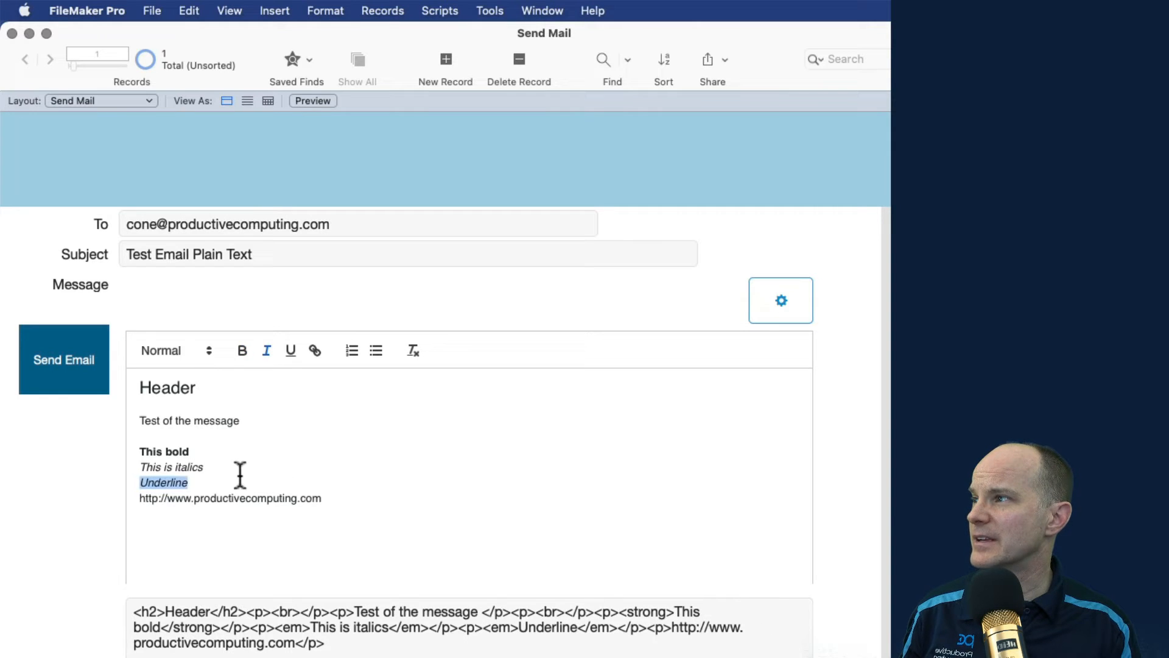
pyautogui.click(290, 350)
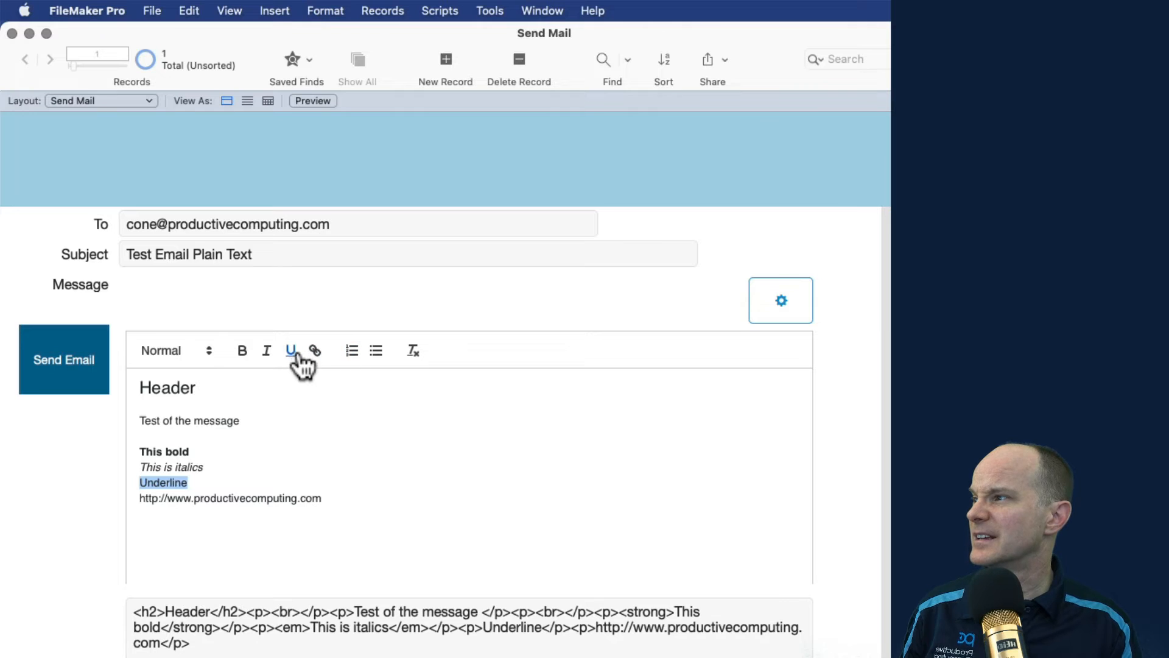
pyautogui.click(290, 350)
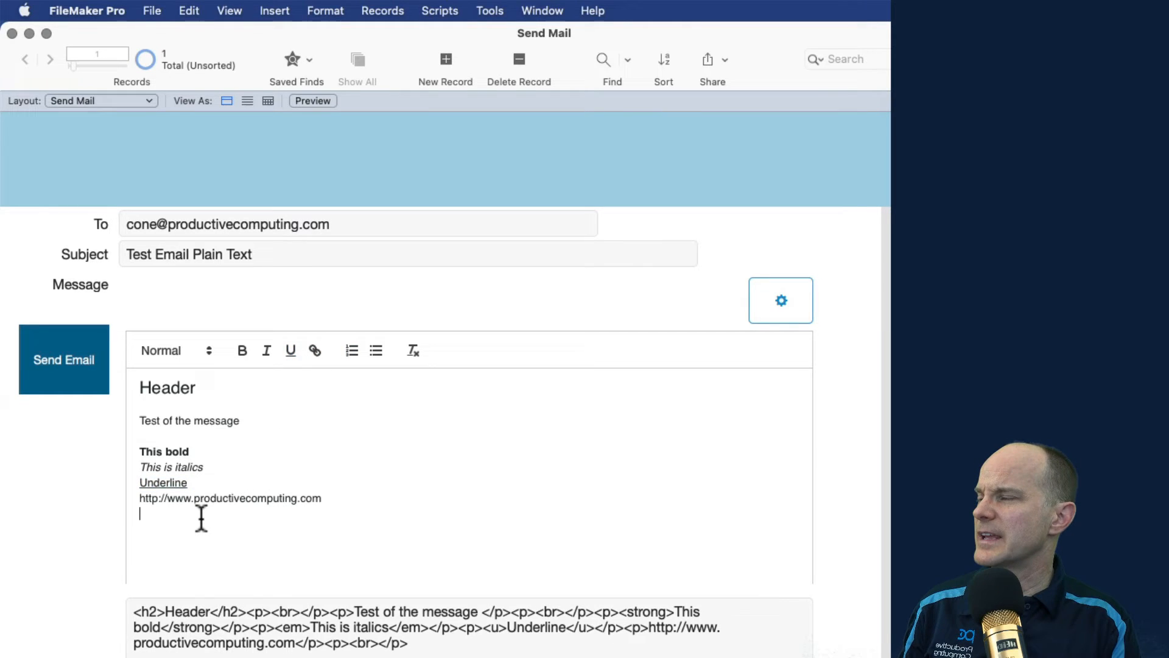
pyautogui.write('Pr')
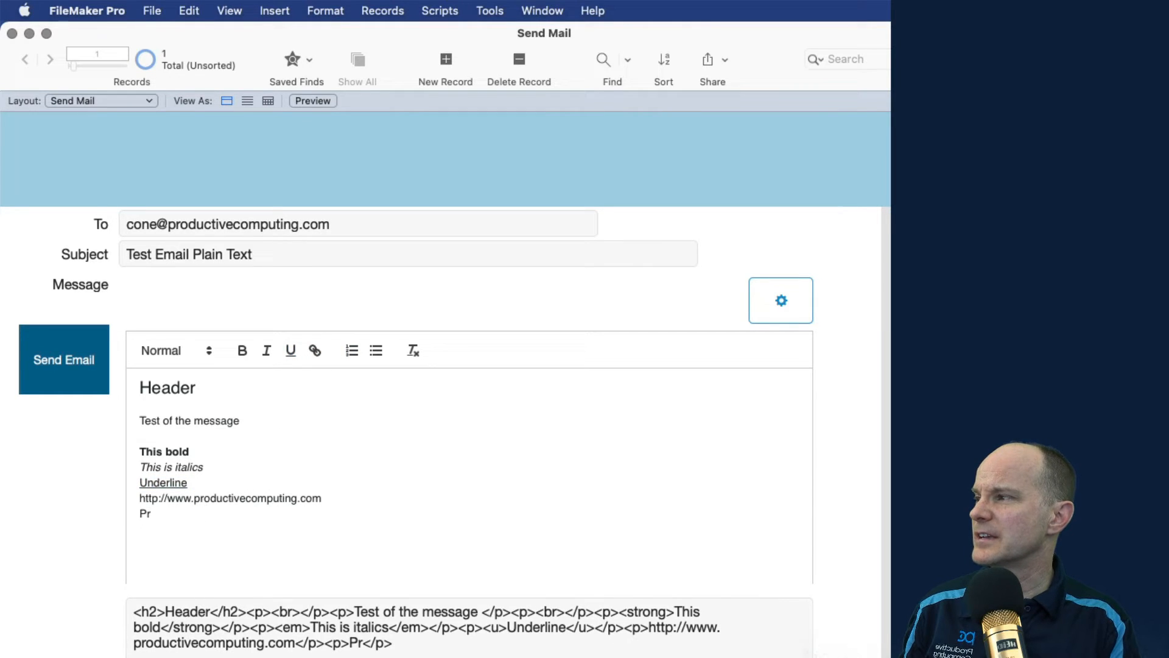
pyautogui.write('CI')
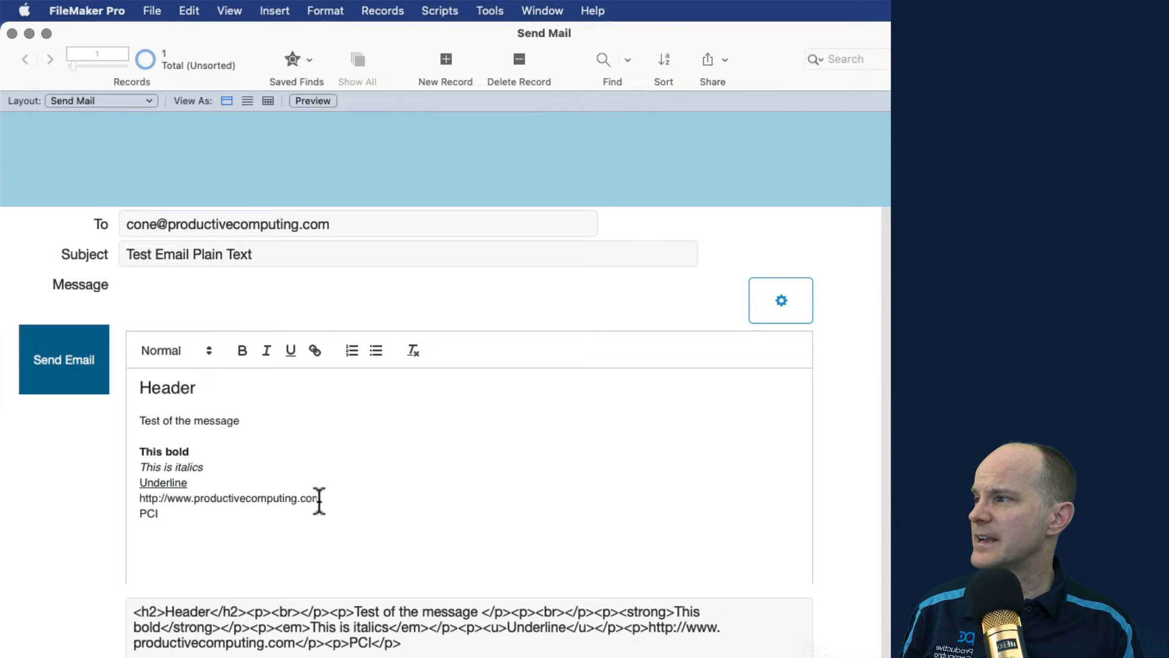
pyautogui.moveTo(139, 498); pyautogui.dragTo(321, 498)
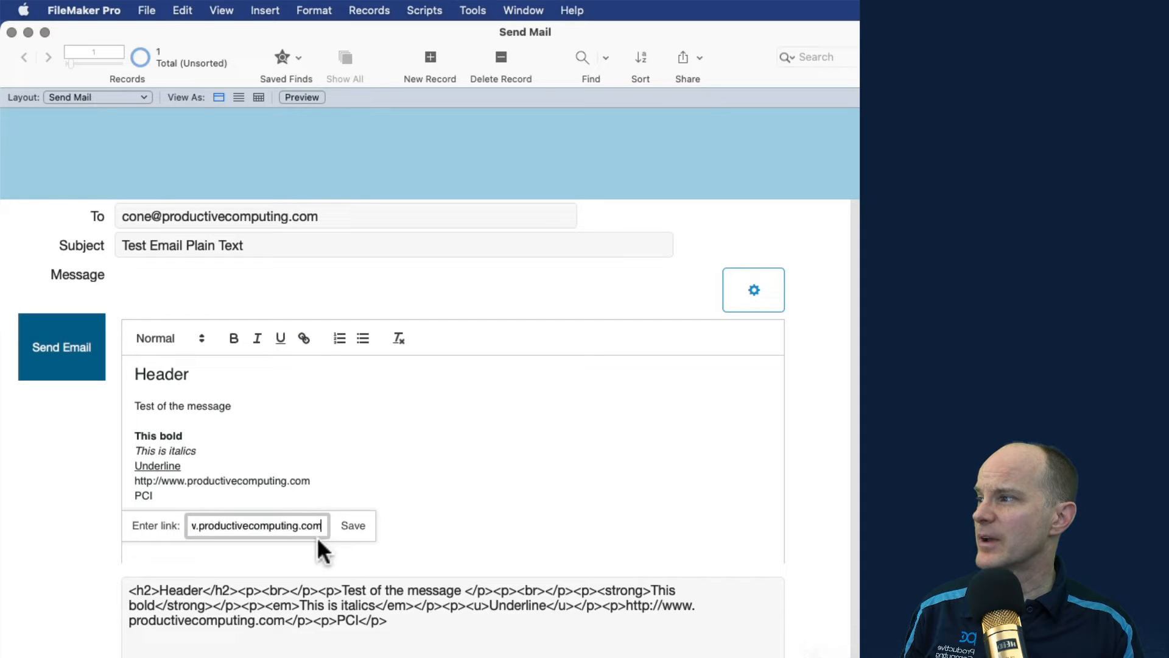
pyautogui.click(353, 526)
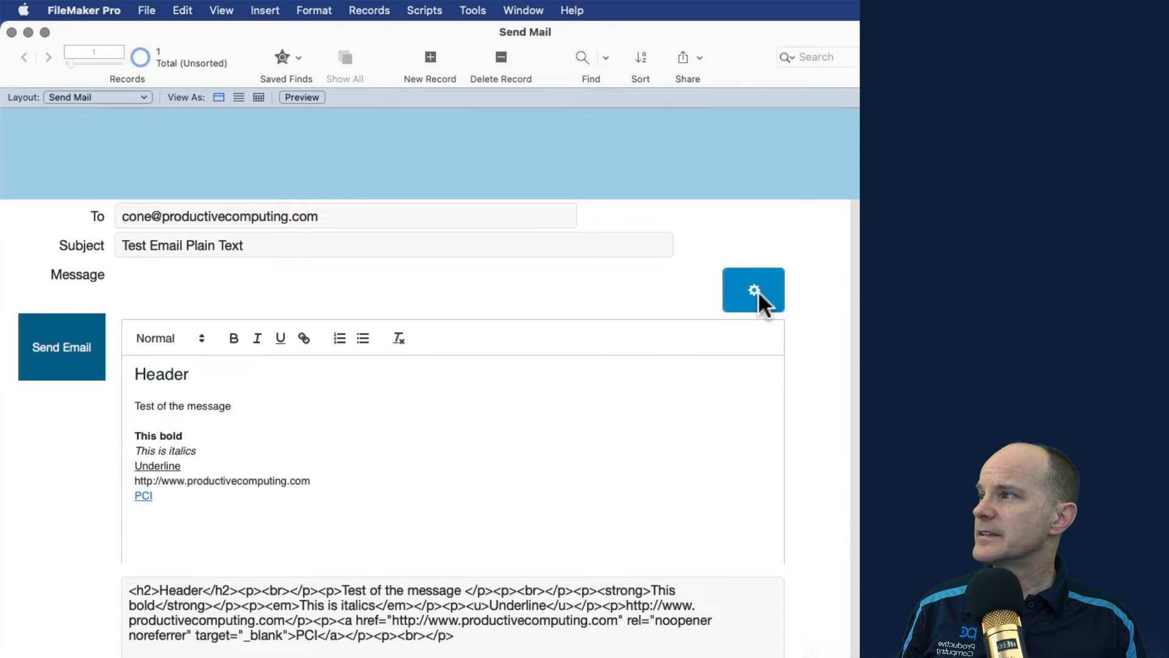
# Enable the editor's full toolbar for Send Mail::Message and start inserting an image
pyautogui.click(753, 289)
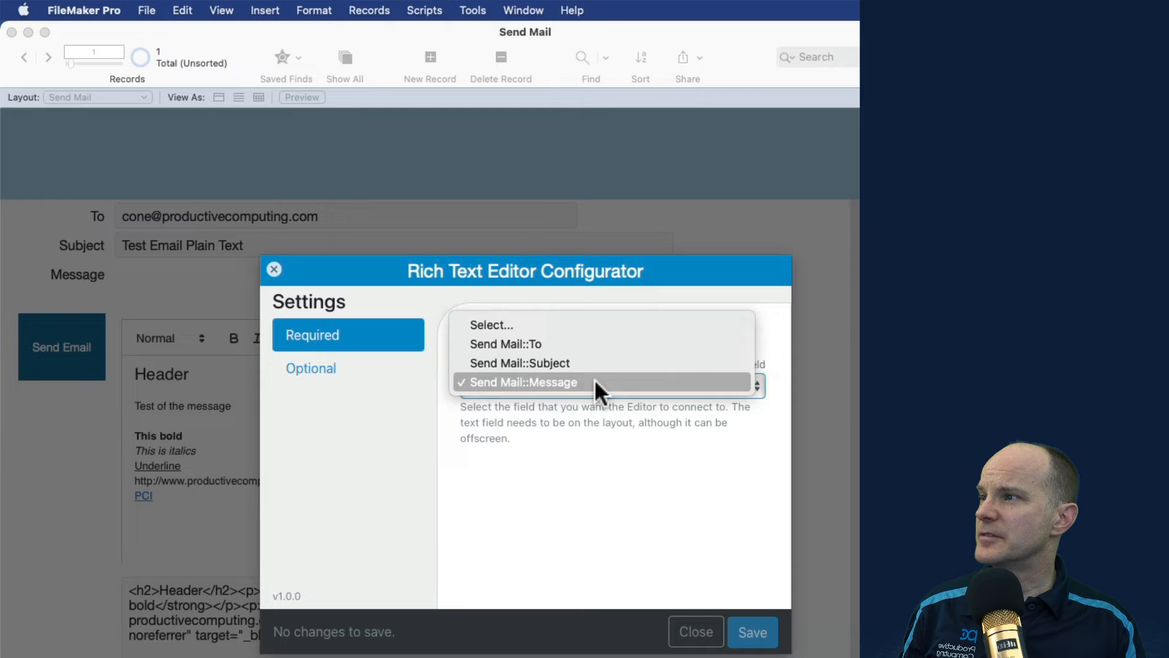
pyautogui.click(311, 368)
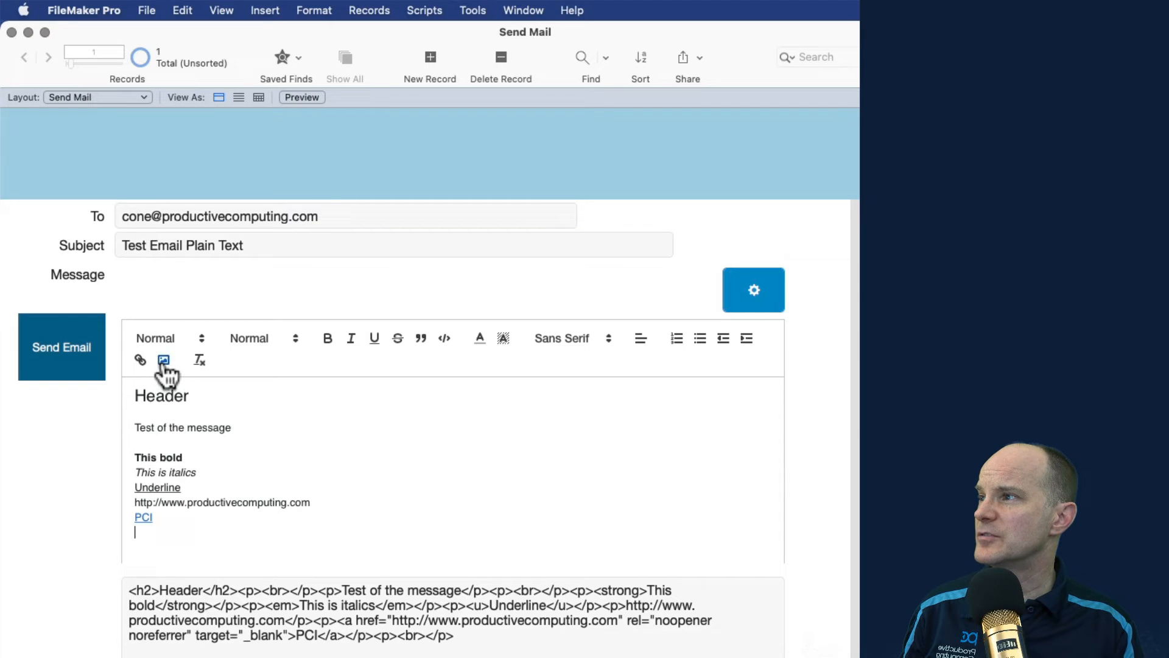
pyautogui.click(163, 359)
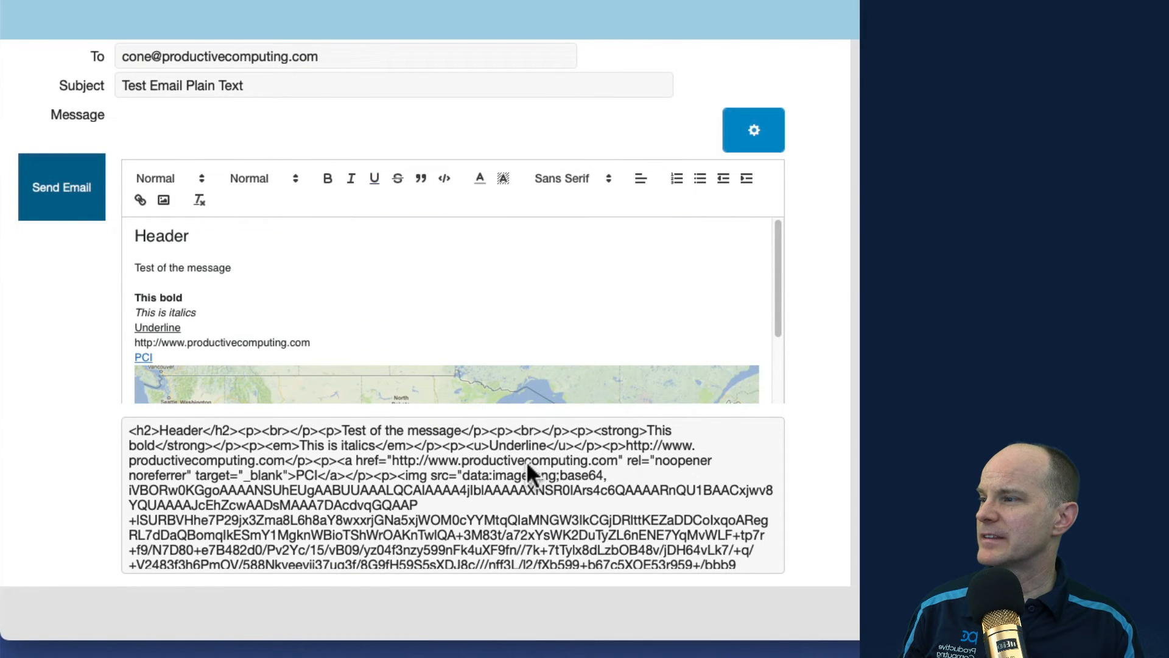
# Embed the map image in the message beneath the PCI link
pyautogui.scroll(-3)
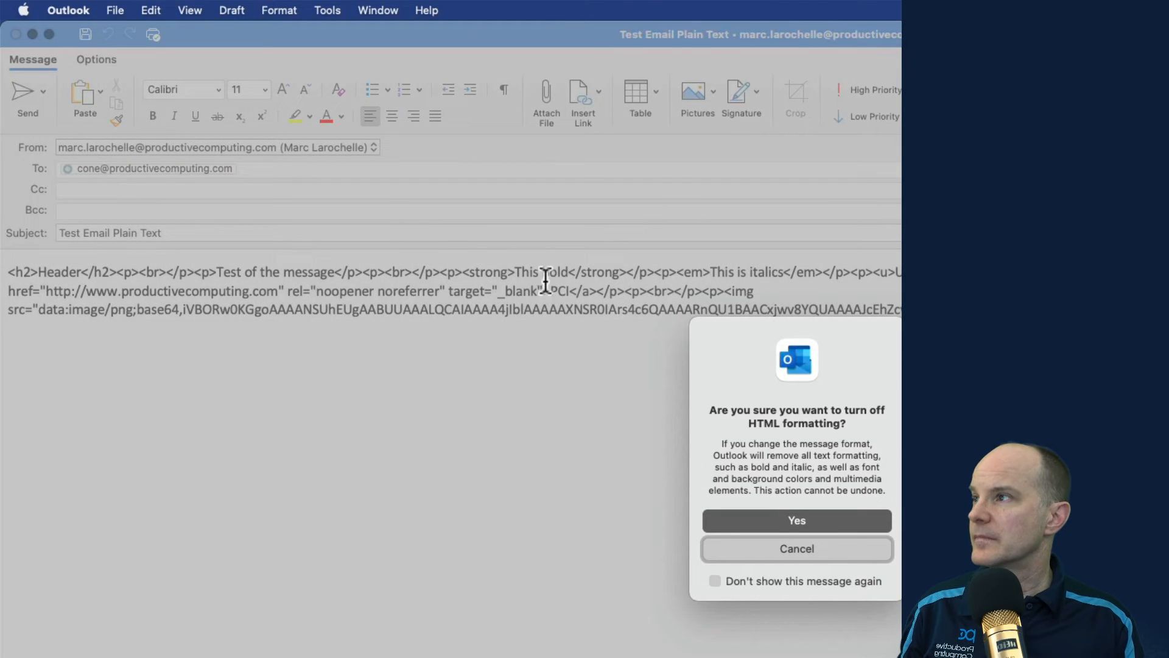
# Dismiss Outlook's prompt about turning off HTML formatting on the raw-HTML draft
pyautogui.click(795, 520)
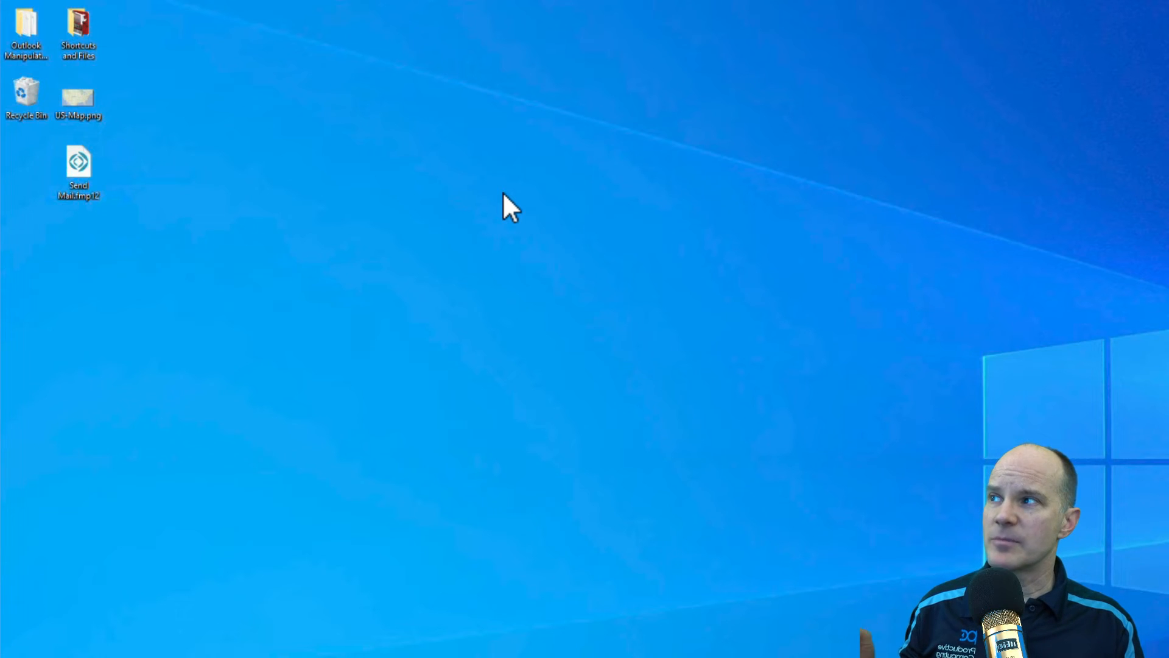
pyautogui.moveTo(373, 186)
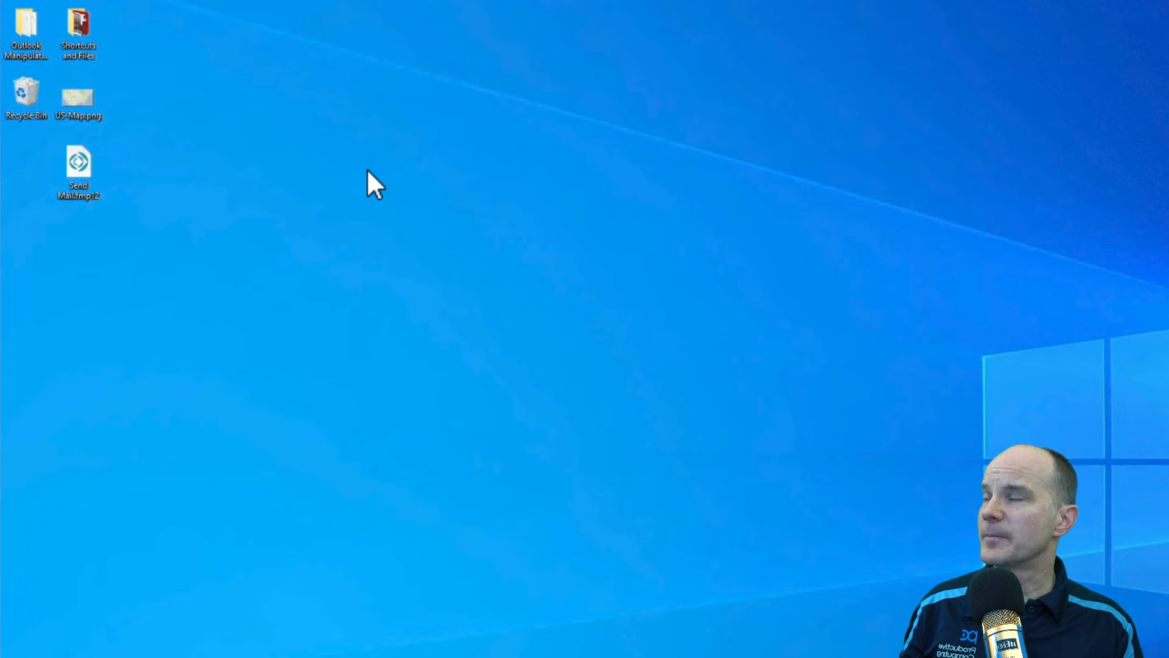
pyautogui.moveTo(361, 141)
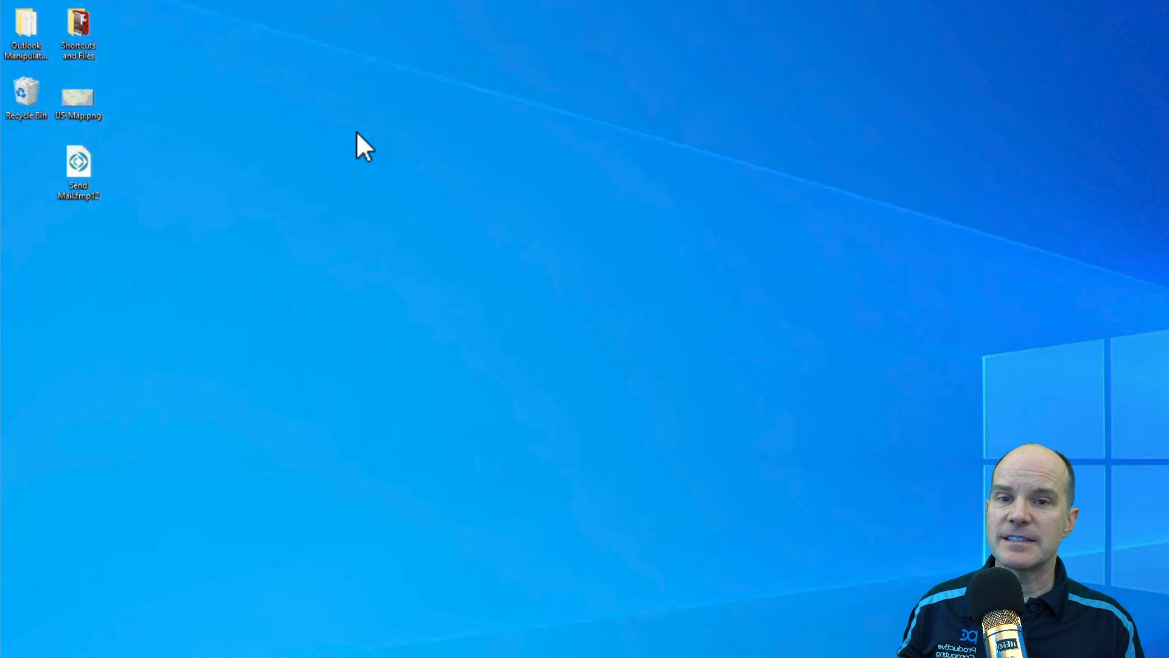
# Open the Outlook Manipulator Extras folder from the desktop
pyautogui.doubleClick(26, 34)
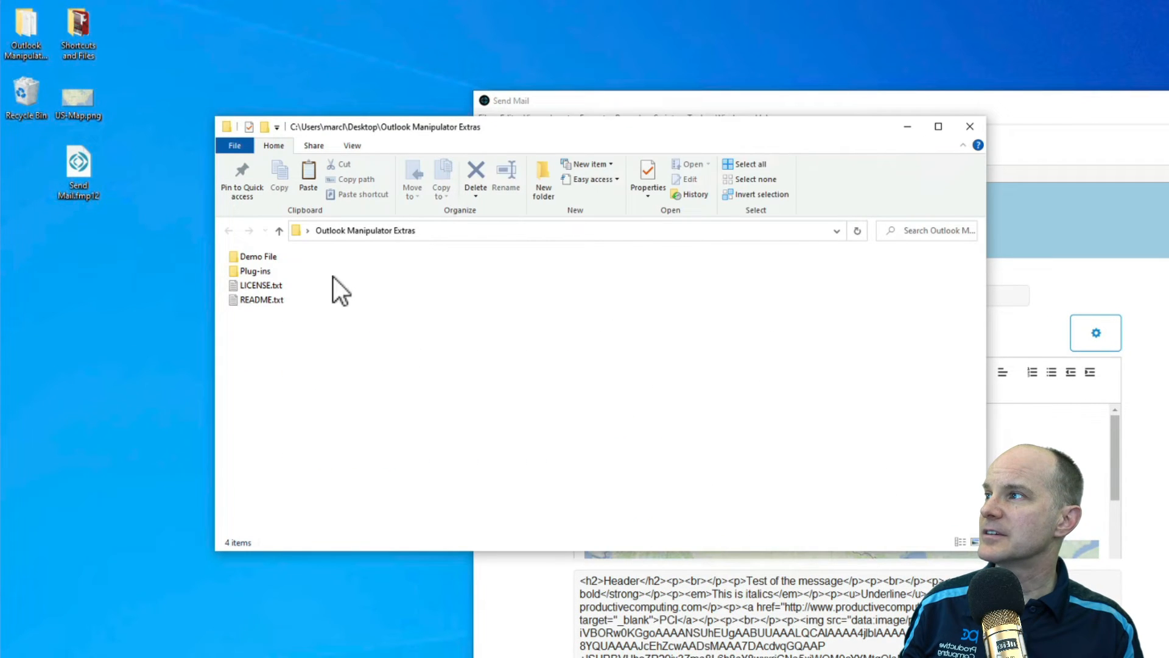
# Register the Outlook Manipulator plug-in with the demo license and authenticate it to Outlook
pyautogui.rightClick(257, 256)
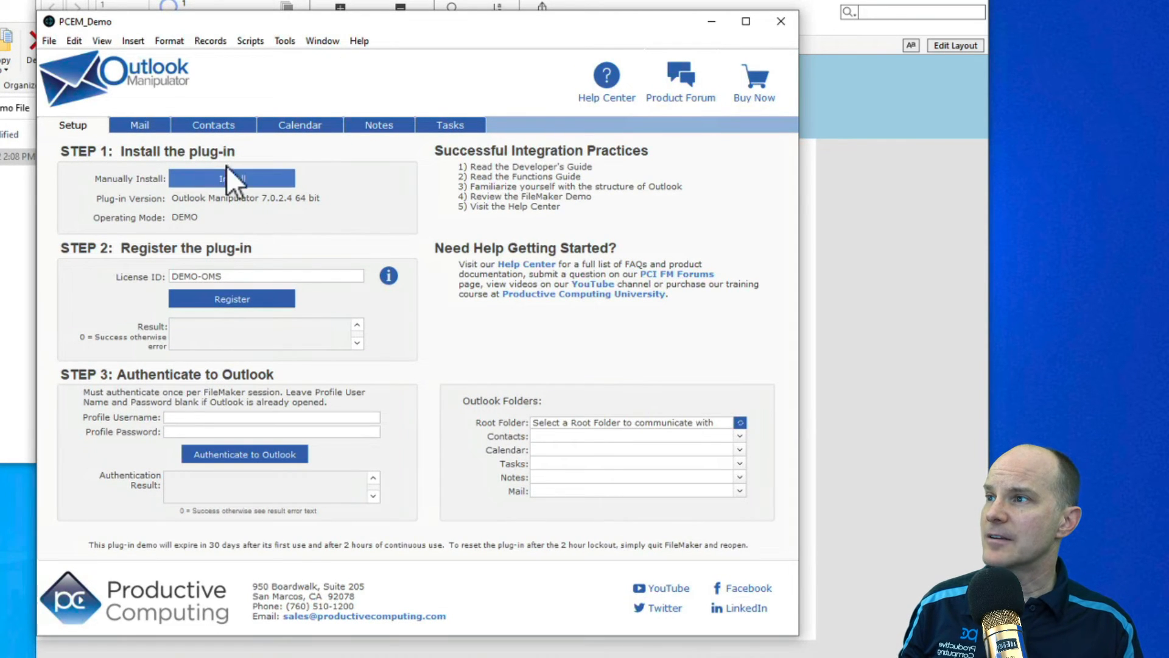
pyautogui.click(232, 298)
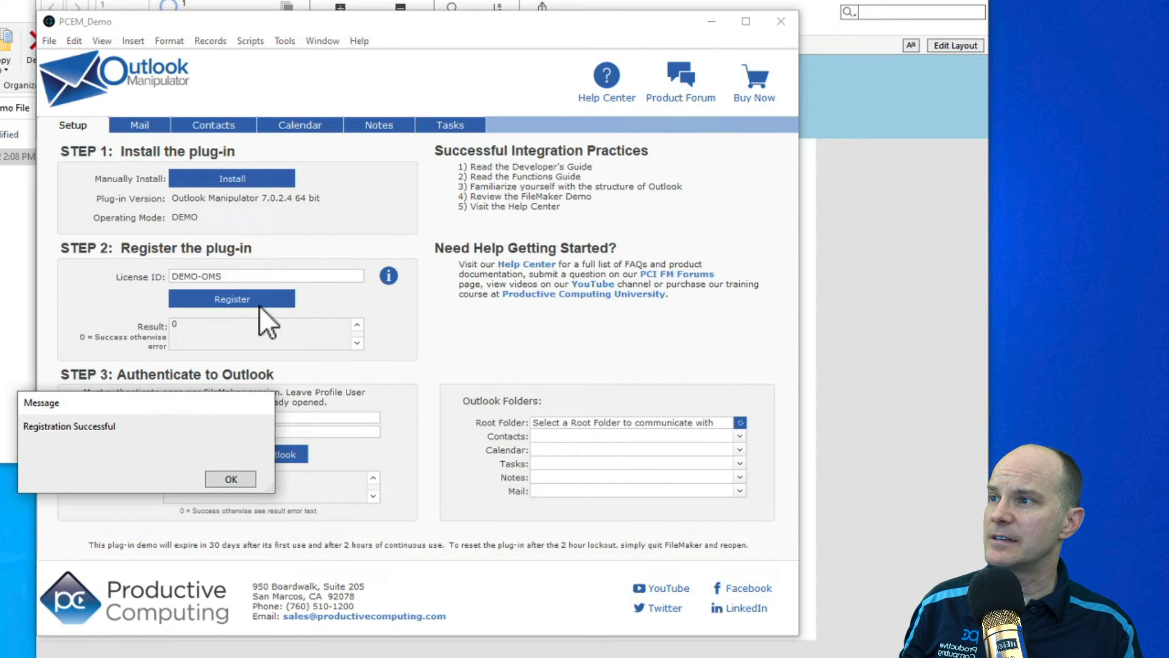
pyautogui.click(230, 479)
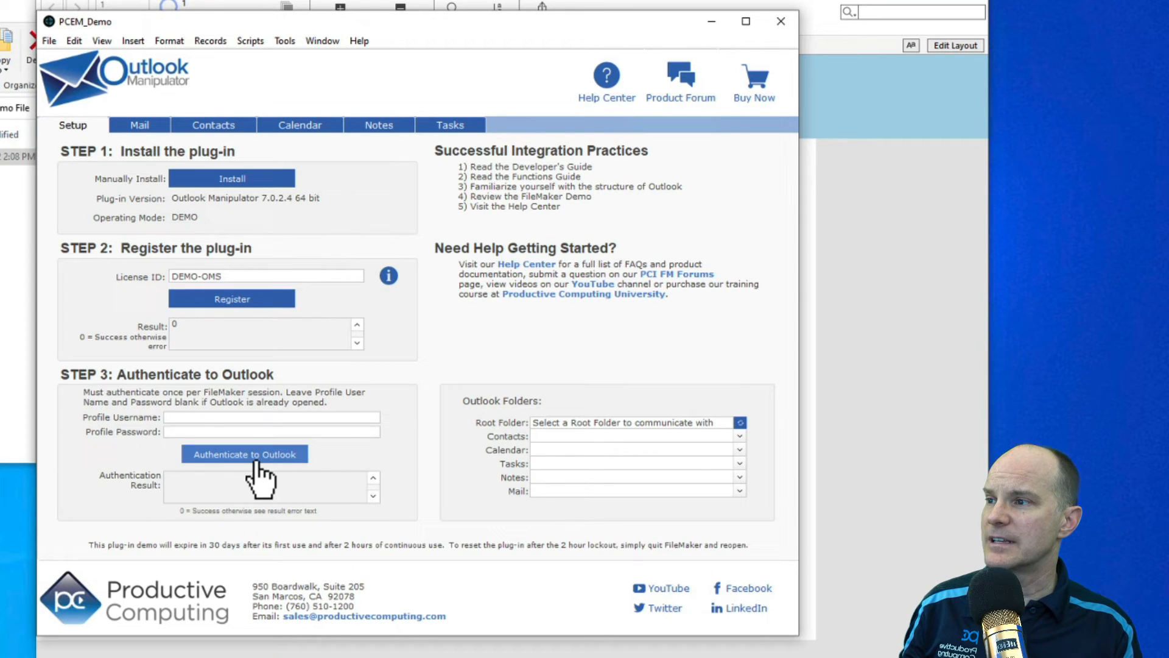
pyautogui.click(244, 454)
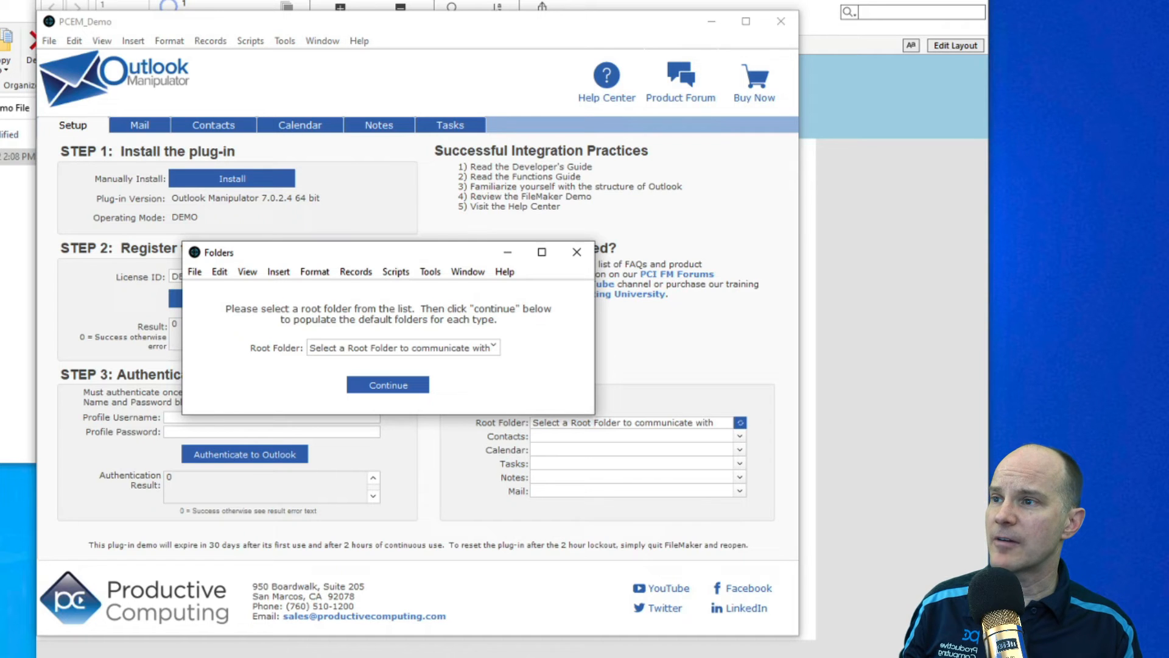
# Choose the company mailbox account as Root Folder and continue to fill the default folders
pyautogui.click(403, 347)
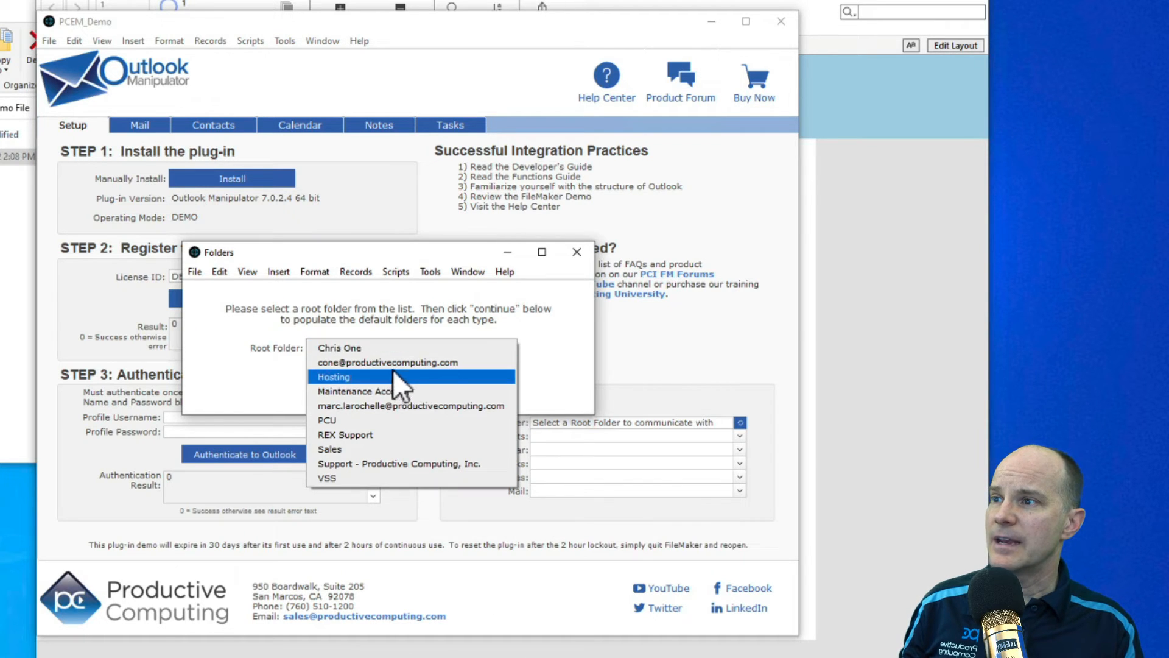
pyautogui.moveTo(386, 361)
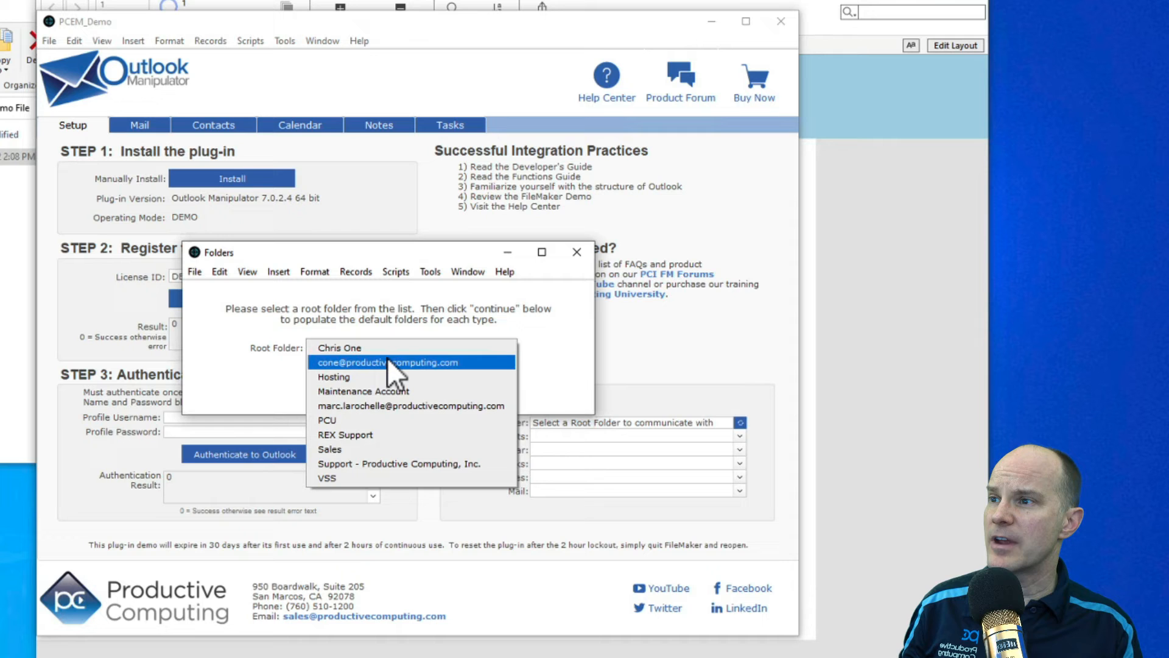
pyautogui.click(387, 363)
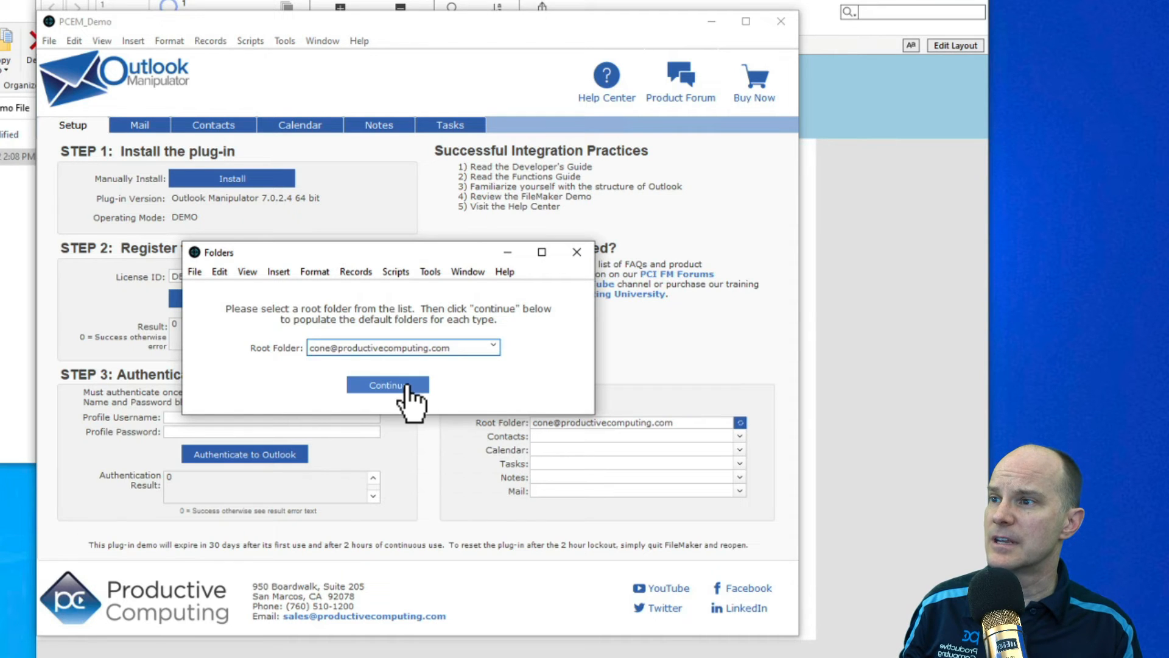
pyautogui.click(386, 385)
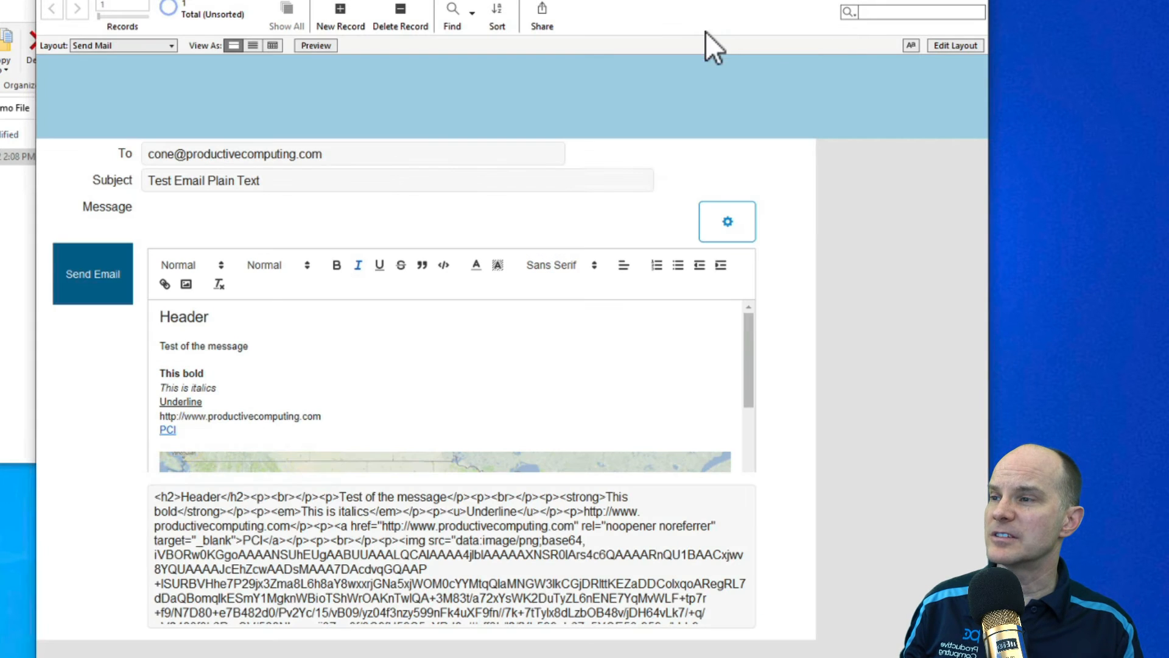
pyautogui.moveTo(783, 197)
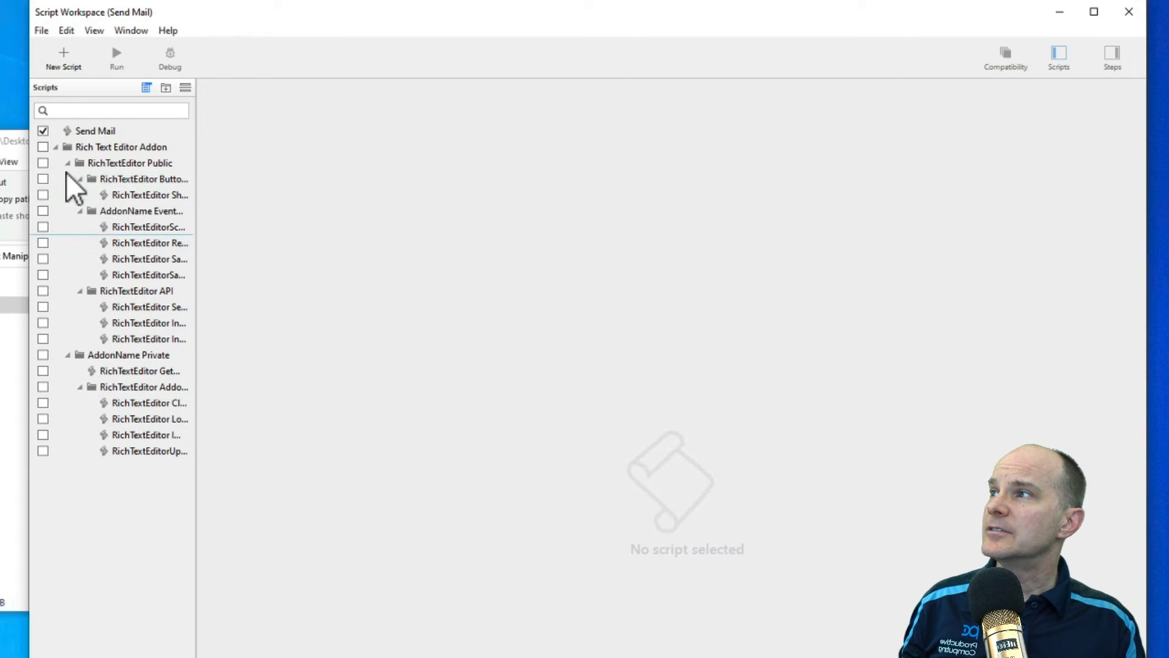
# In Script Workspace, collapse the Rich Text Editor Addon folder and open the Send Mail script
pyautogui.click(148, 403)
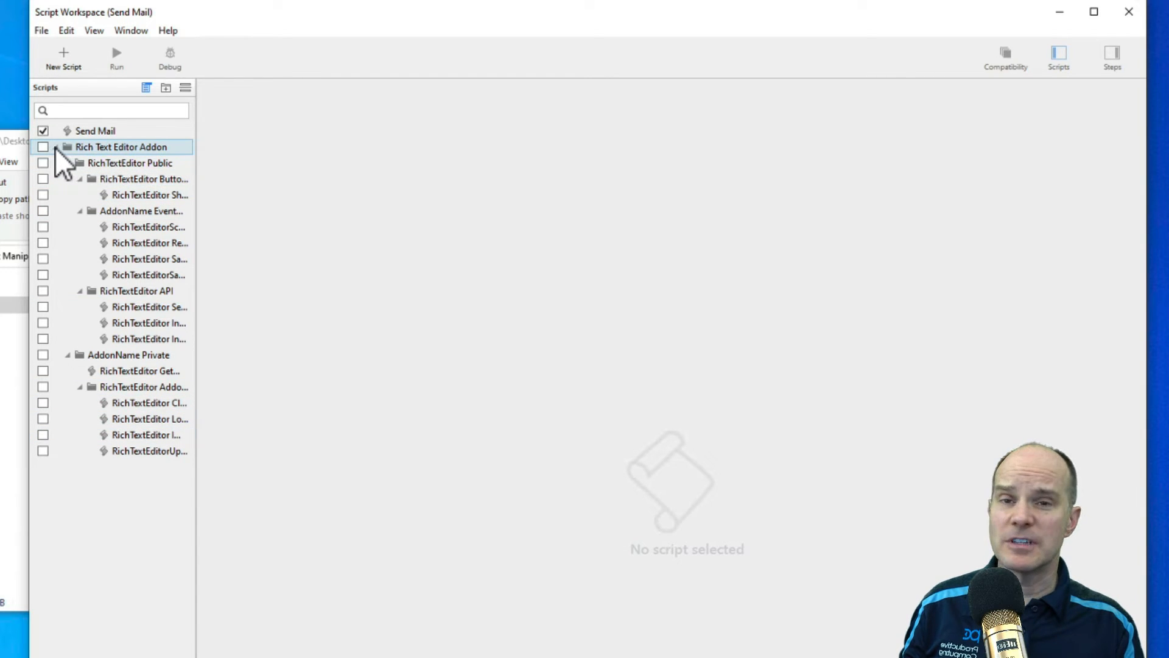
pyautogui.click(67, 148)
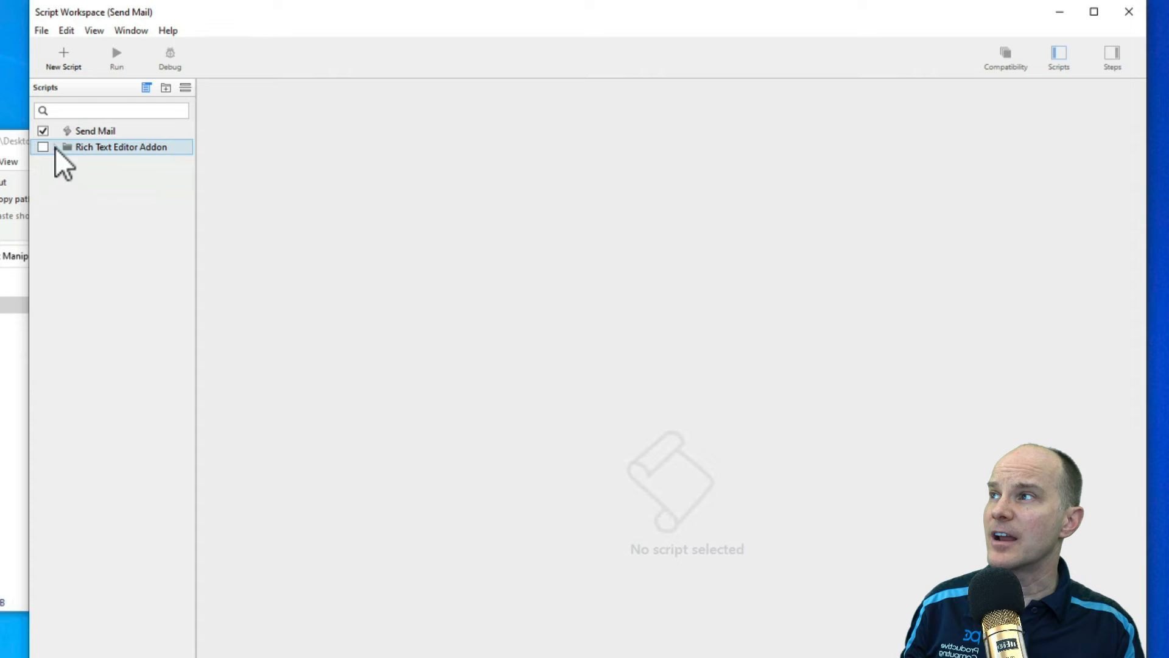
pyautogui.click(95, 130)
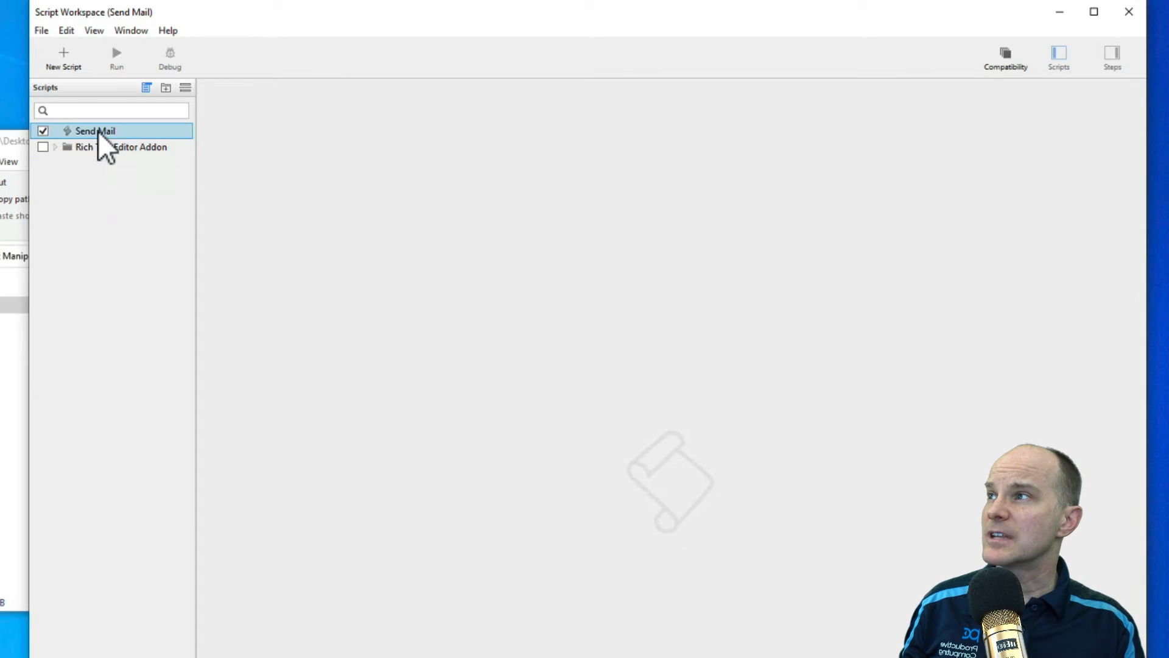
pyautogui.doubleClick(95, 131)
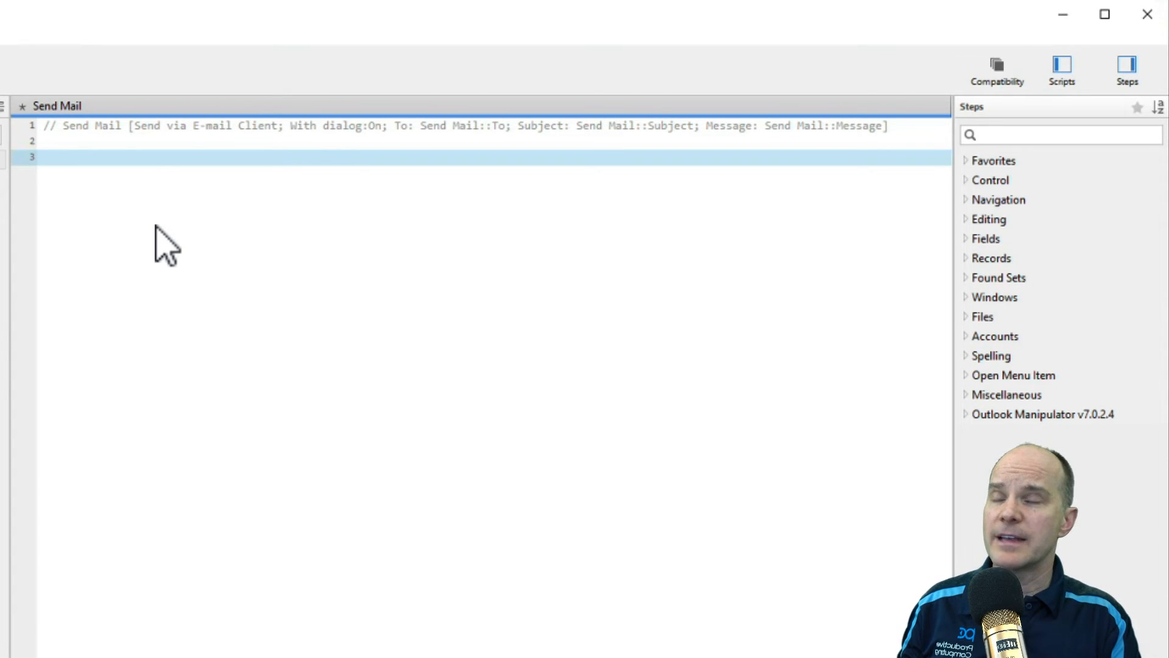
# Insert a PCEM_SendMail step on line 3 via the 'Mail' autocomplete
pyautogui.write('Mail')
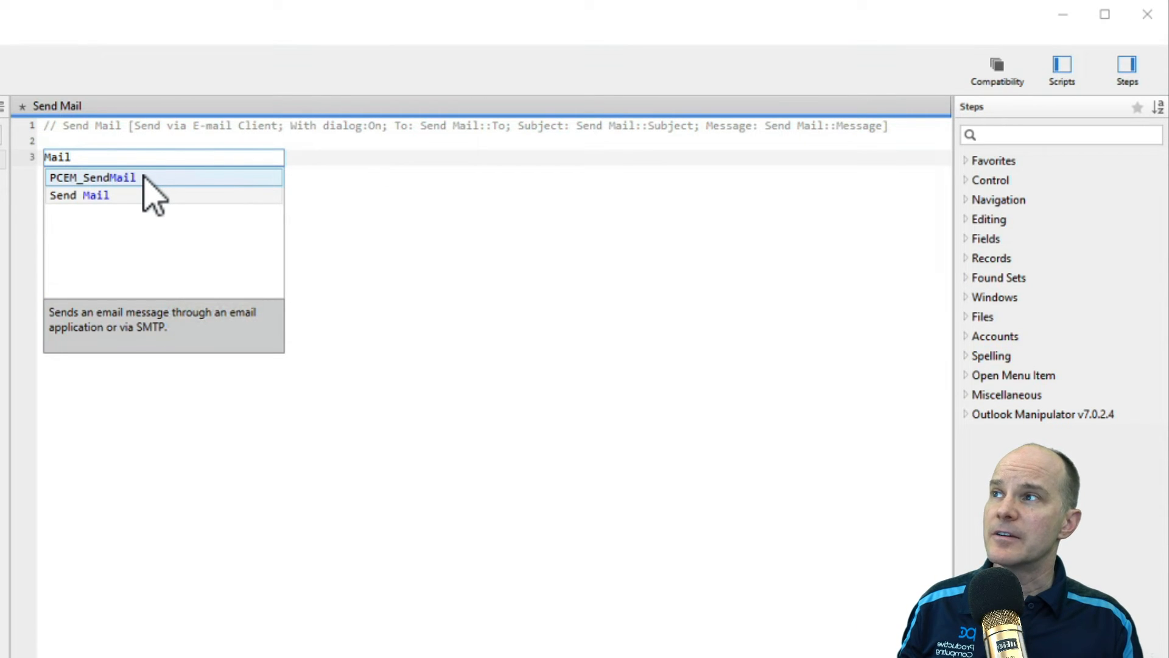
pyautogui.click(91, 178)
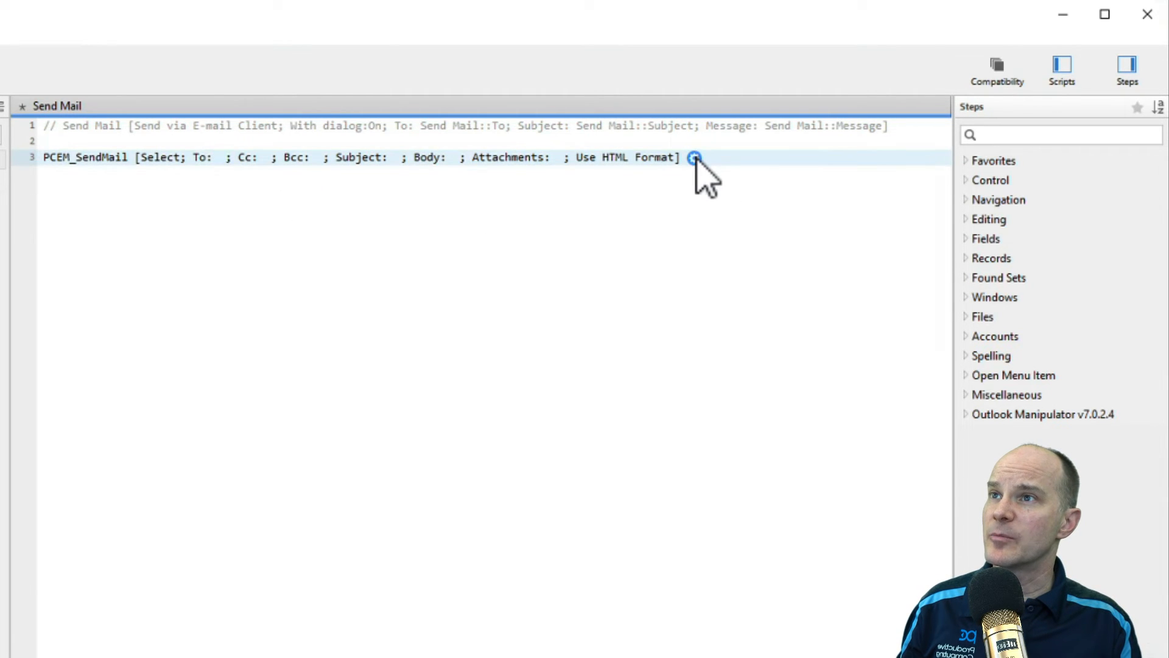
# Store the PCEM_SendMail step's result in the variable $$Results
pyautogui.click(693, 157)
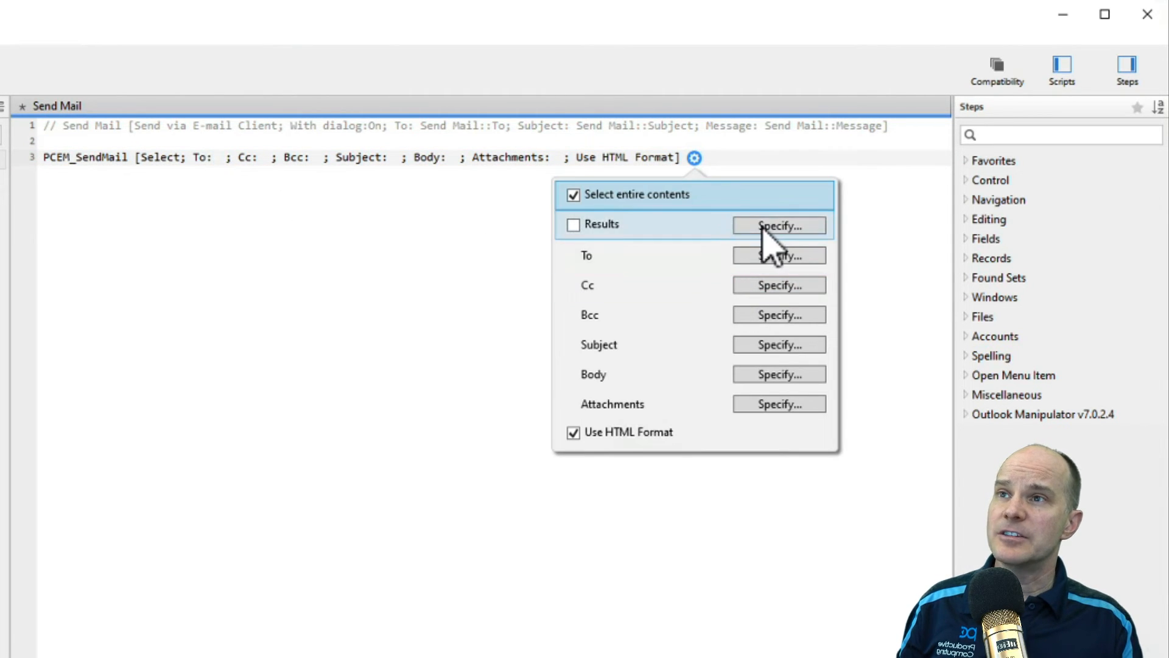
pyautogui.moveTo(611, 238)
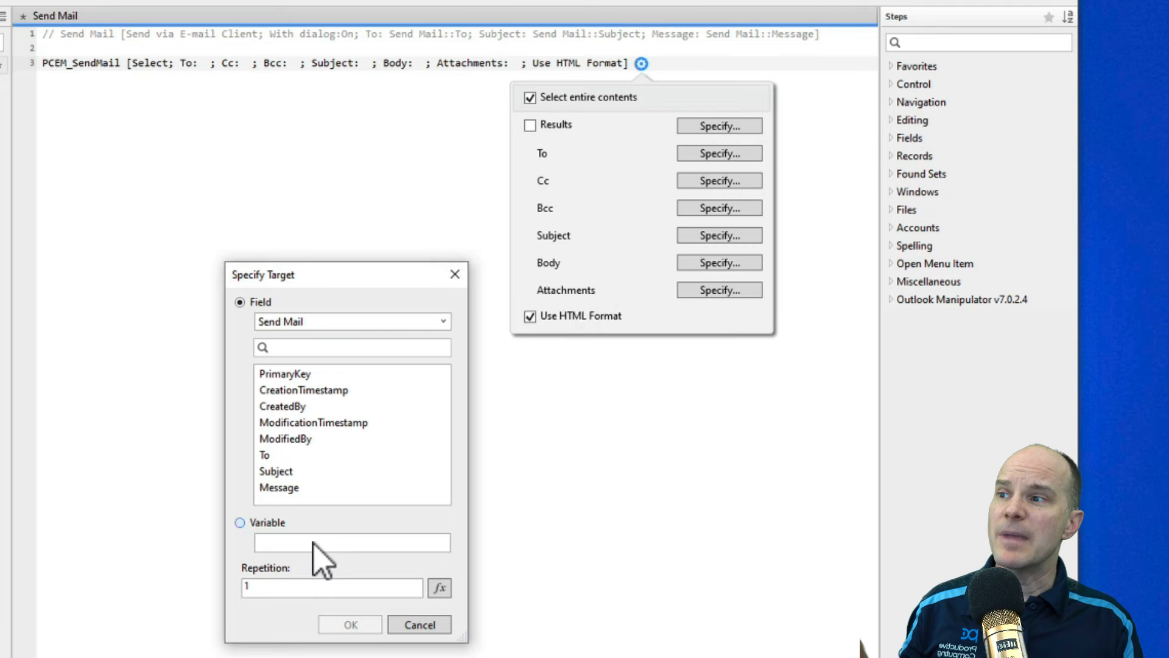
pyautogui.click(240, 522)
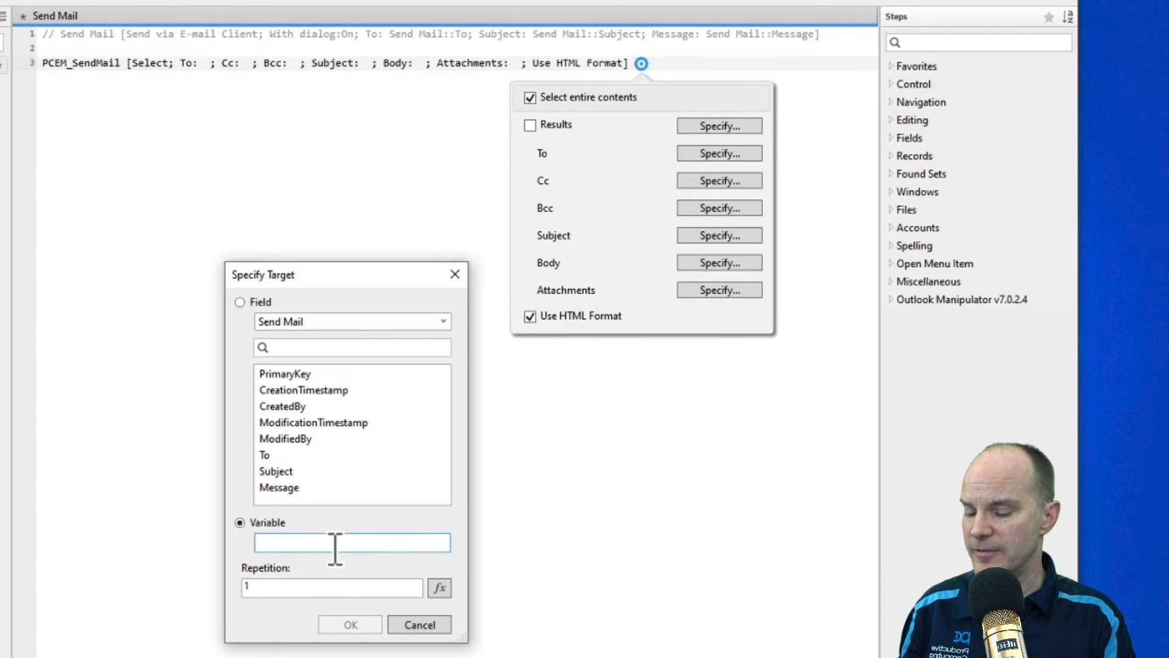
pyautogui.write('$$Results')
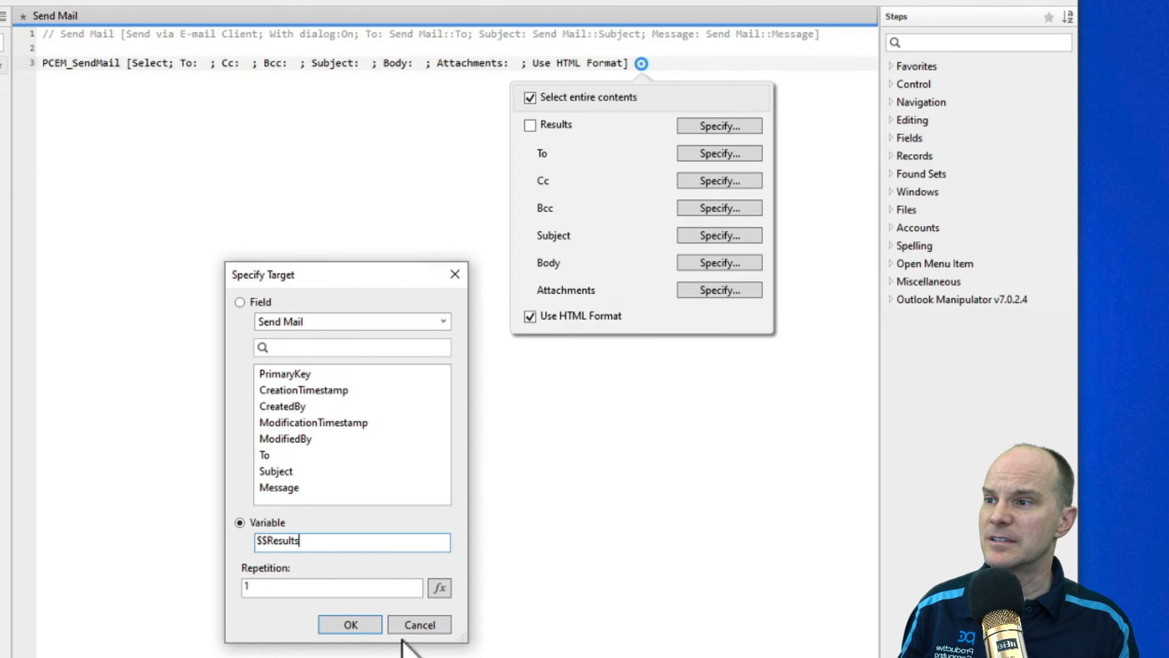
pyautogui.click(350, 623)
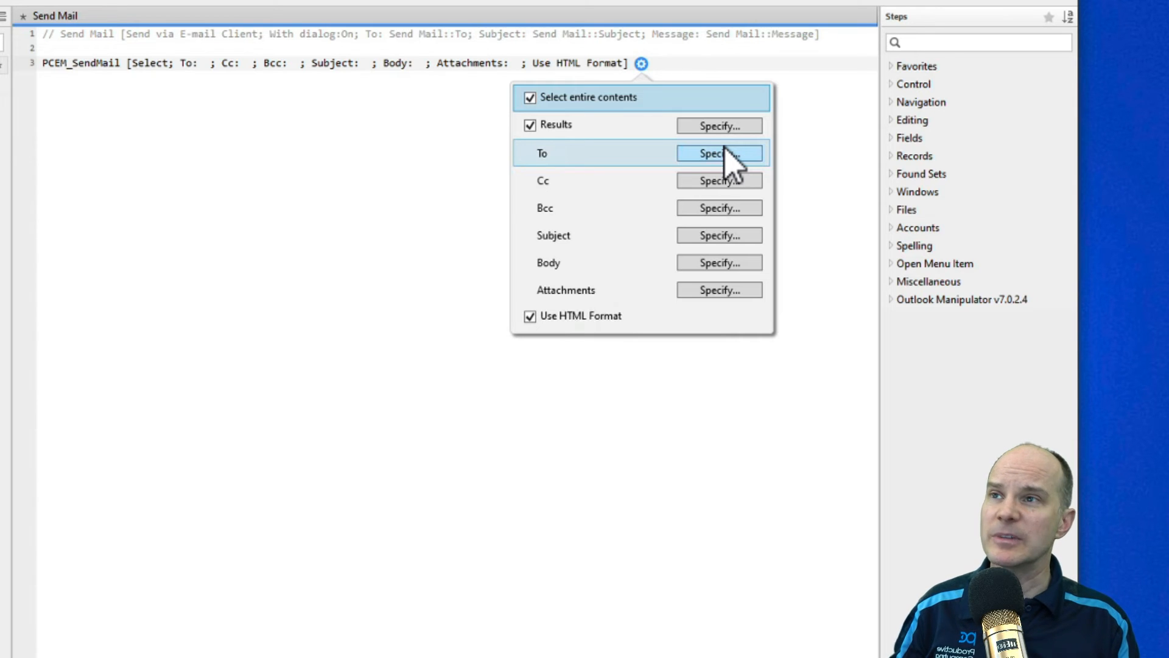
# Specify the To, Subject and Body calculations, inserting a record field as the recipient
pyautogui.click(717, 153)
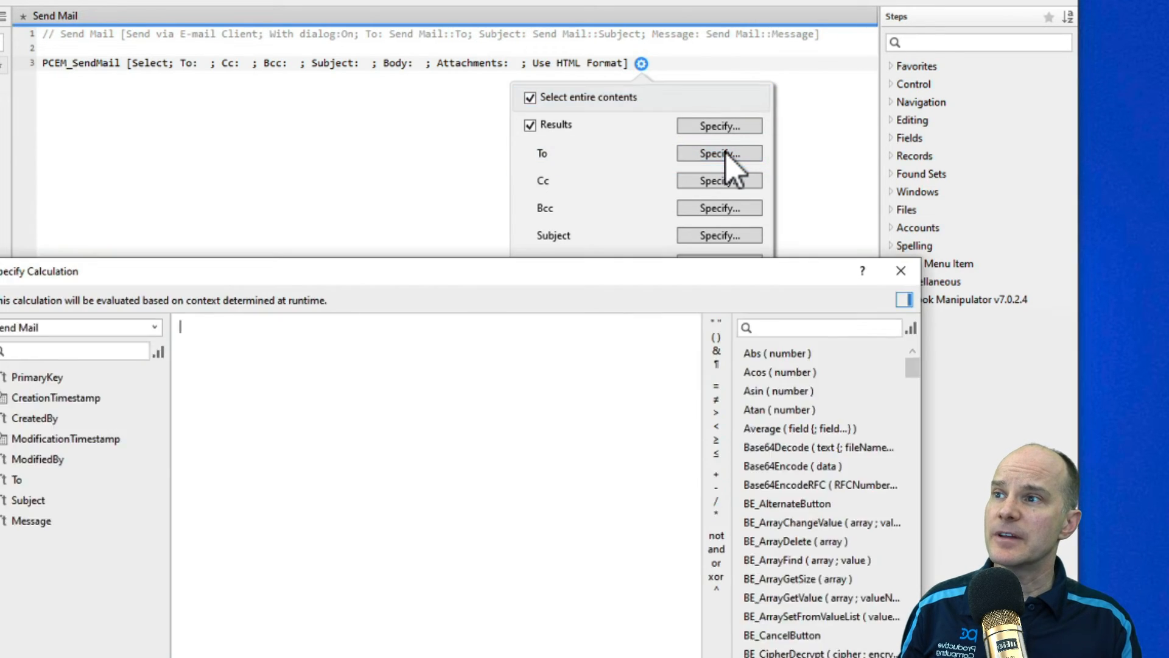
pyautogui.click(120, 386)
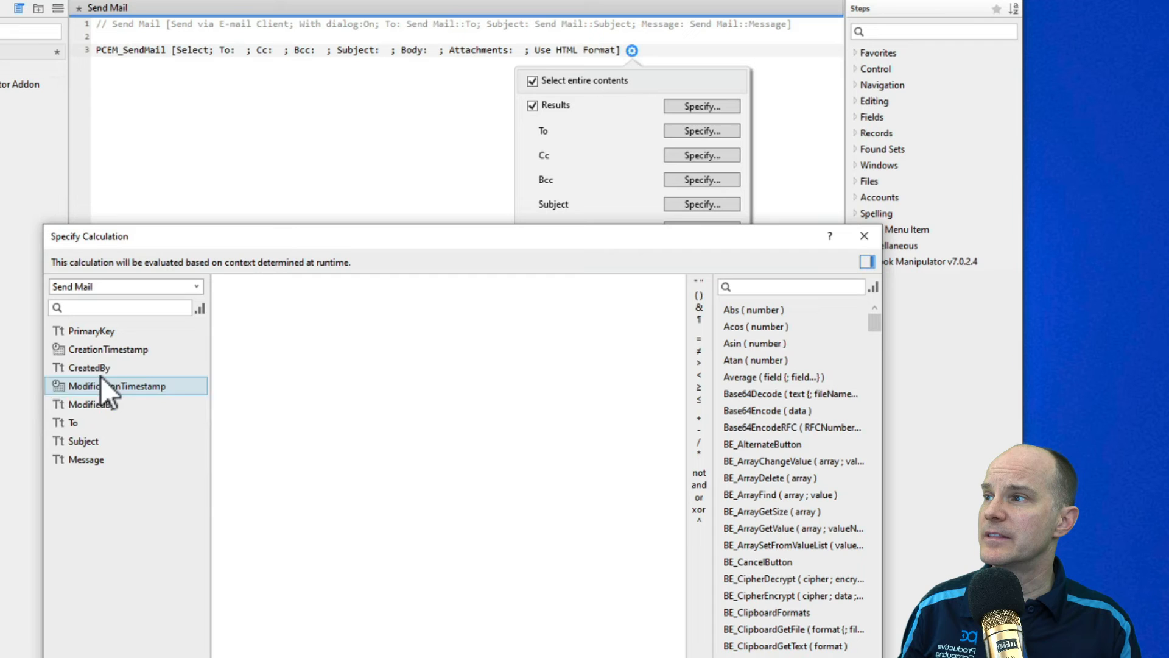
pyautogui.doubleClick(72, 422)
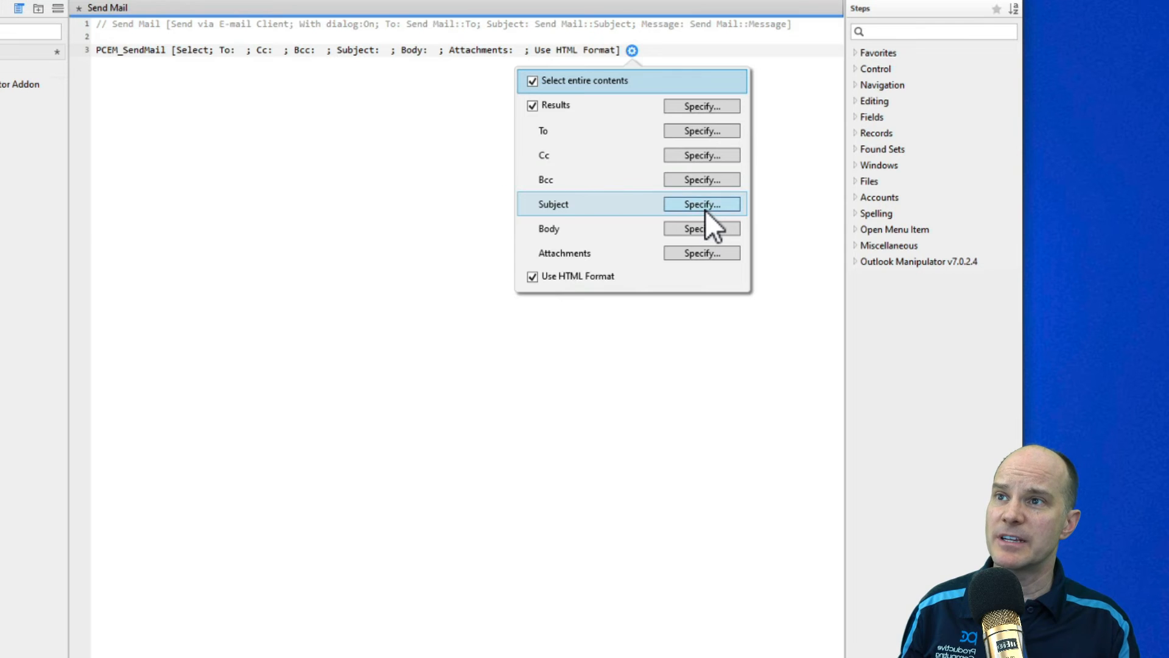
pyautogui.click(699, 203)
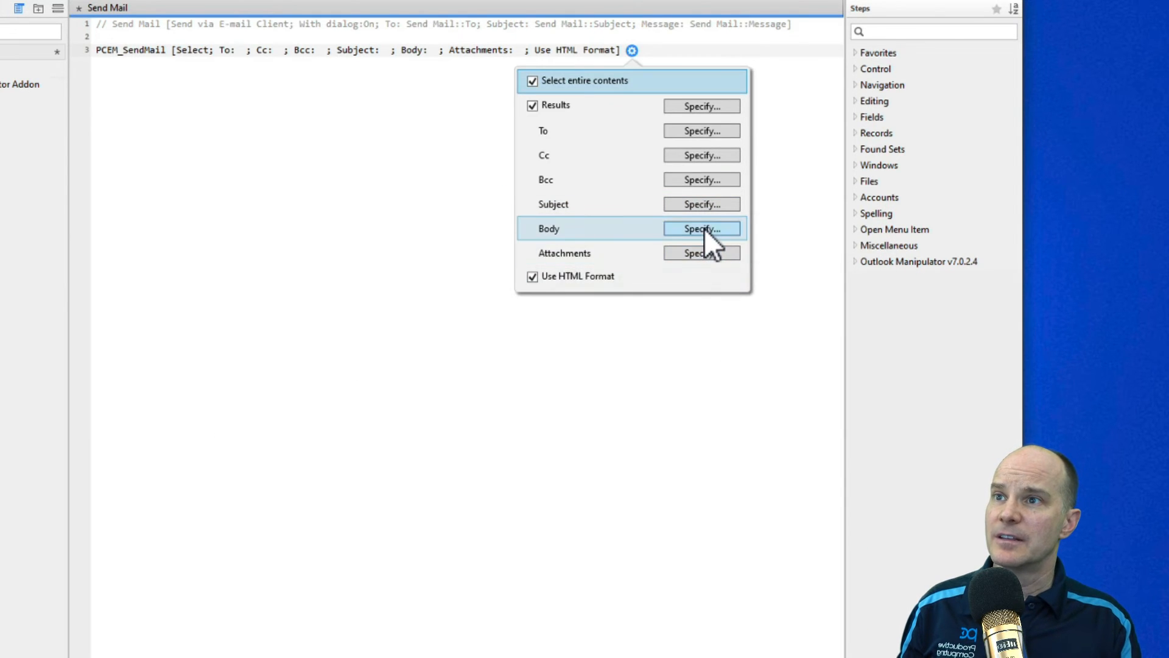
pyautogui.click(699, 227)
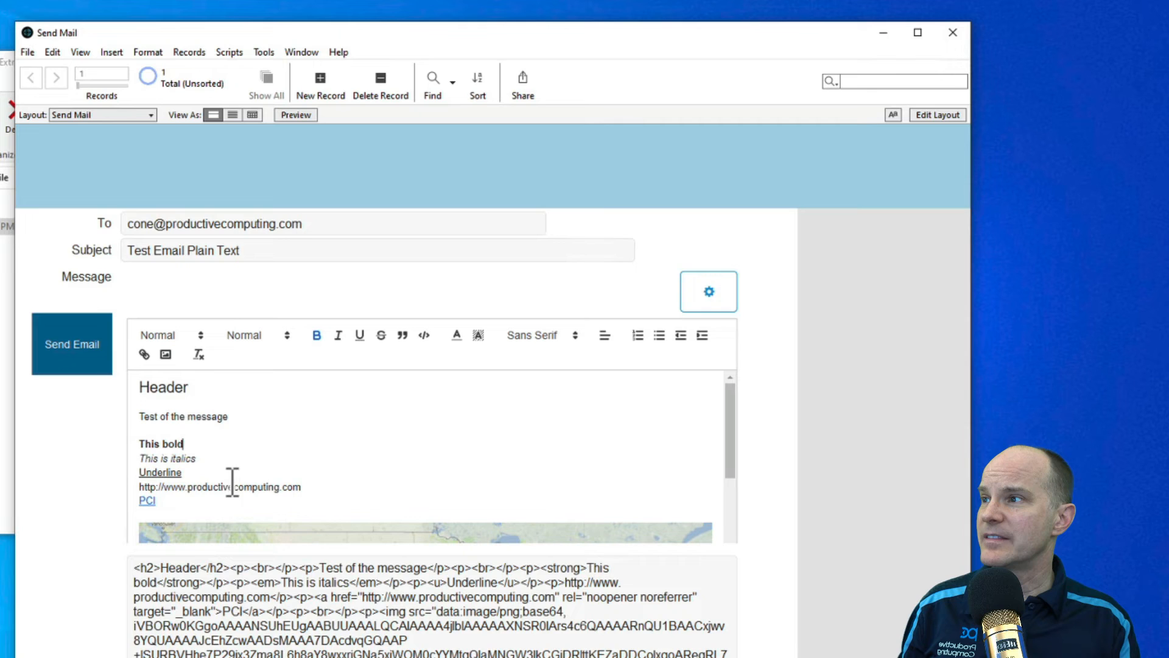
pyautogui.moveTo(309, 414)
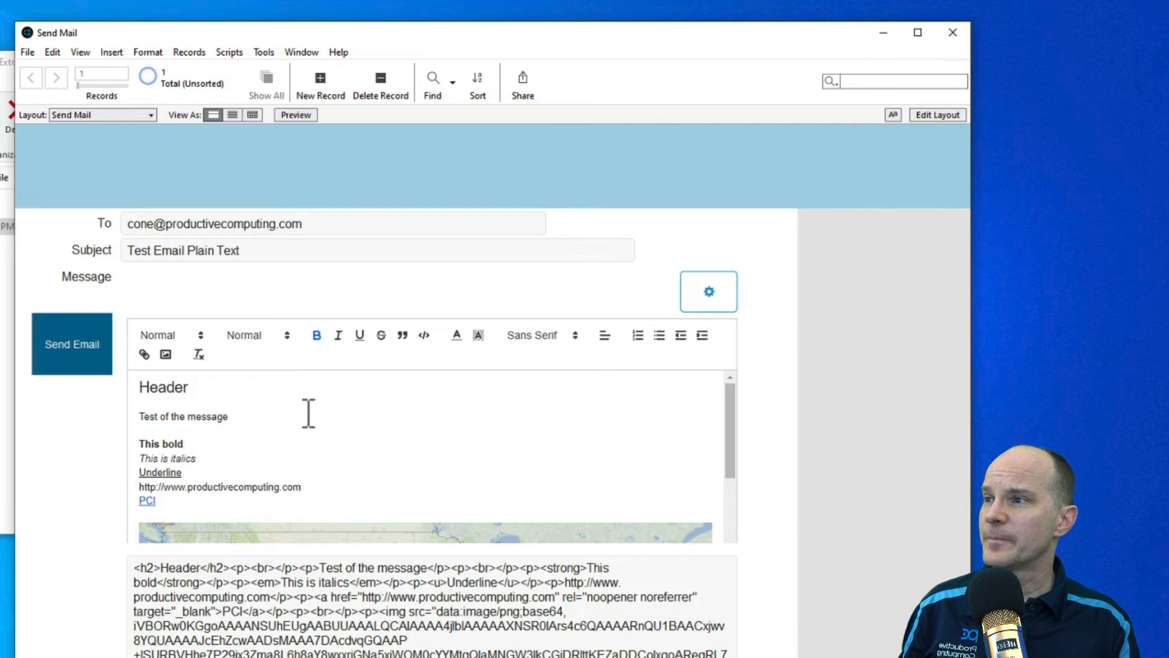
# Turn on the Script Debugger from the Tools menu
pyautogui.click(263, 51)
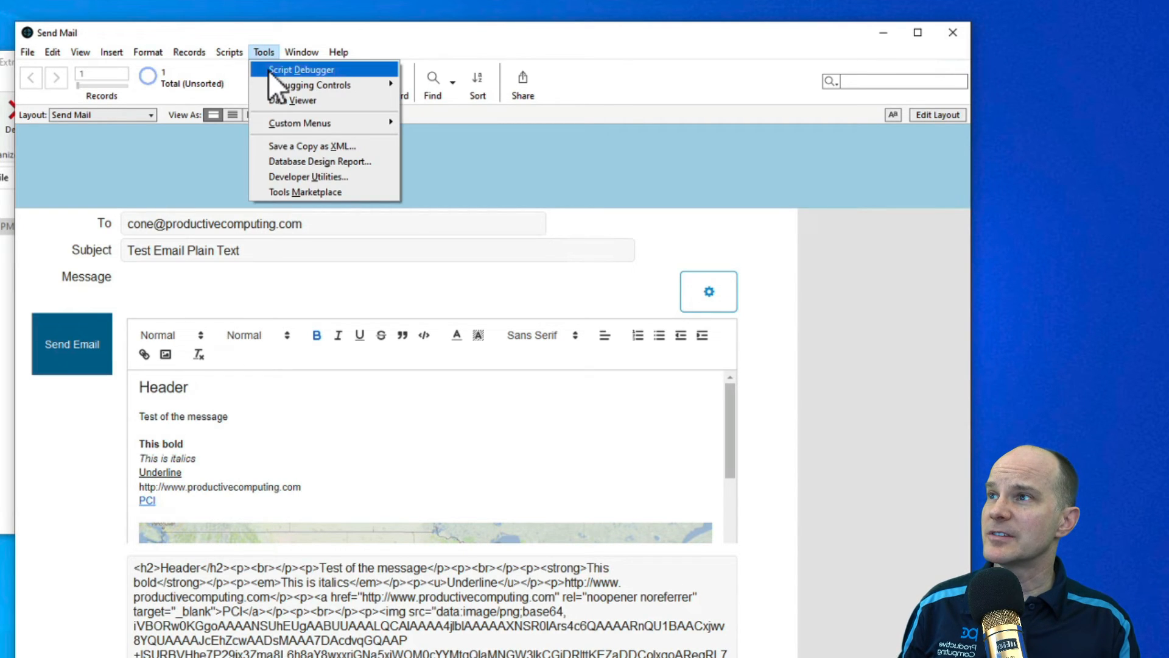
pyautogui.click(294, 100)
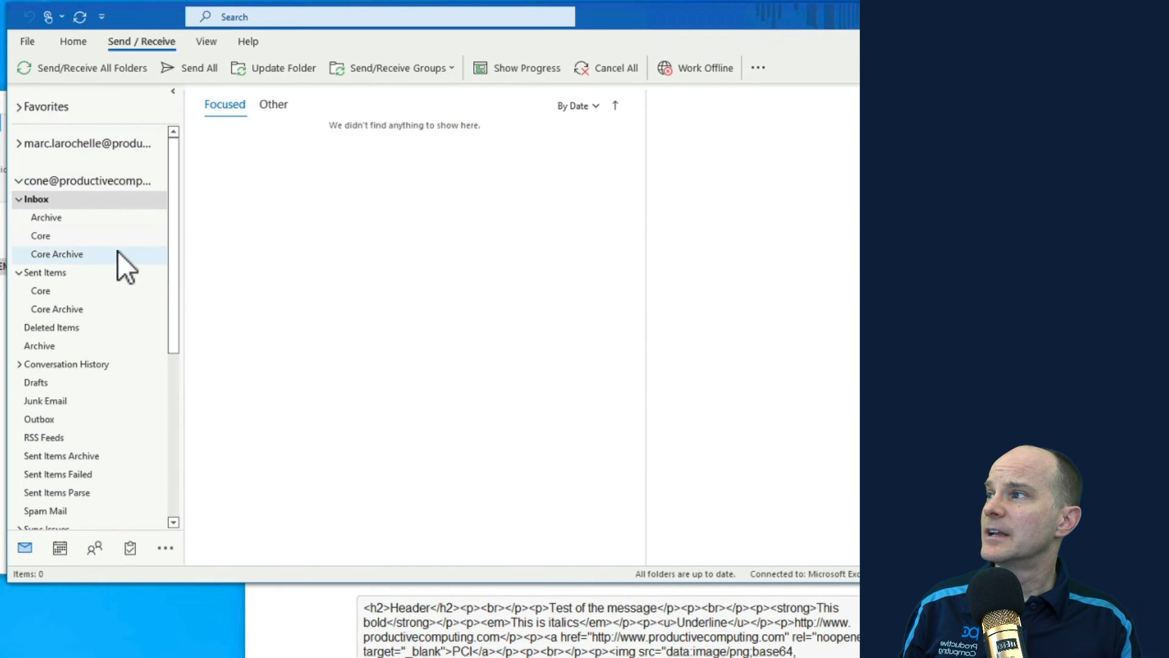
# Browse the mailbox folders and open the Test Email Plain Text message
pyautogui.click(47, 271)
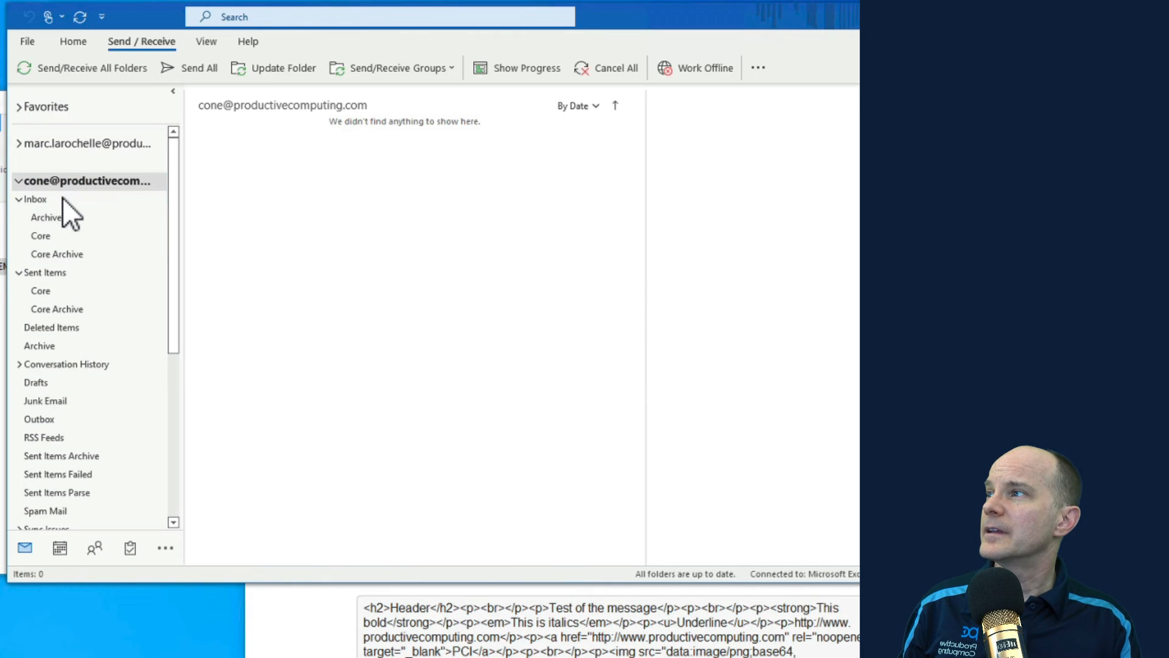
pyautogui.click(36, 199)
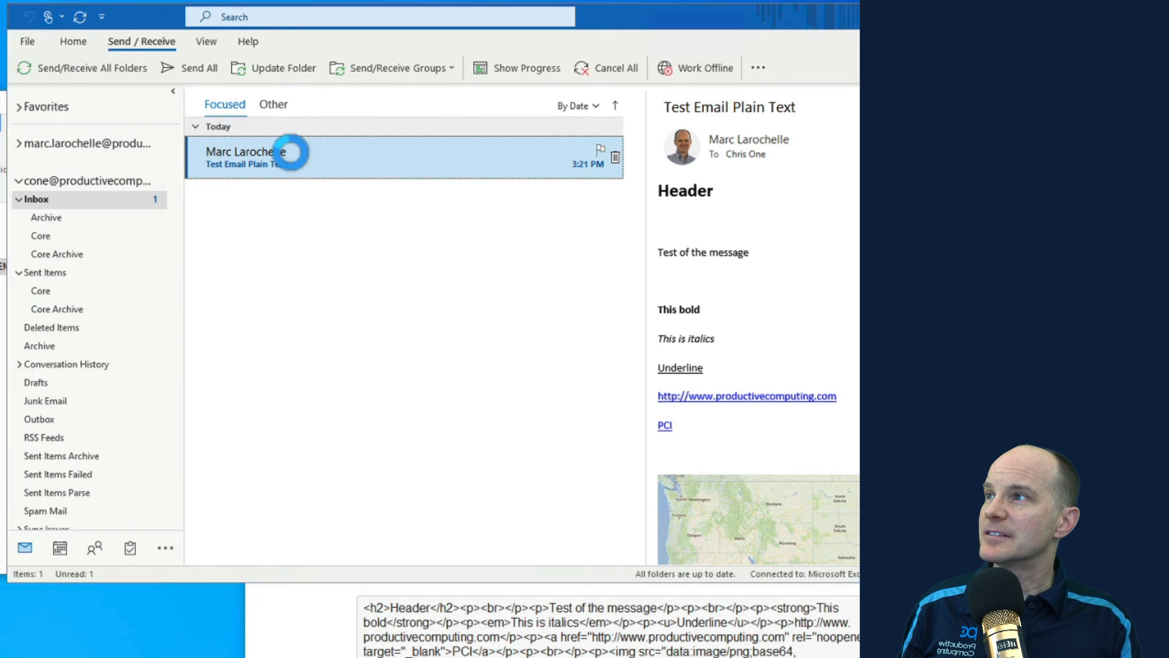
pyautogui.doubleClick(246, 157)
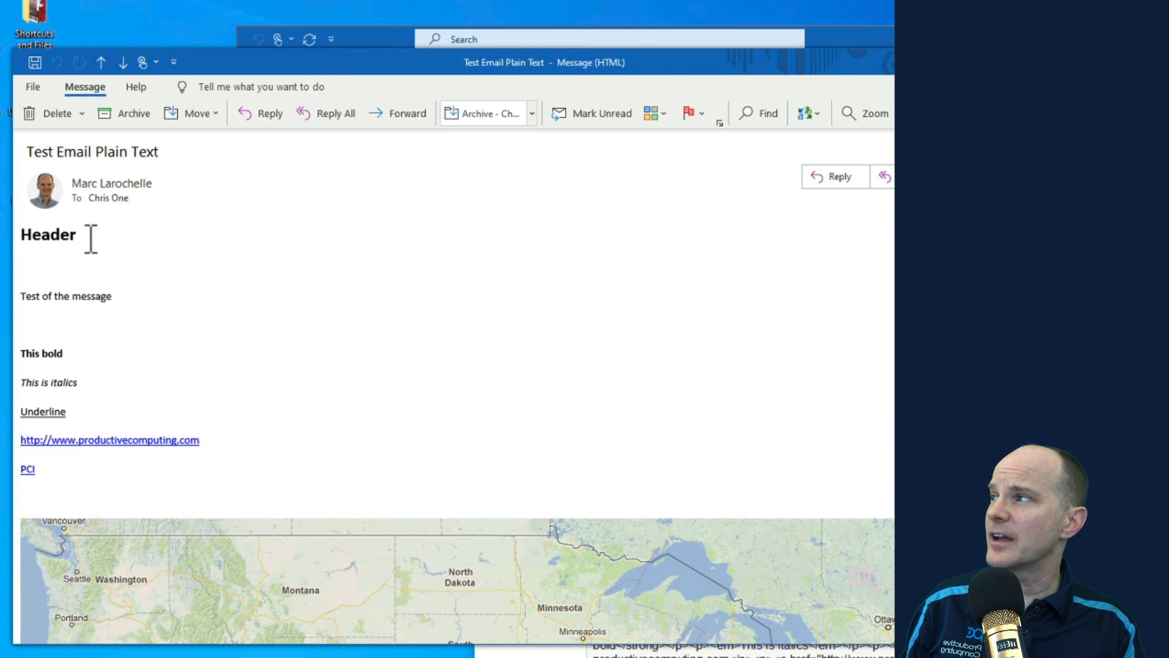
pyautogui.moveTo(107, 295)
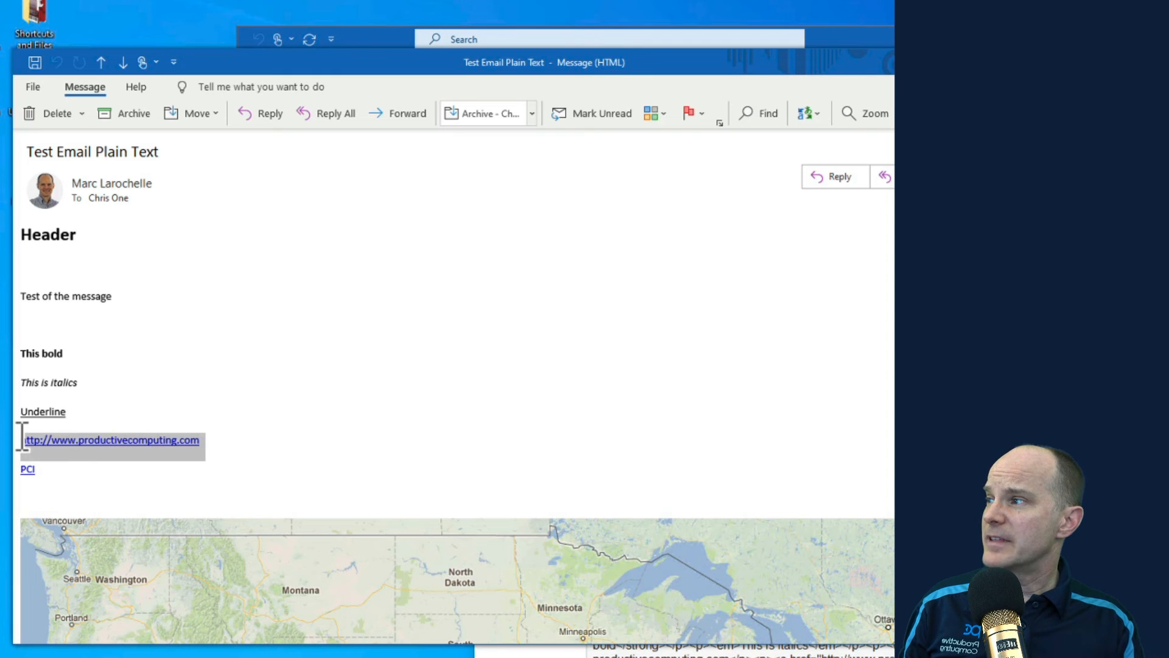
pyautogui.moveTo(218, 429)
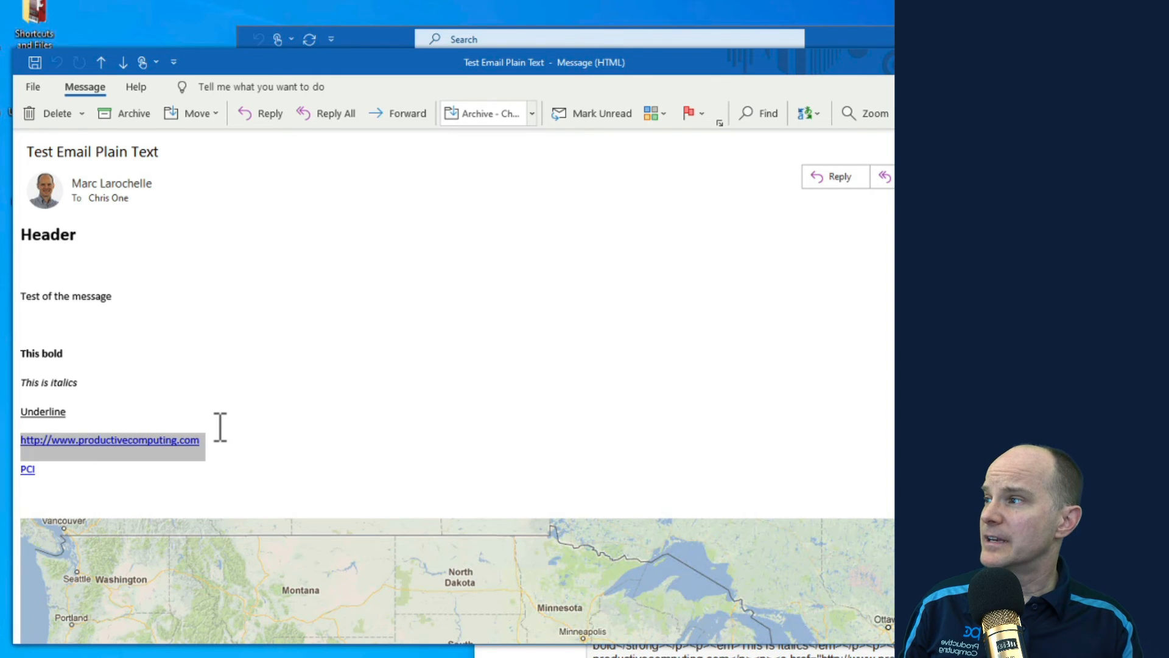
pyautogui.moveTo(112, 439)
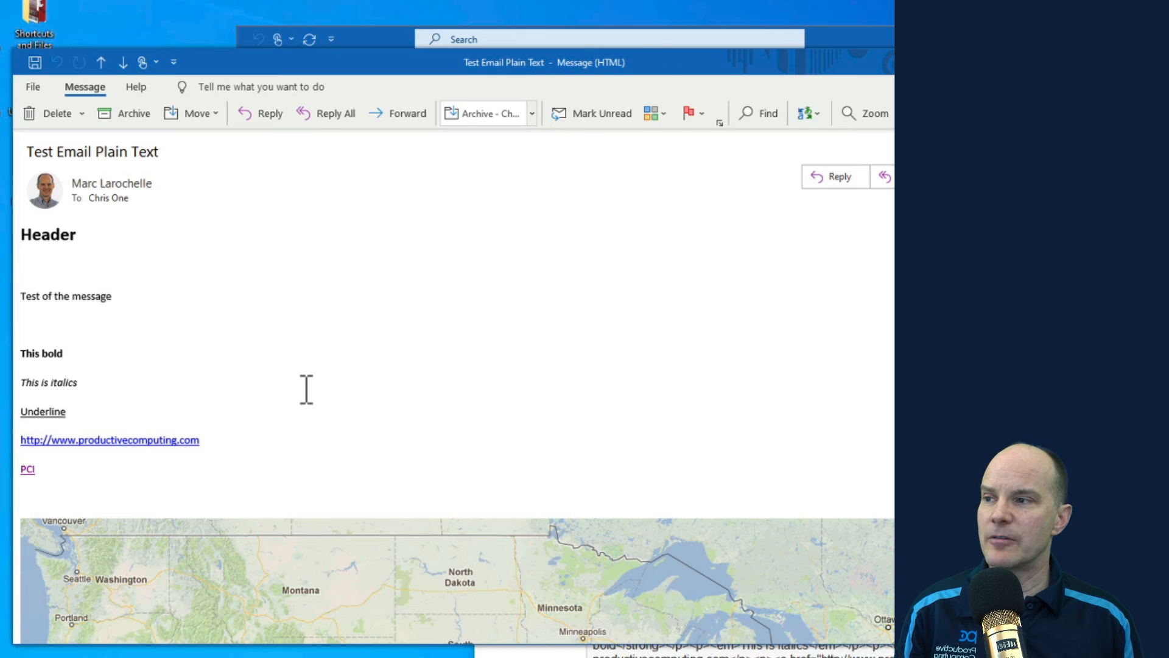
# Follow the PCI hyperlink in the email to the Productive Computing website
pyautogui.click(110, 440)
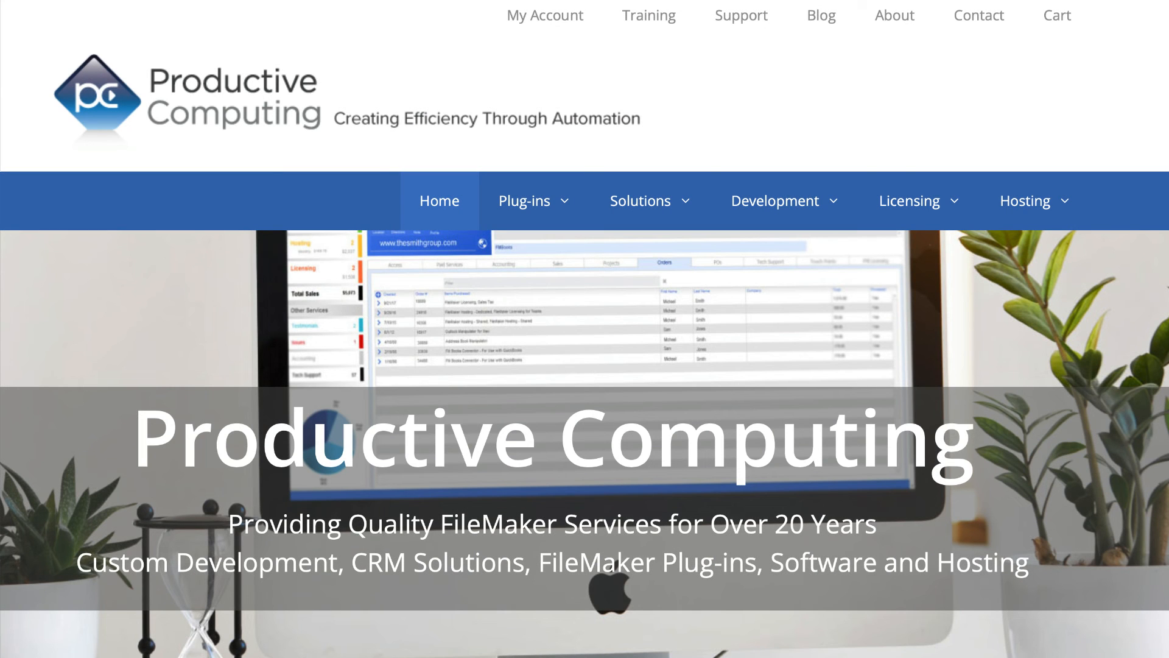